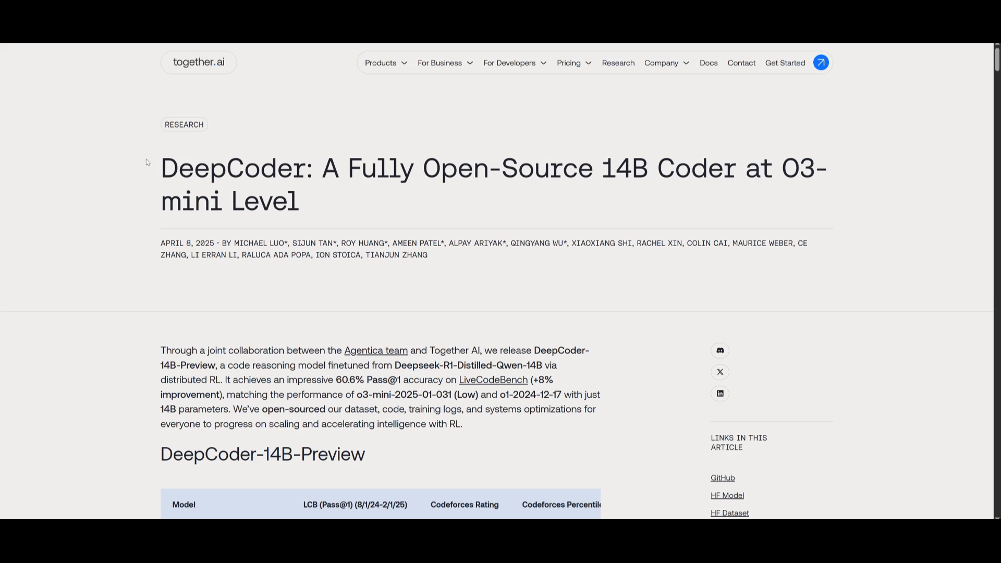
Scroll the DeepCoder post past Dataset Curation and Reward Function to the GRPO+ versus GRPO chart
scroll("down", 3)
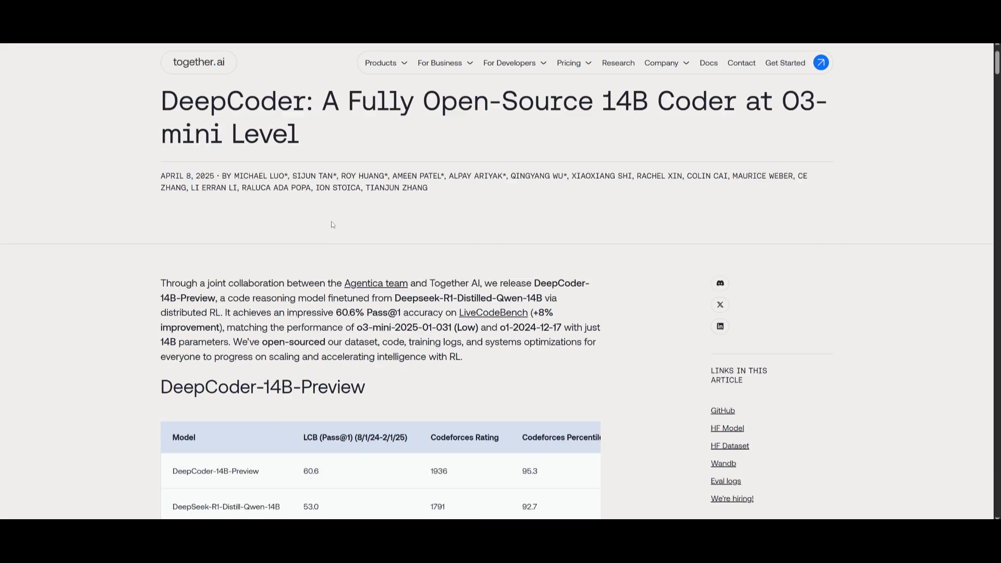
scroll("down", 3)
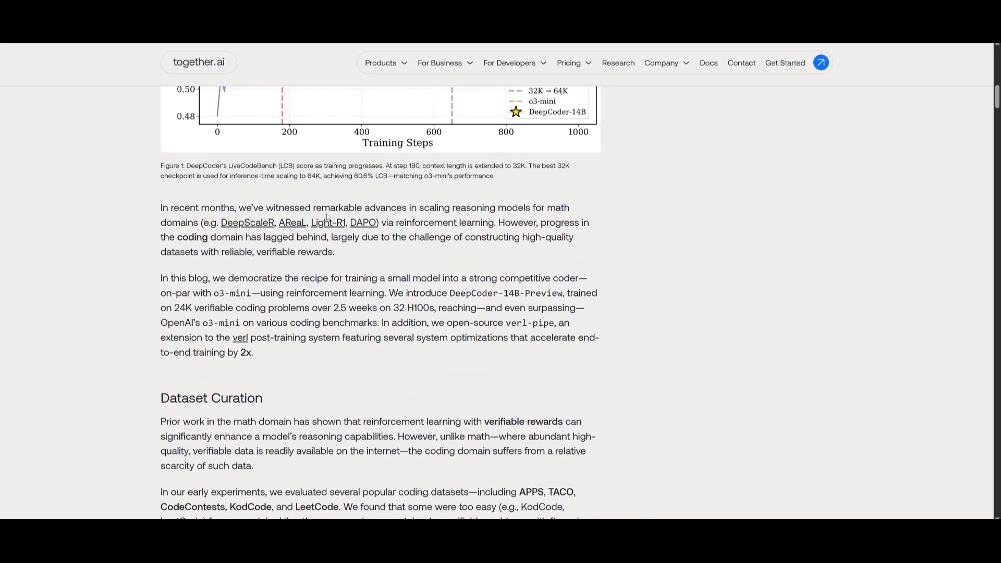
scroll("down", 3)
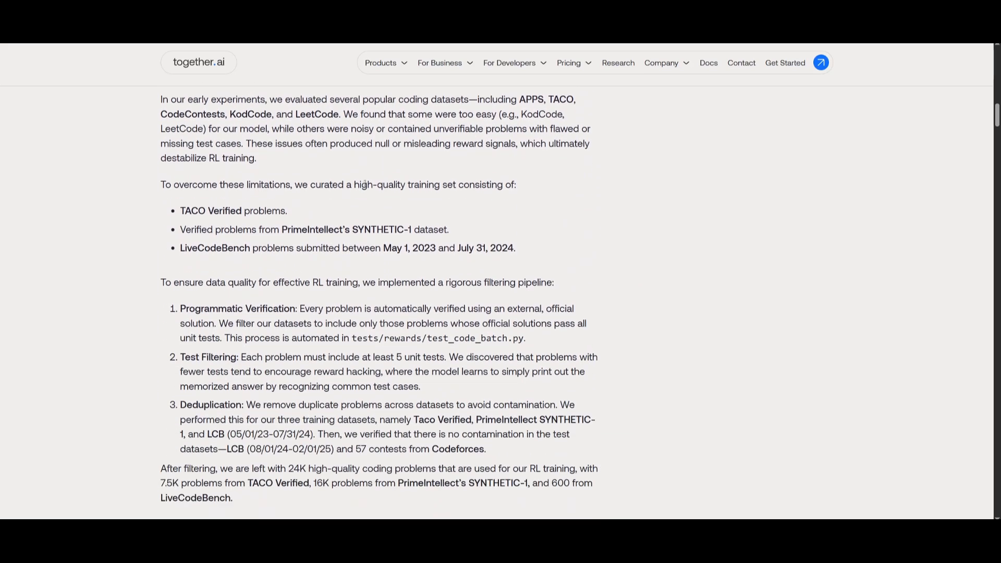
scroll("down", 3)
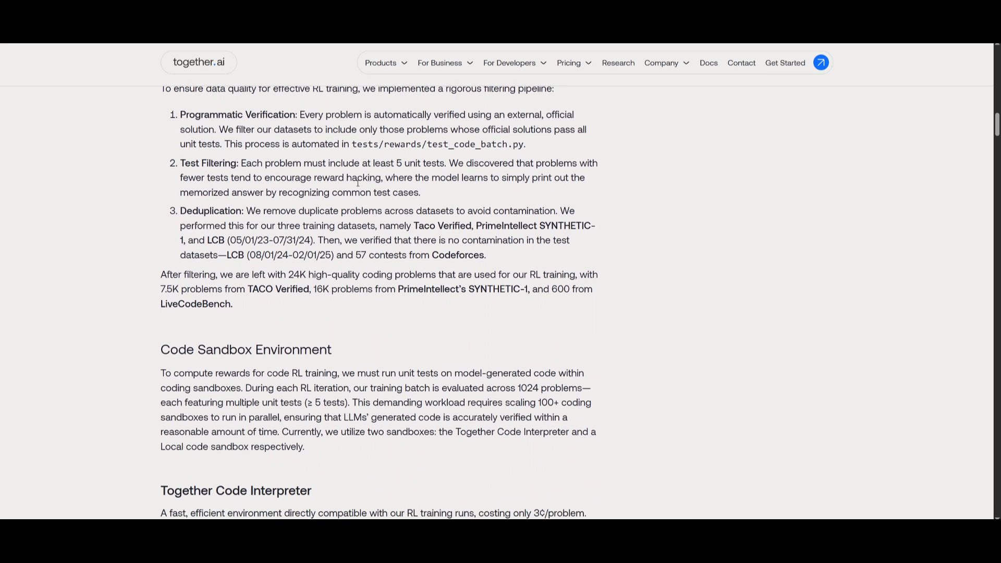
scroll("down", 3)
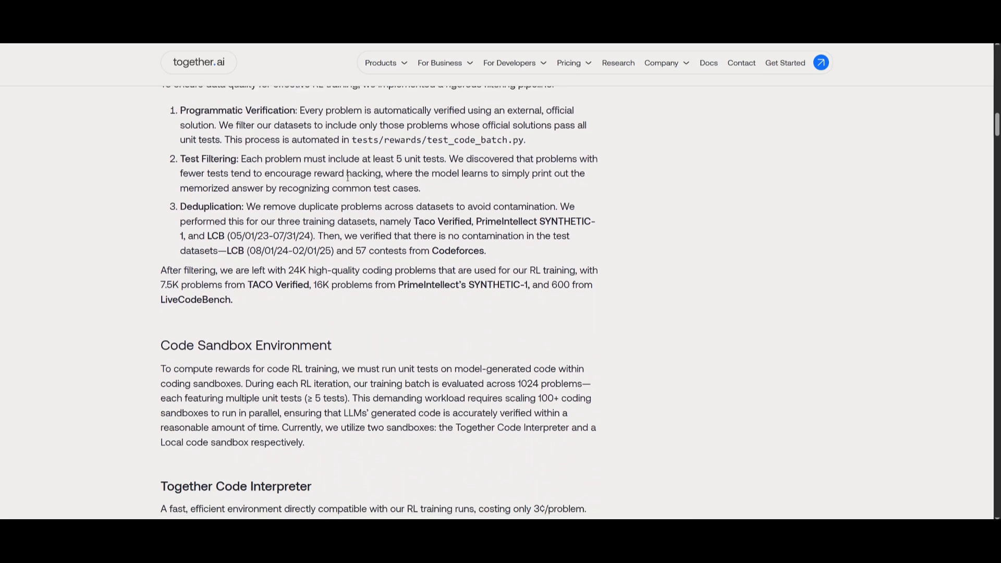
scroll("down", 3)
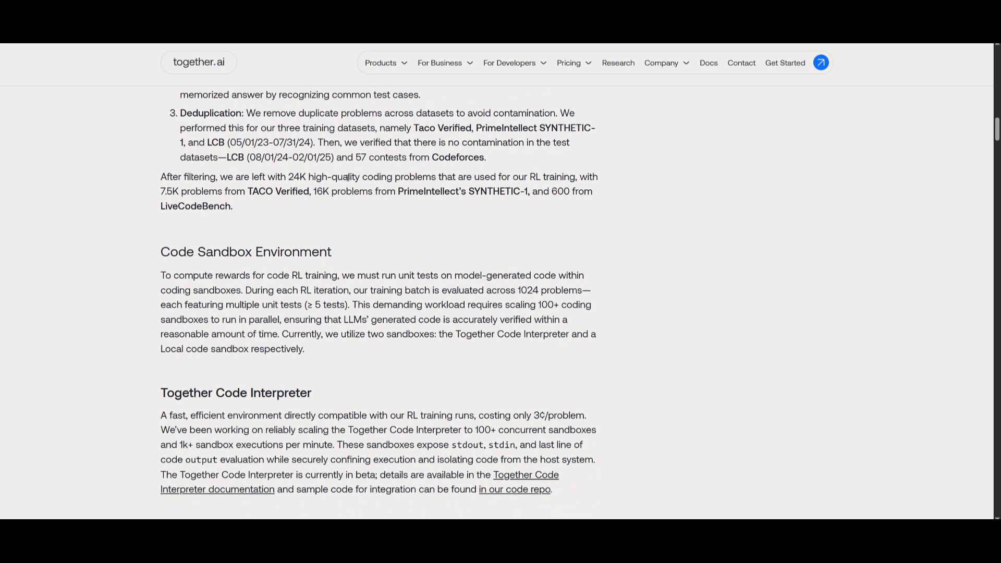
scroll("down", 3)
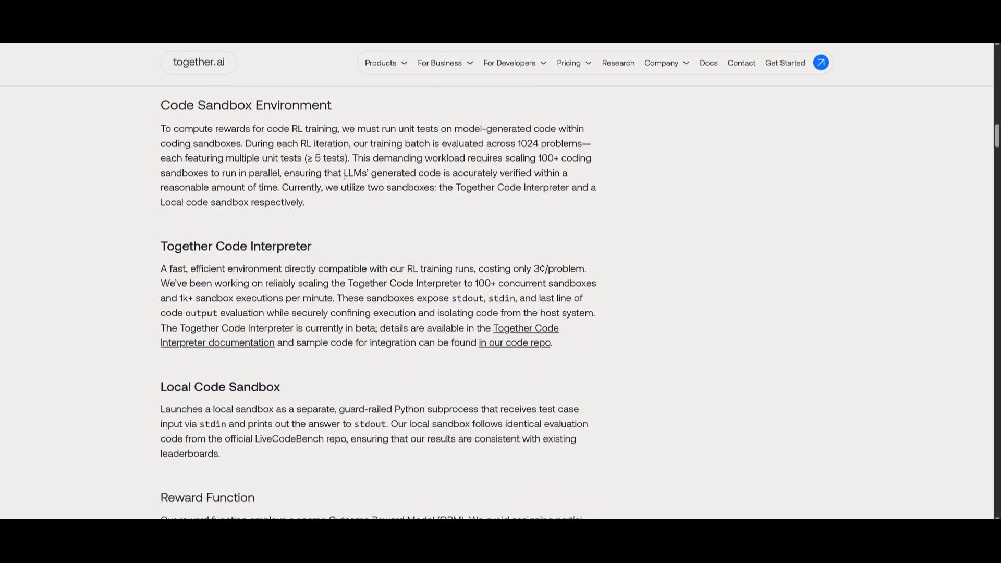
scroll("down", 3)
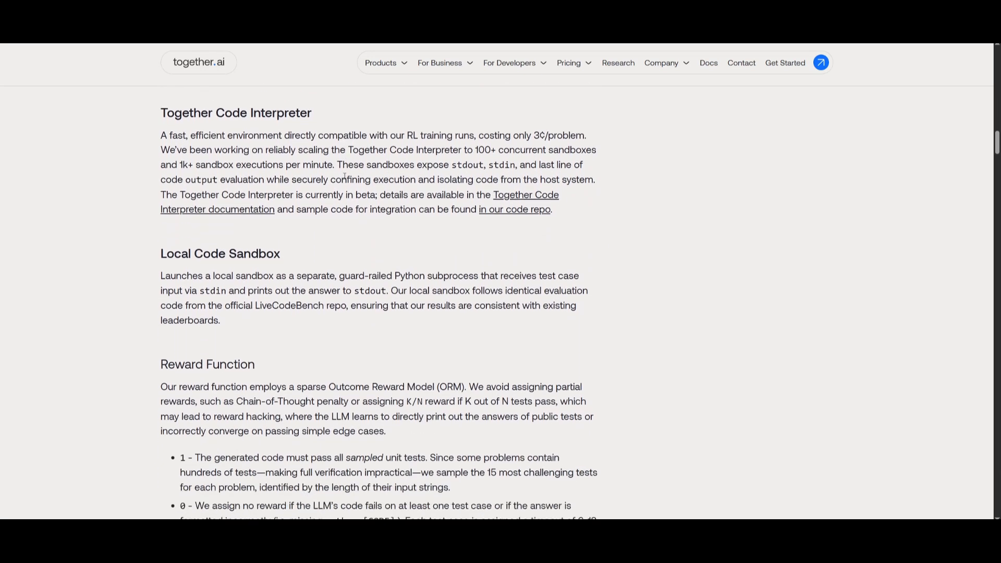
scroll("down", 3)
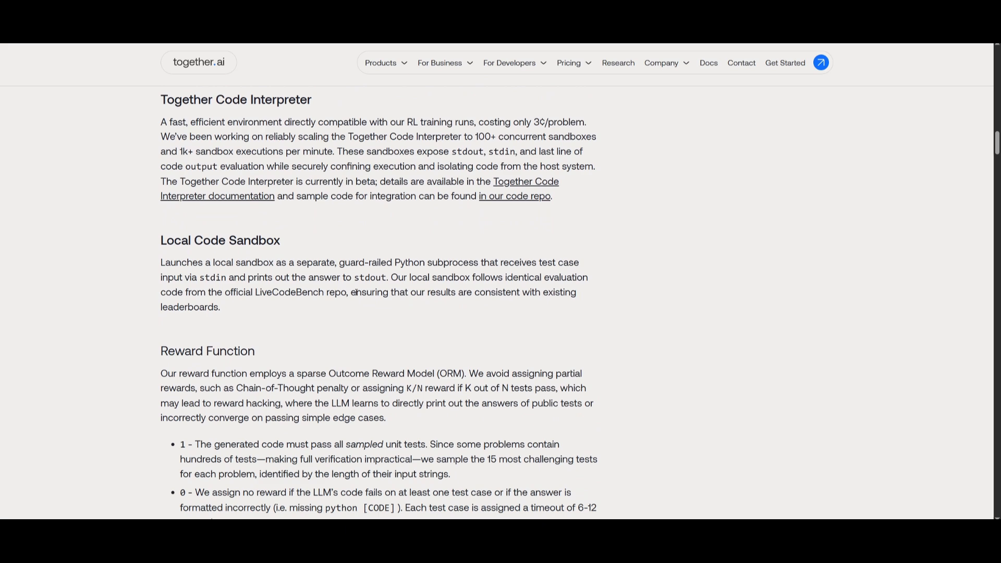
scroll("down", 3)
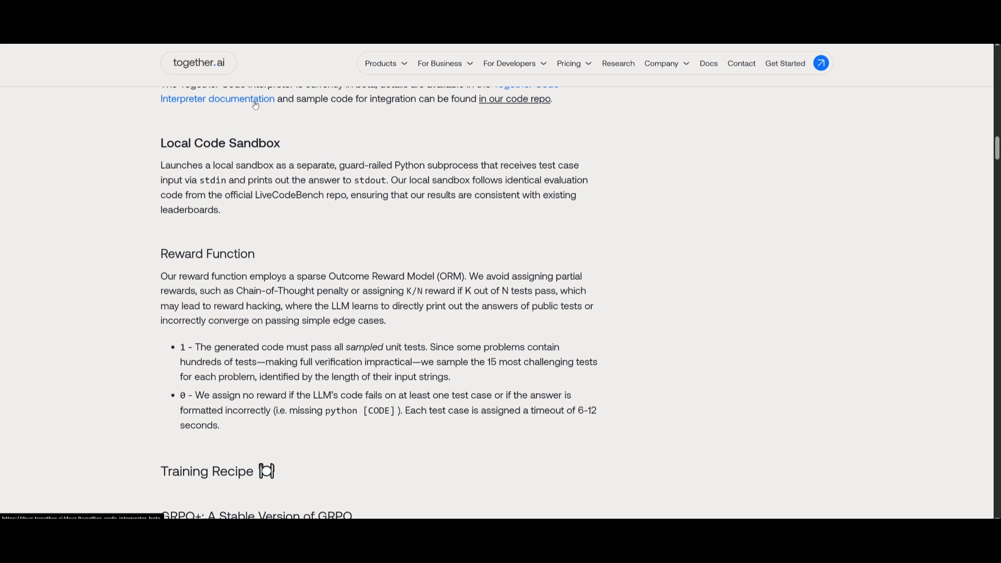
mouse_move(242, 99)
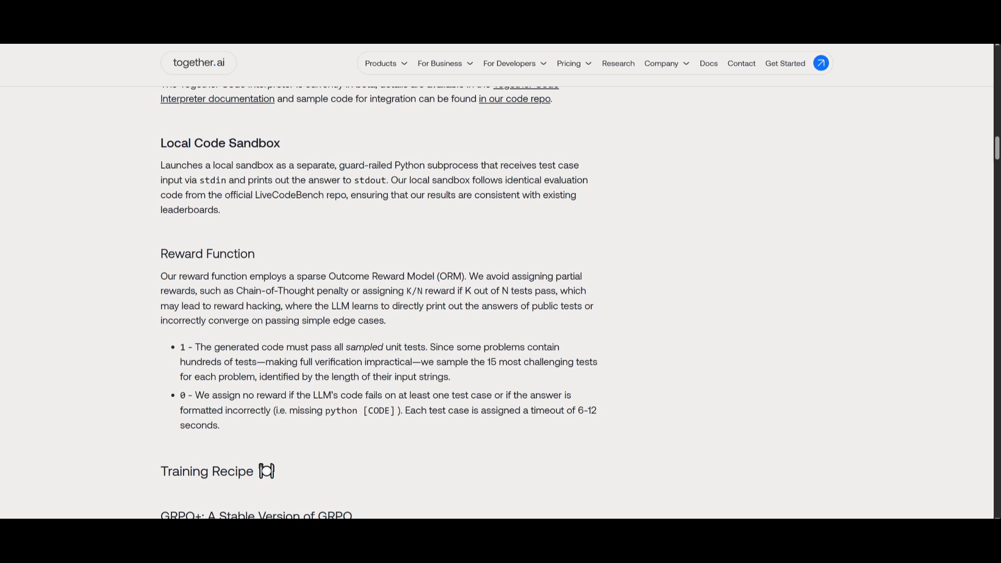
scroll("down", 3)
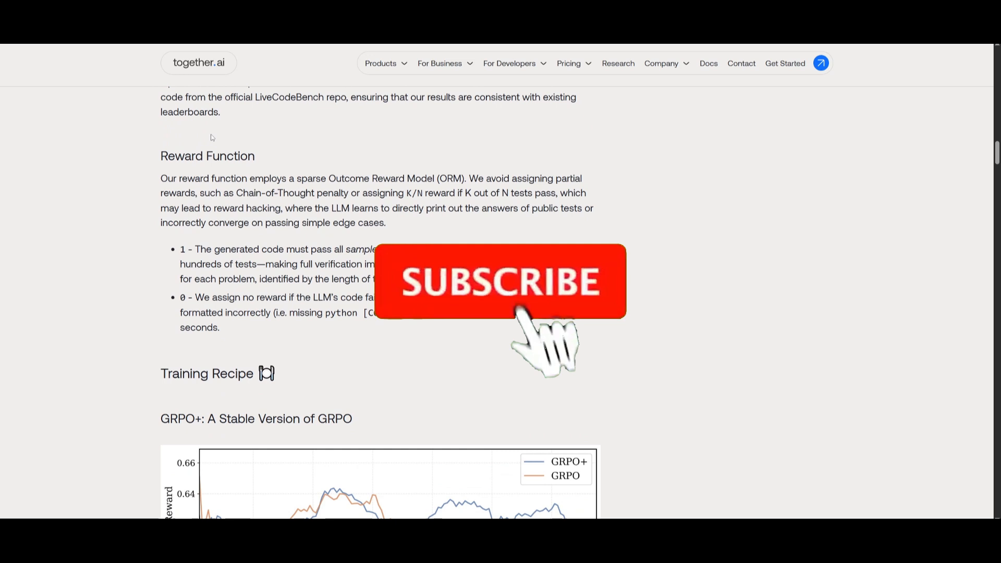
left_click(515, 281)
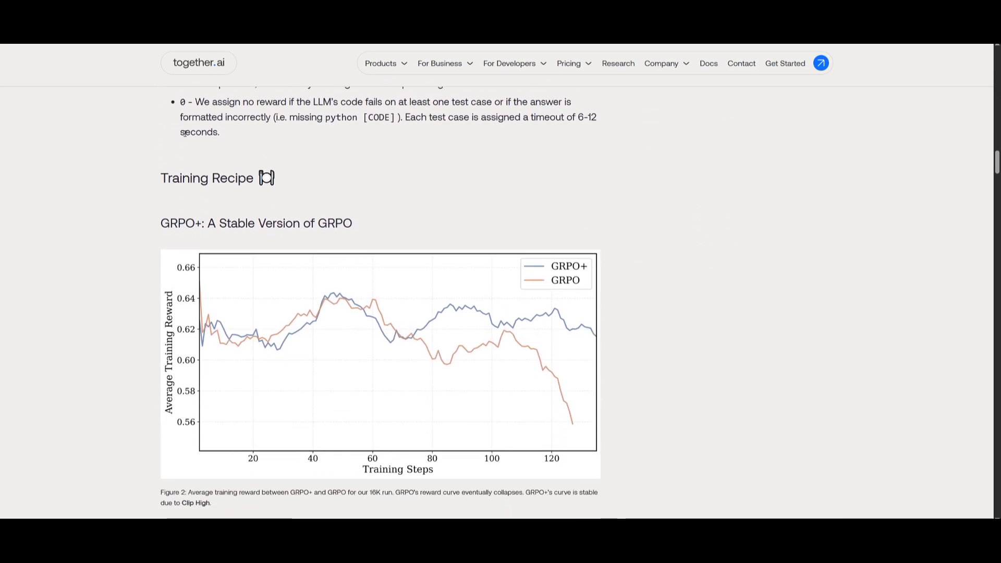
Scroll past the training charts and context lengthening to the LiveCodeBench/Codeforces comparison table
scroll("down", 3)
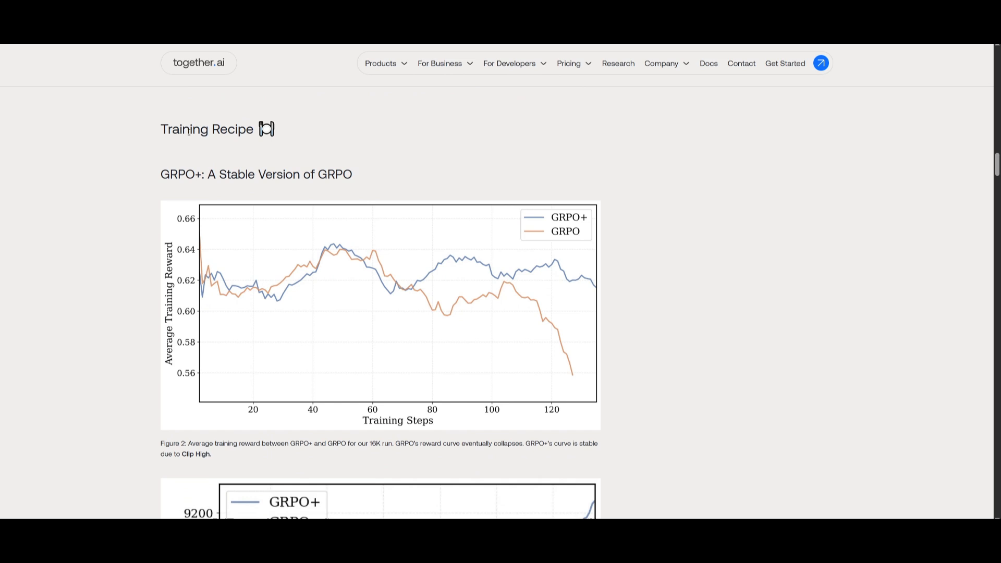
mouse_move(183, 137)
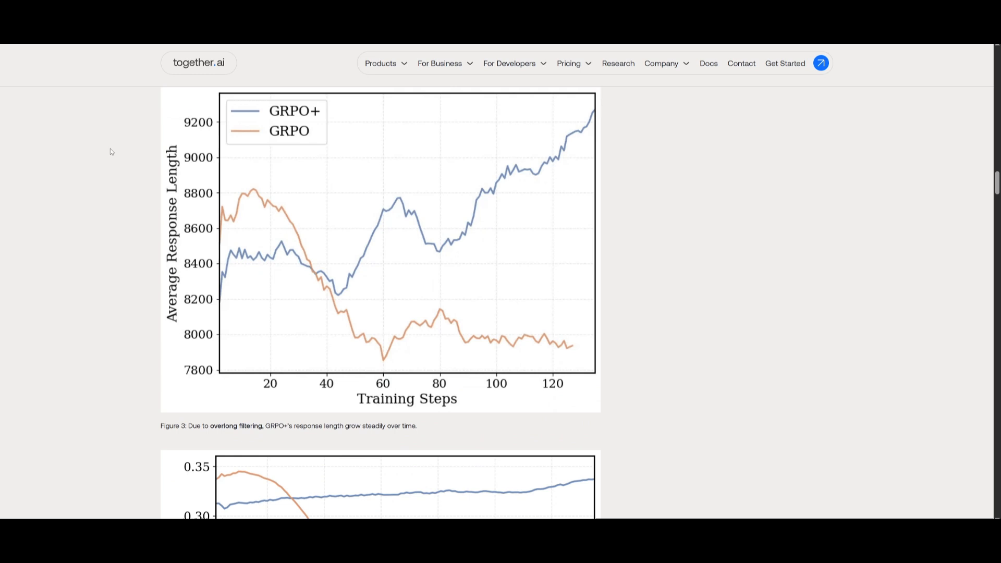
scroll("down", 3)
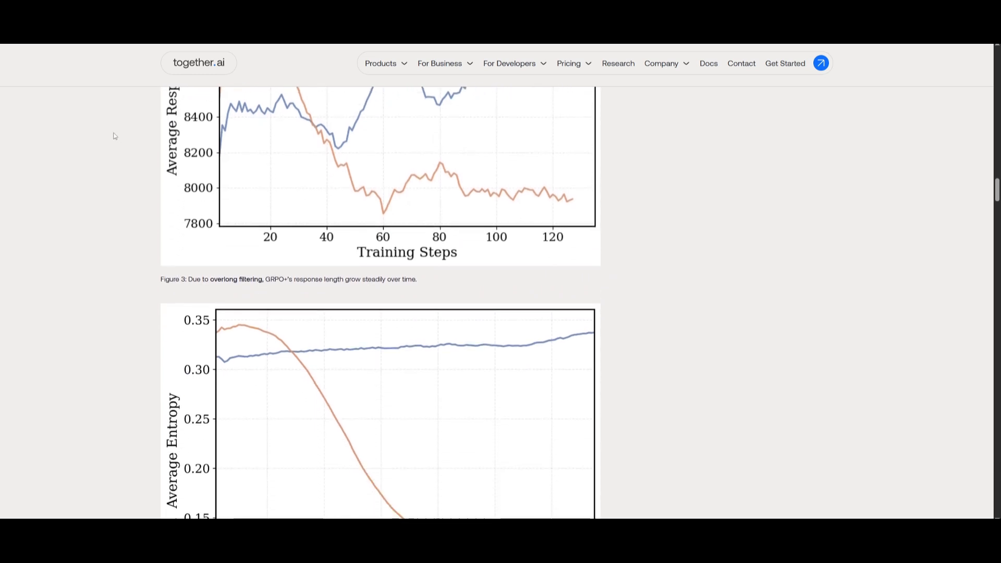
scroll("down", 3)
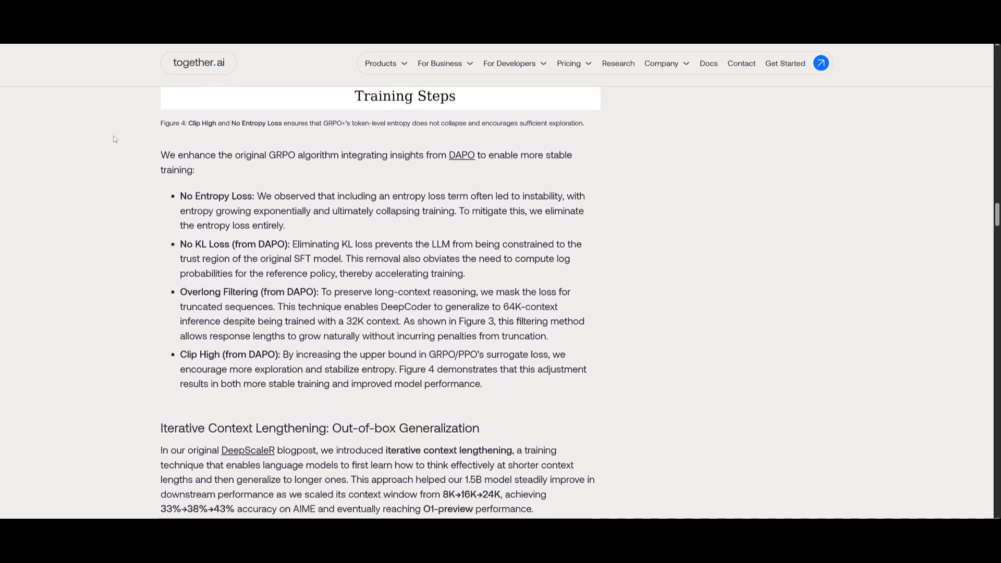
scroll("down", 3)
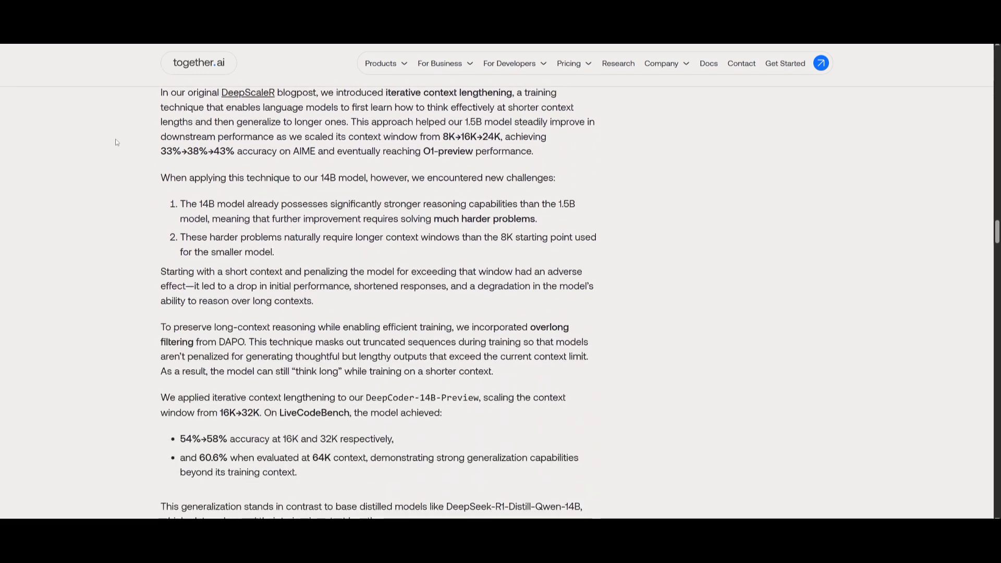
scroll("down", 3)
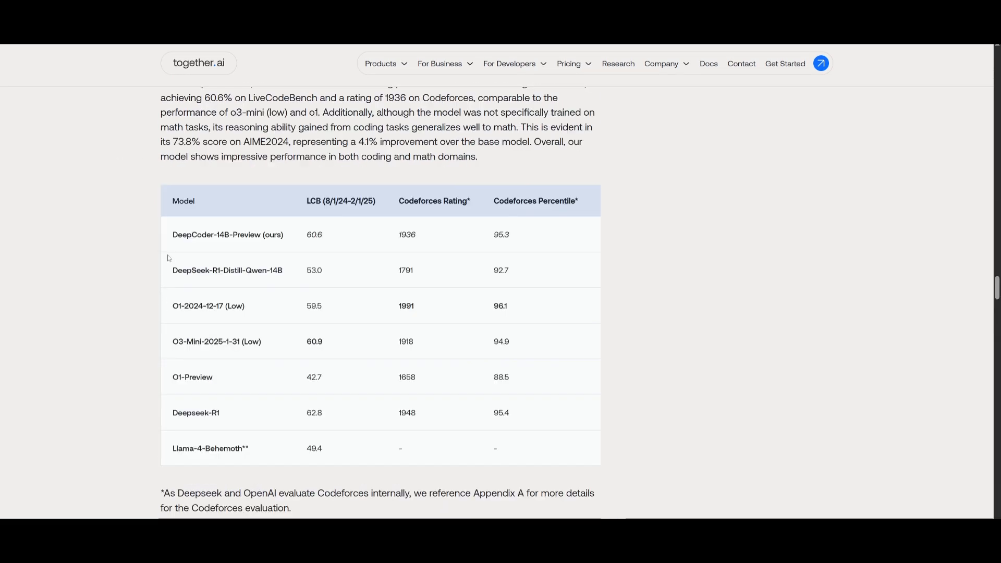
mouse_move(232, 191)
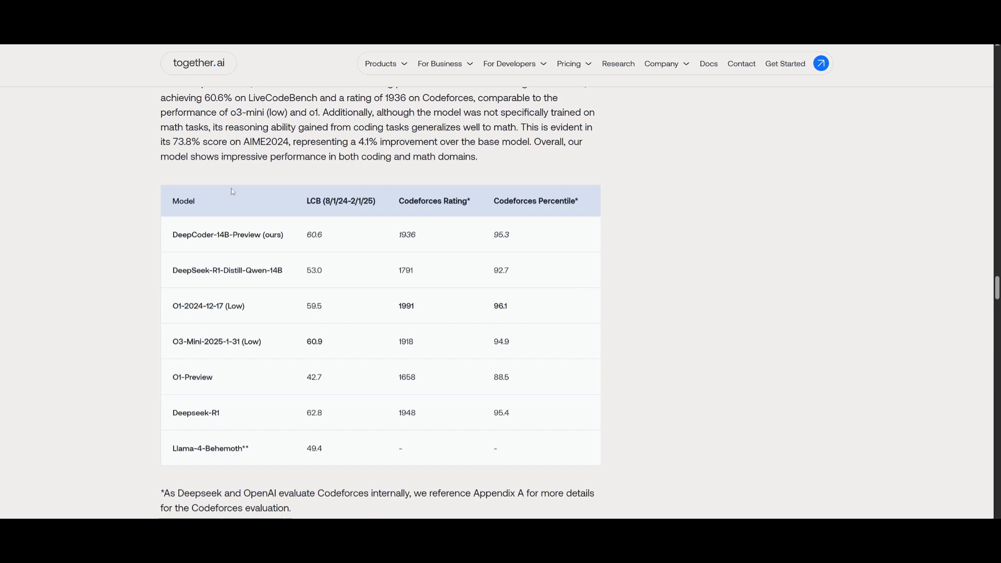
mouse_move(245, 286)
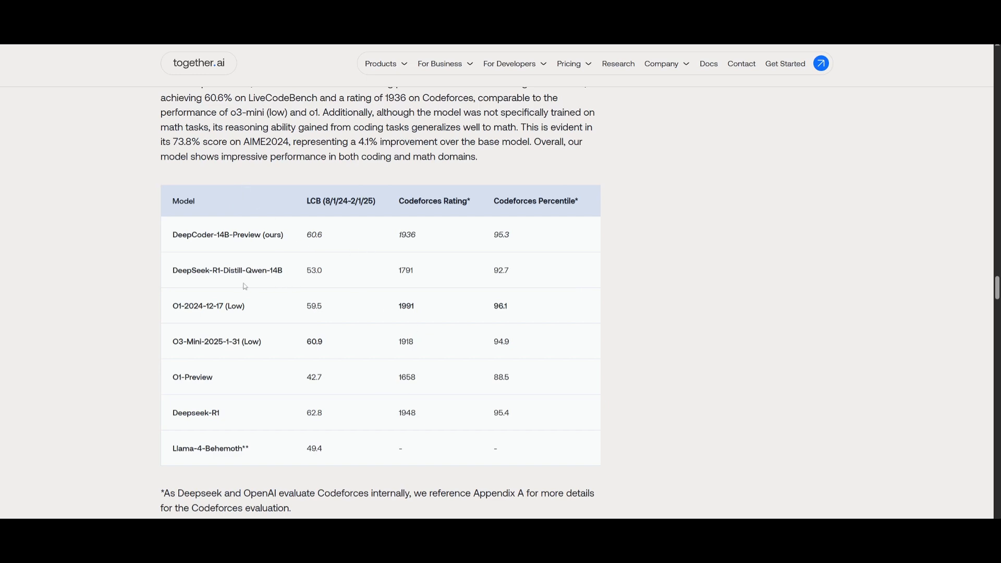
mouse_move(178, 341)
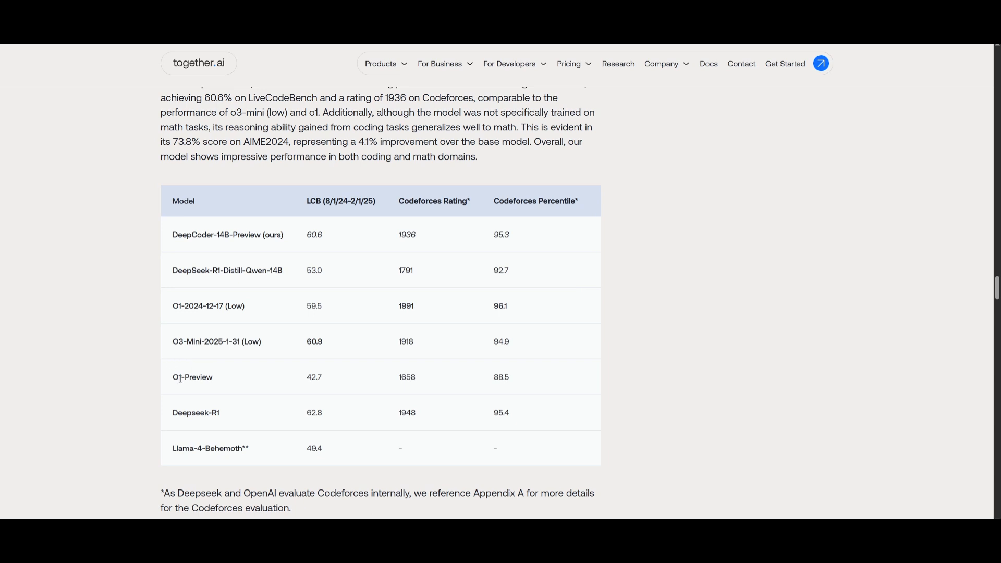
mouse_move(194, 435)
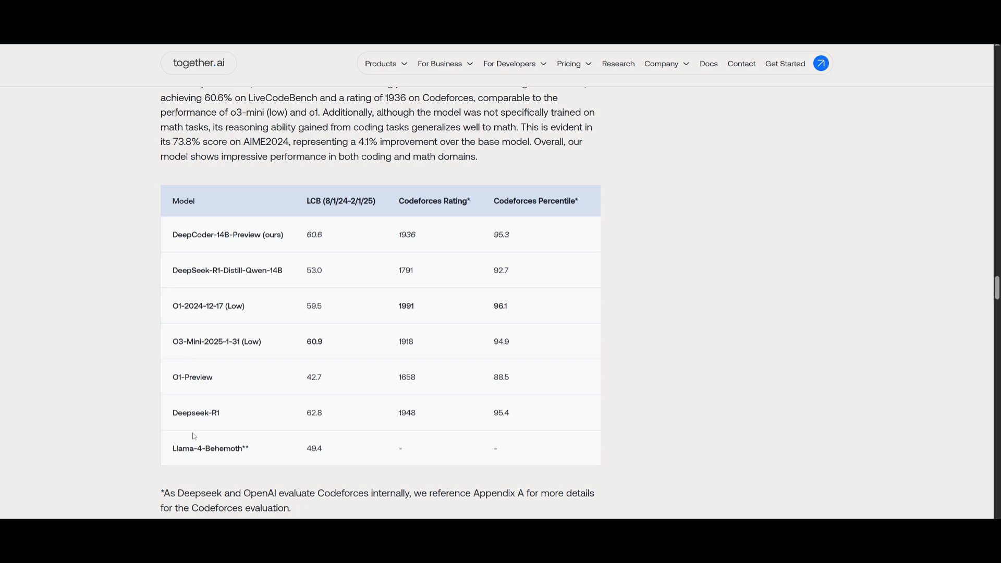
mouse_move(323, 409)
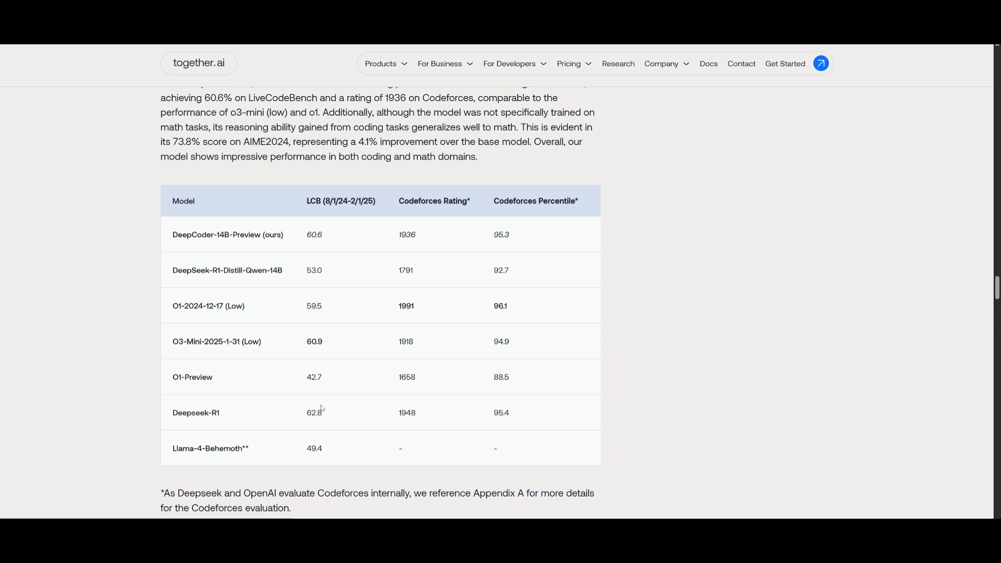
mouse_move(346, 326)
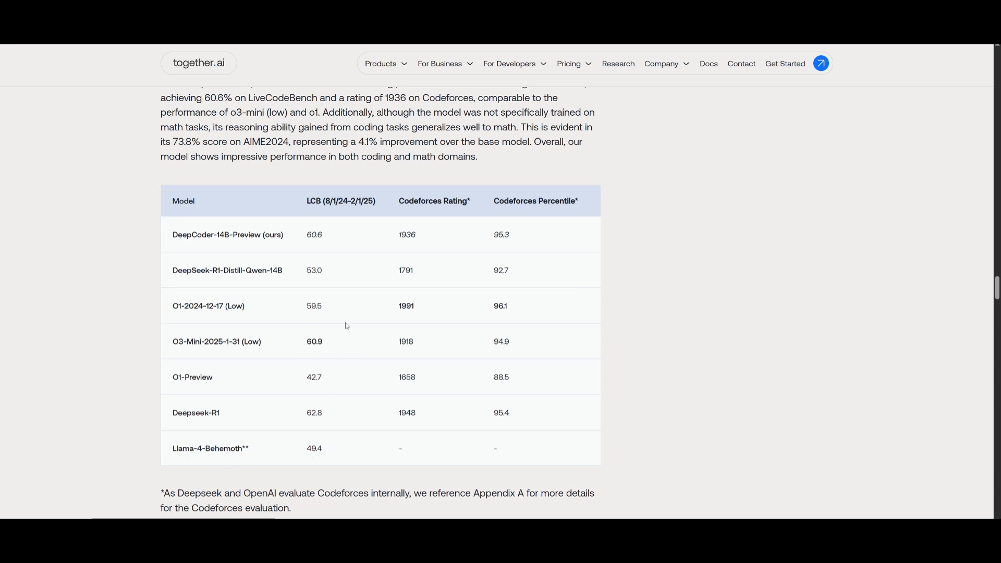
mouse_move(325, 246)
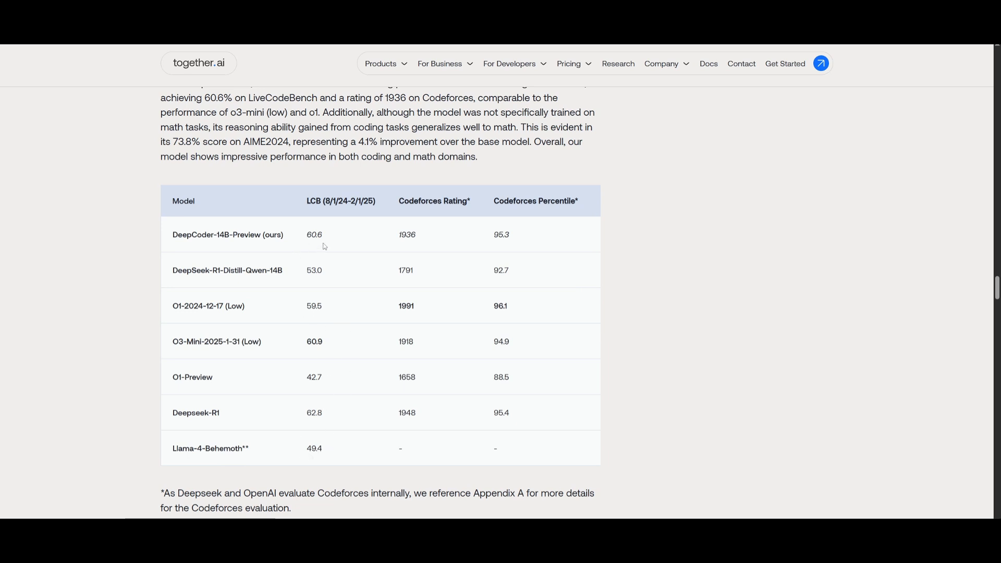
mouse_move(283, 297)
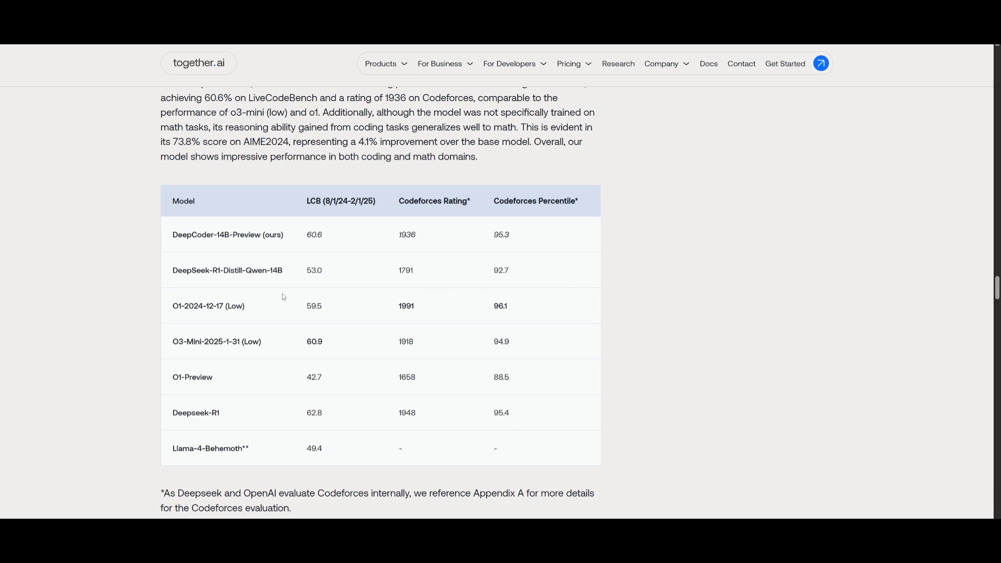
mouse_move(187, 423)
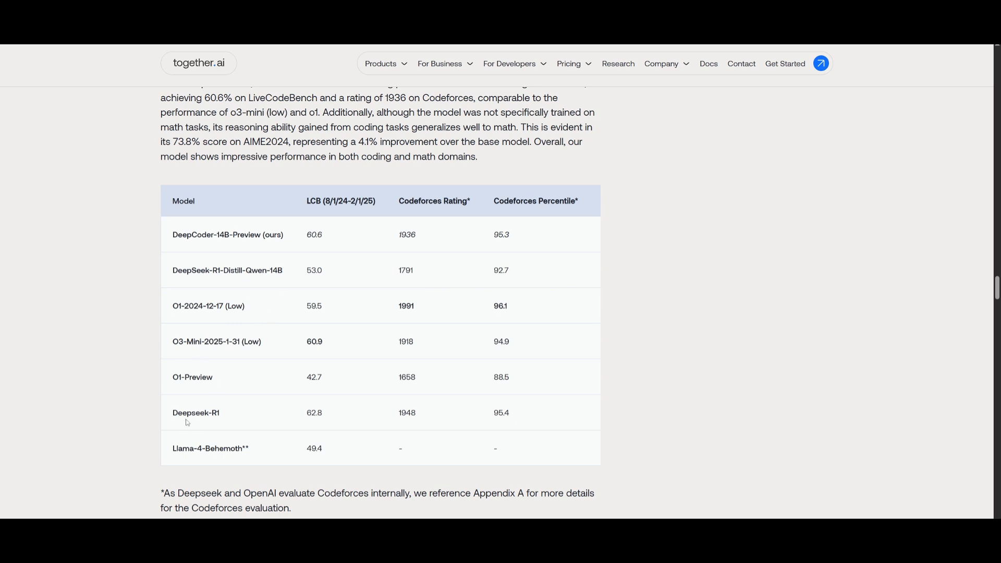
mouse_move(212, 399)
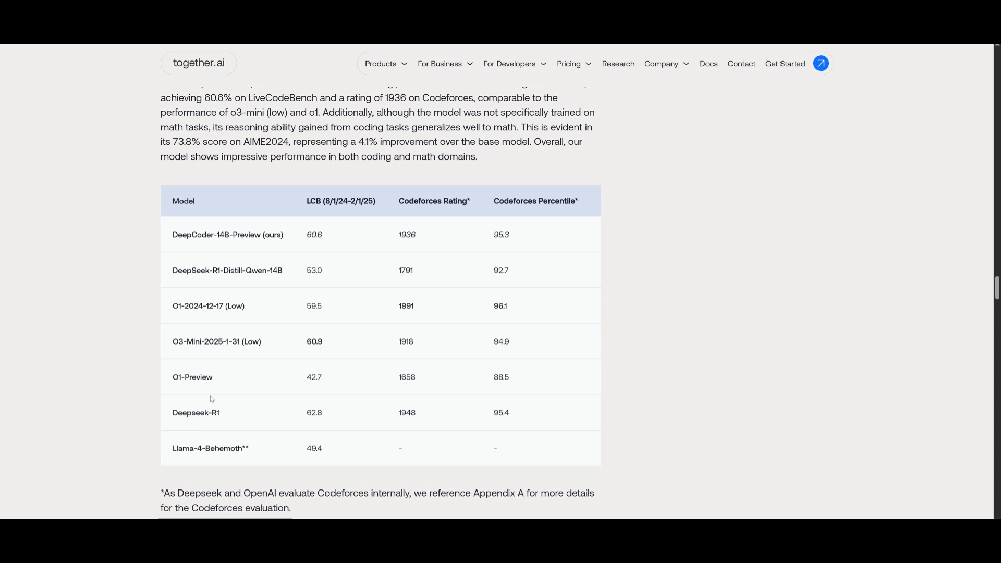
mouse_move(473, 263)
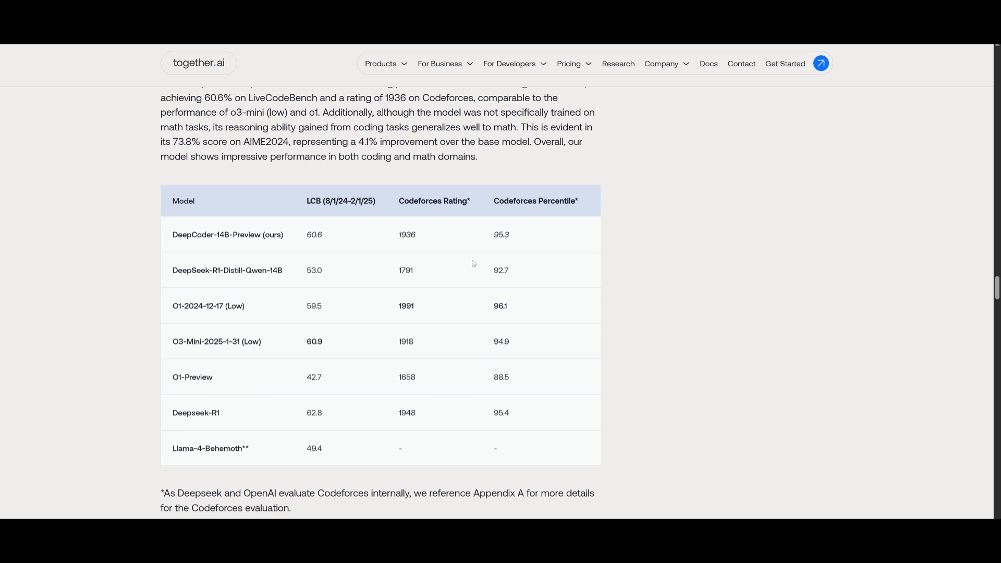
mouse_move(265, 247)
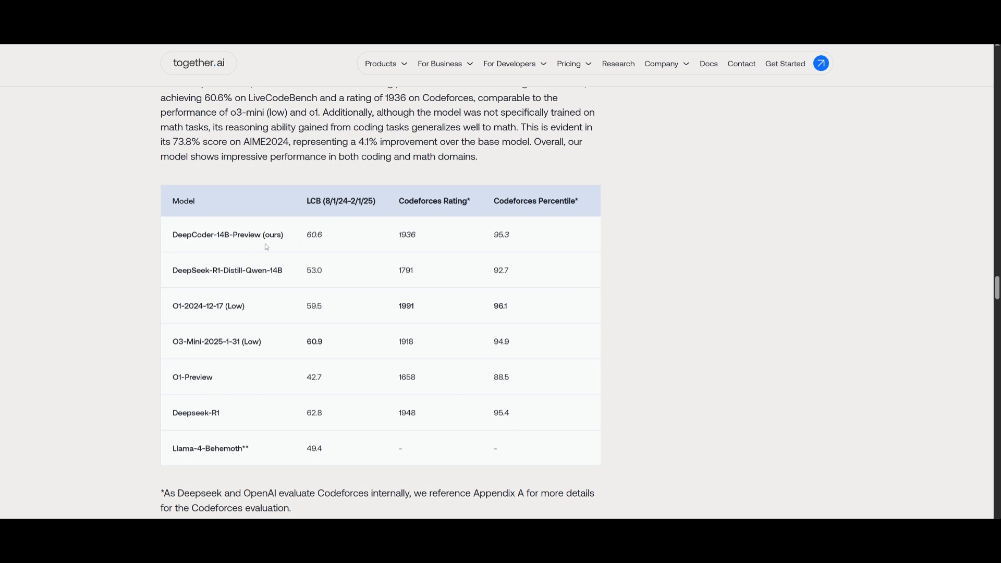
mouse_move(310, 301)
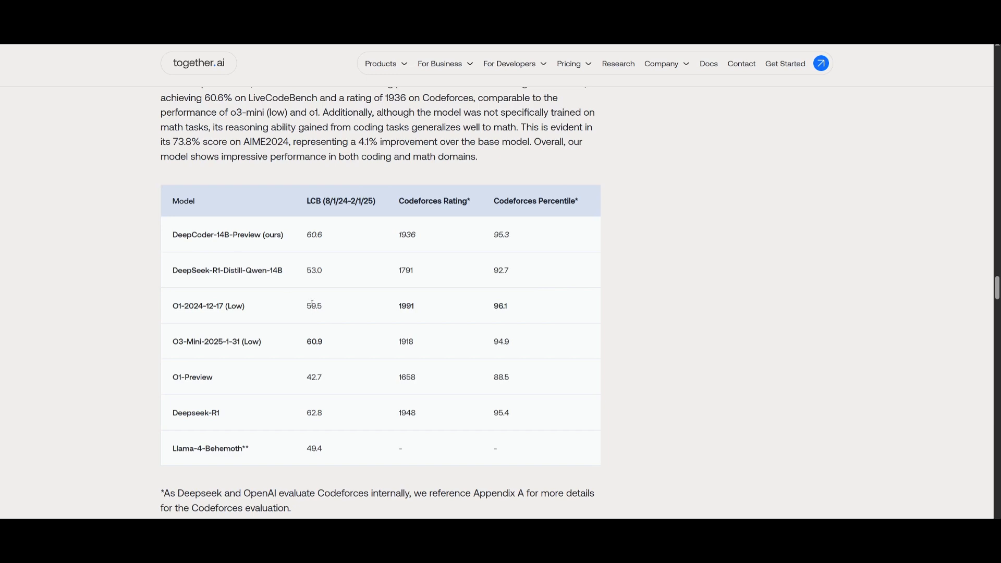
mouse_move(197, 333)
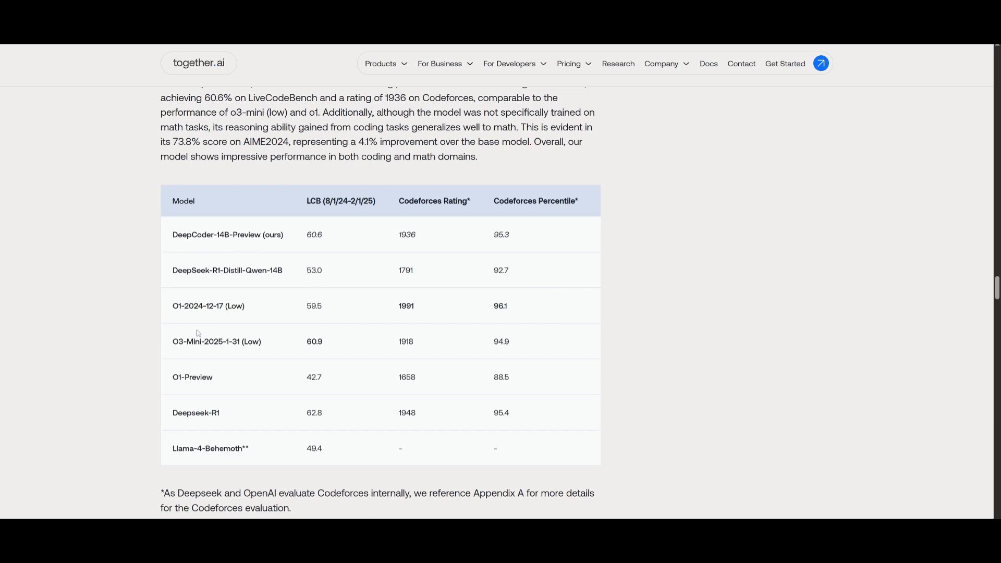
mouse_move(440, 314)
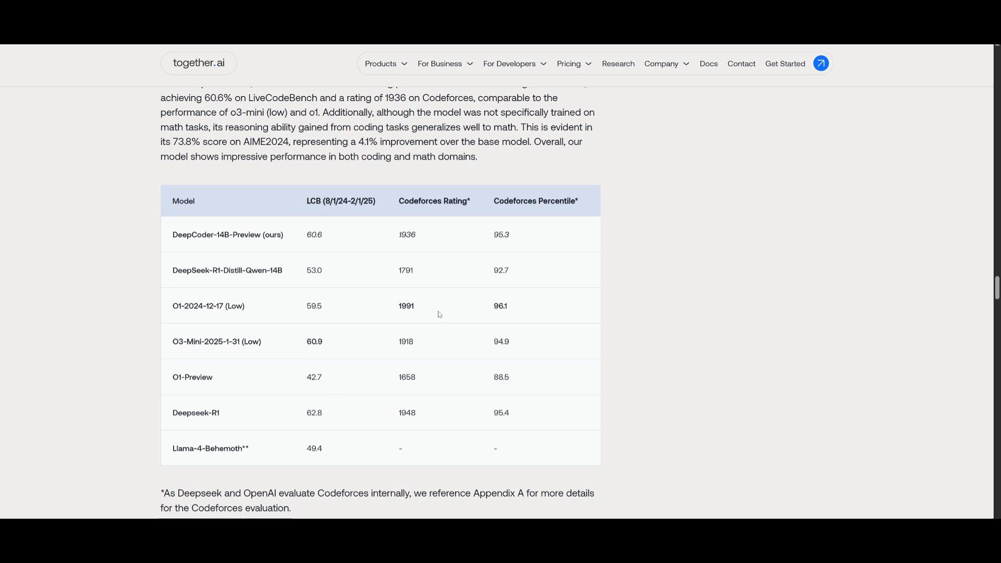
Scroll the DeepCoder post back up to its title, authors and introduction
scroll("up", 3)
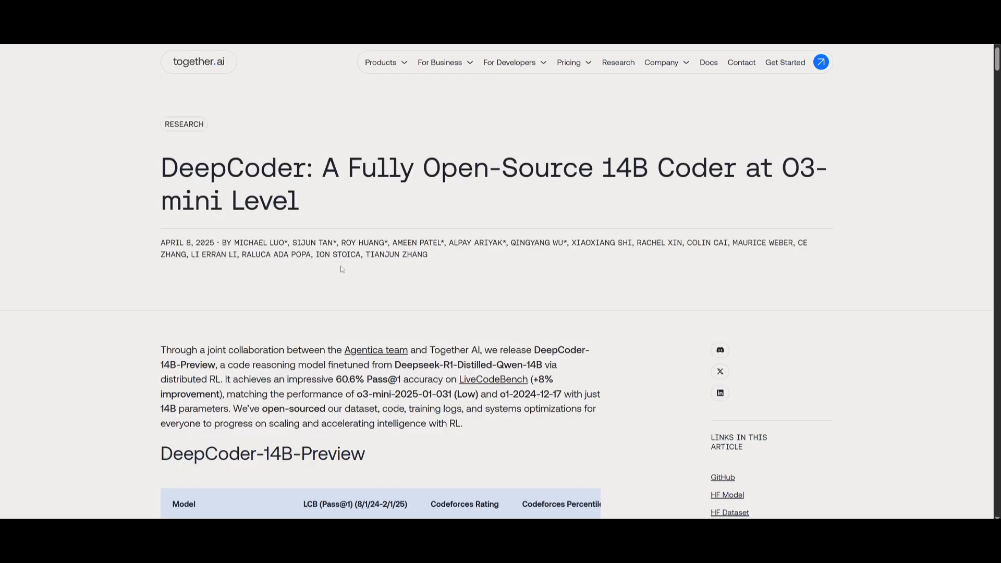
Scroll from the article top past Figure 1 toward the Dataset Curation heading
scroll("down", 3)
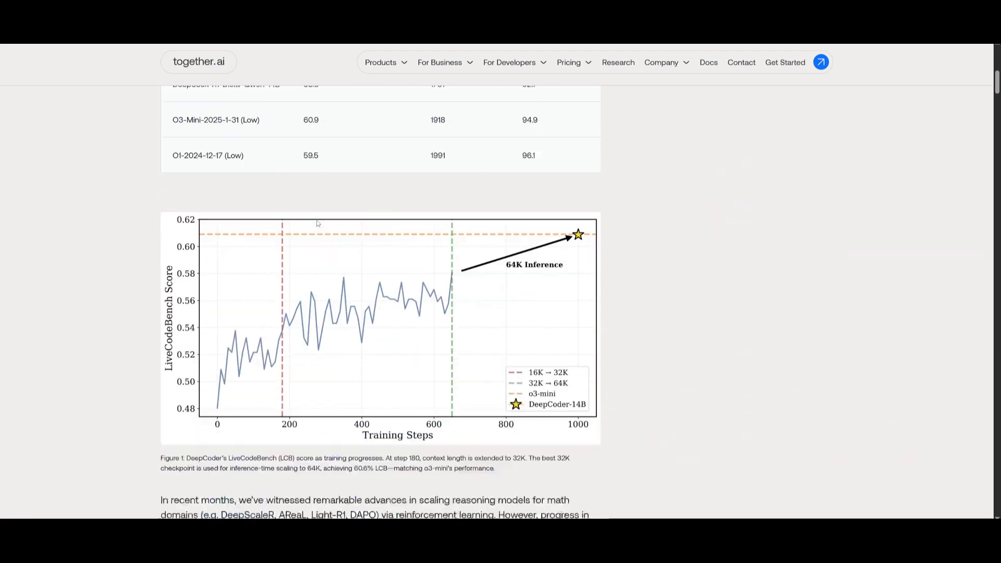
scroll("down", 3)
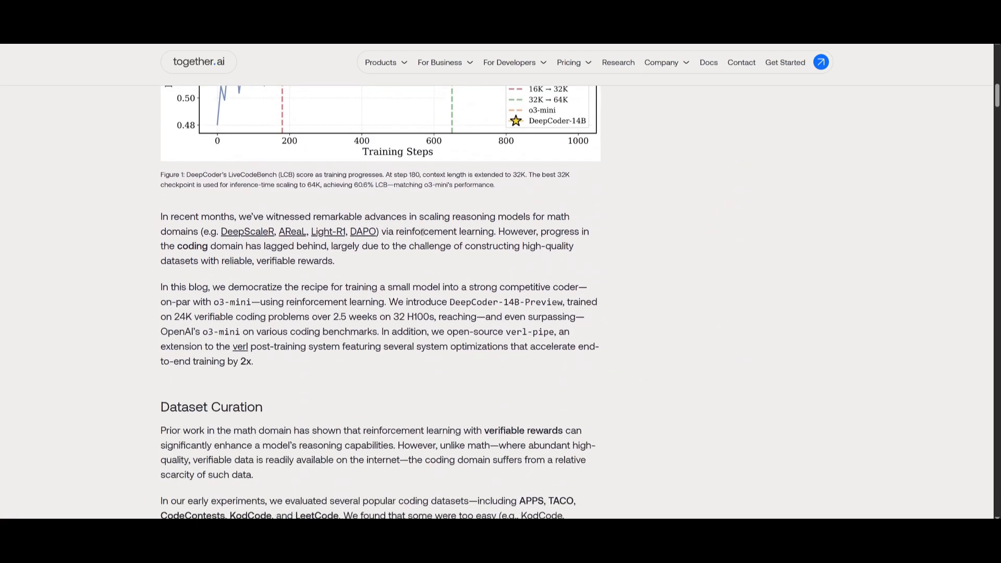
scroll("down", 3)
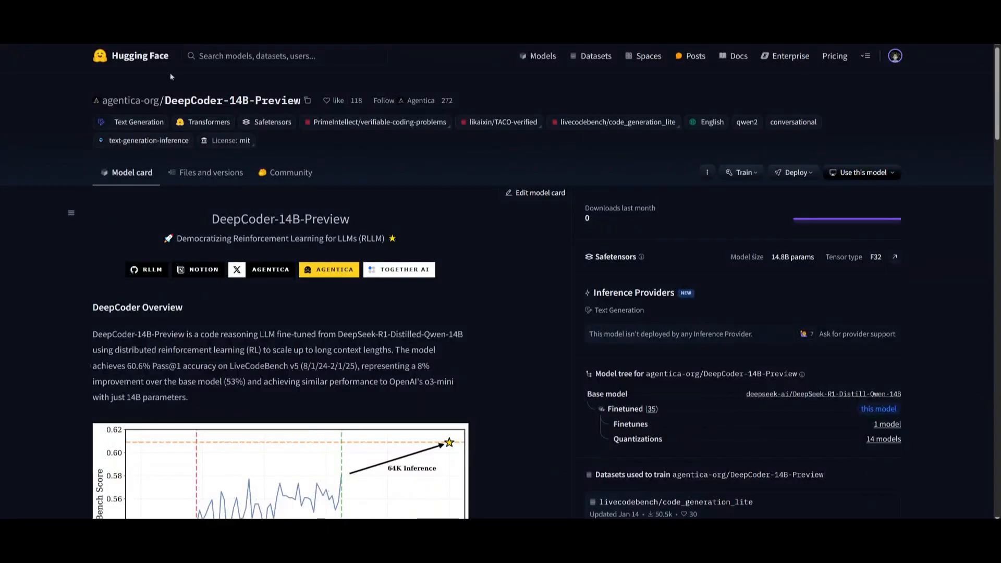
mouse_move(297, 134)
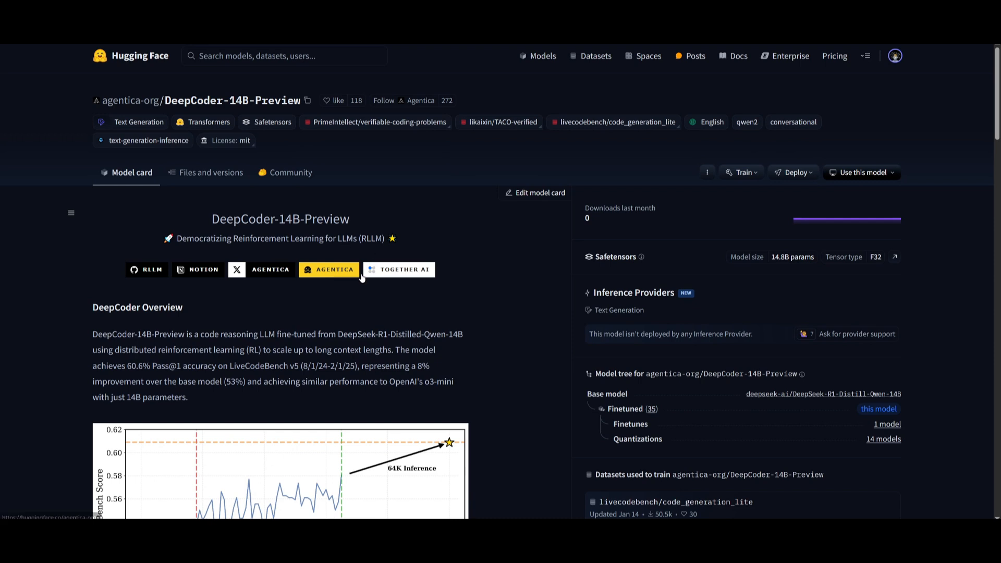
mouse_move(359, 254)
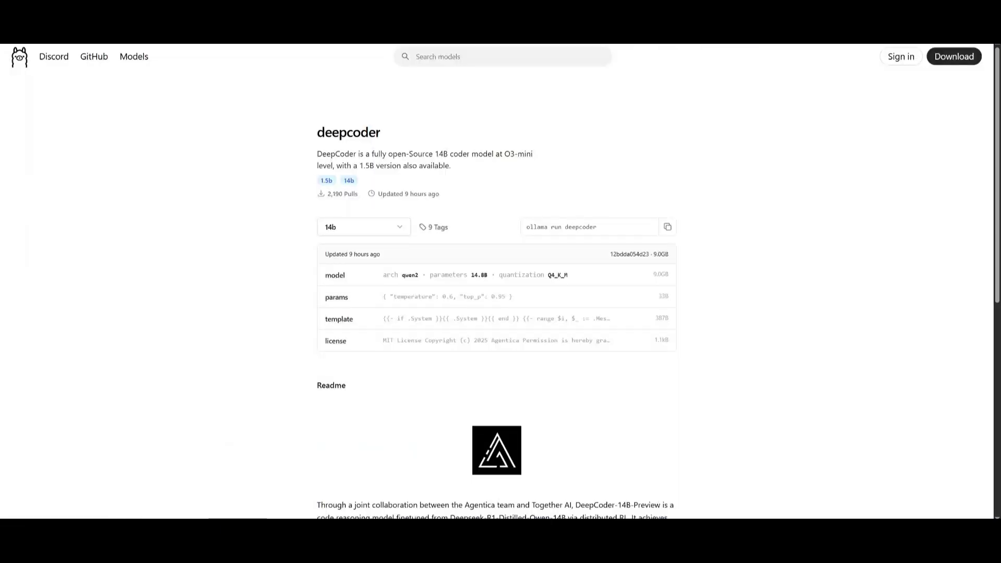
mouse_move(349, 133)
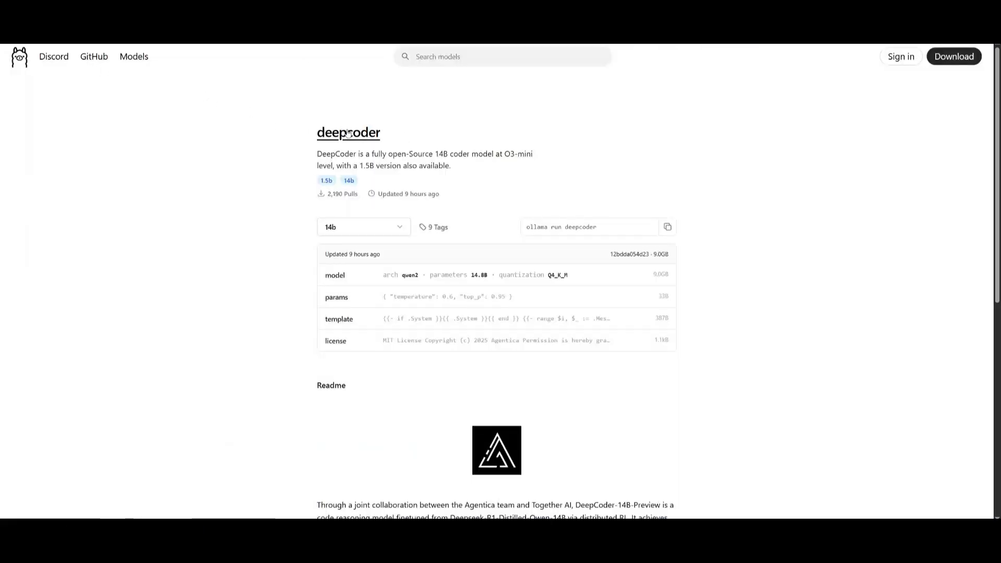
mouse_move(845, 130)
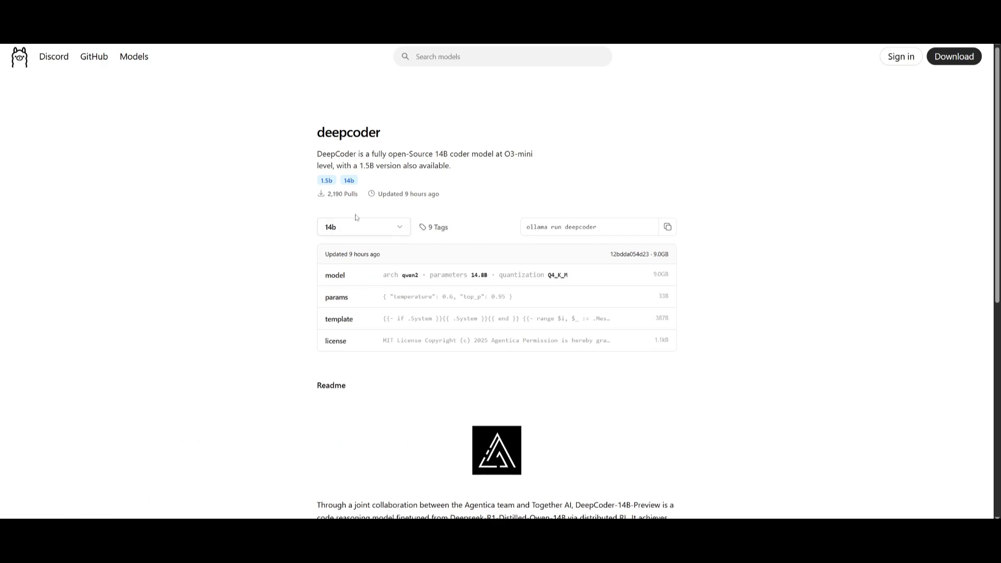
Select the 'ollama run deepcoder' command on the deepcoder library page
scroll("down", 3)
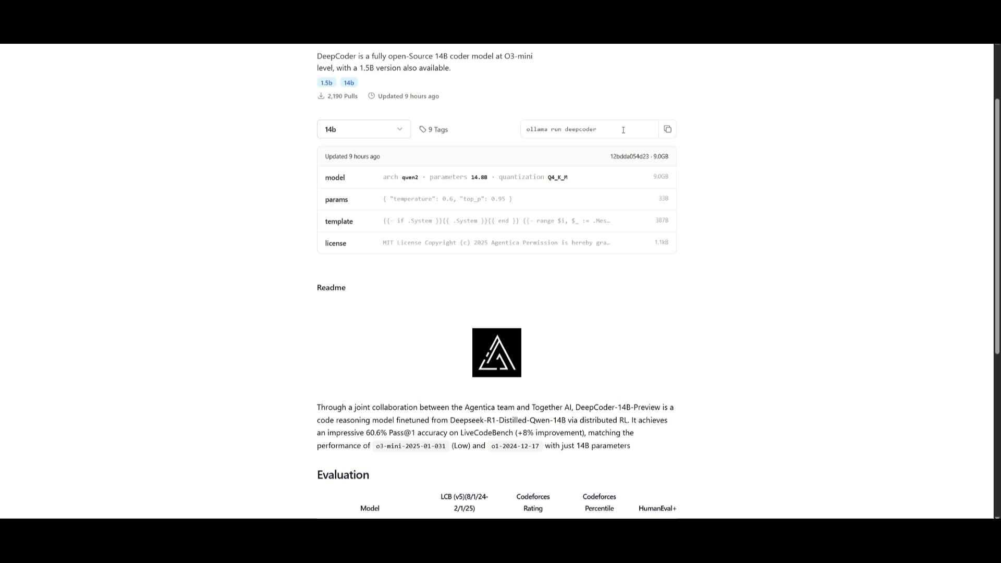
left_click(668, 129)
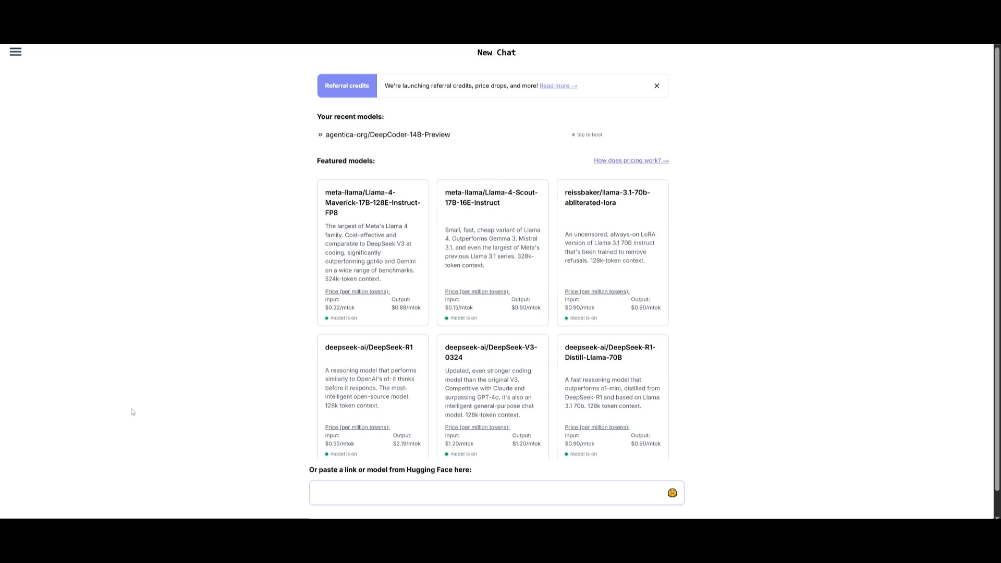
mouse_move(433, 157)
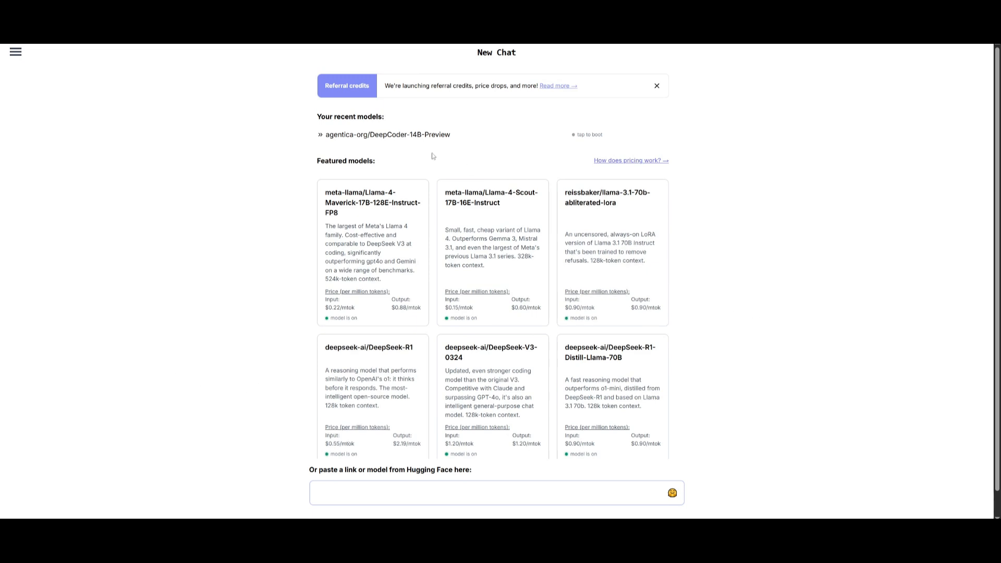
mouse_move(662, 178)
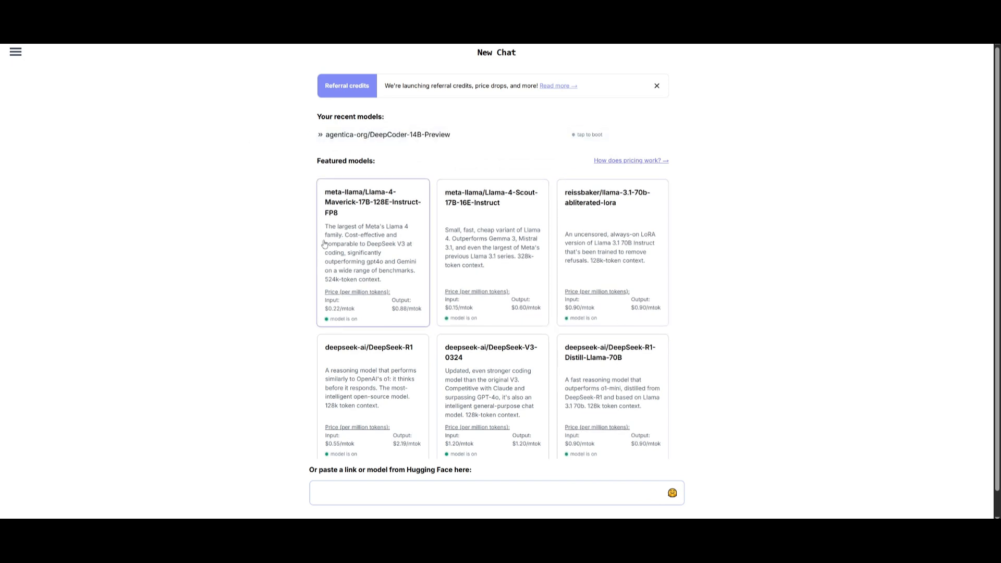
mouse_move(236, 217)
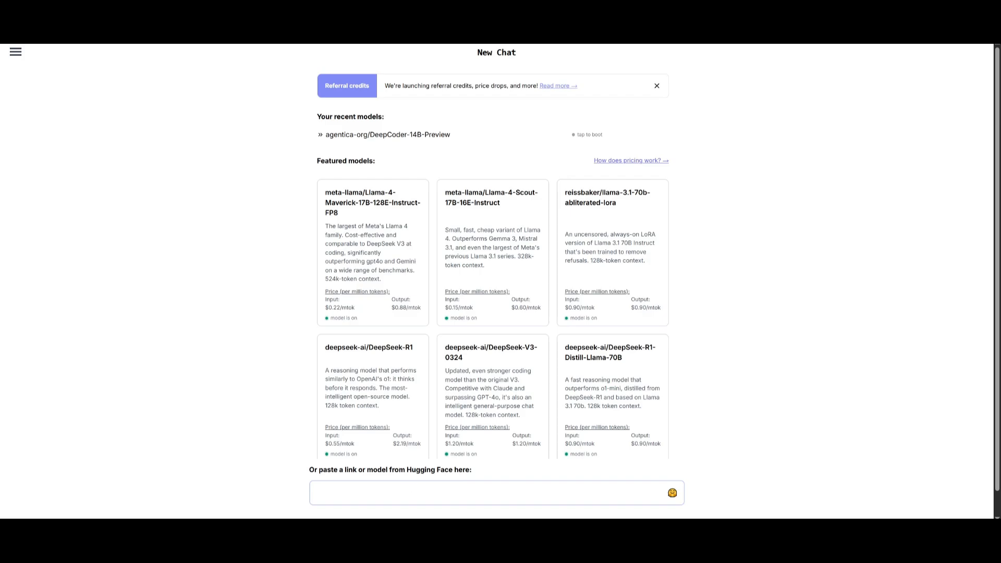
left_click(388, 135)
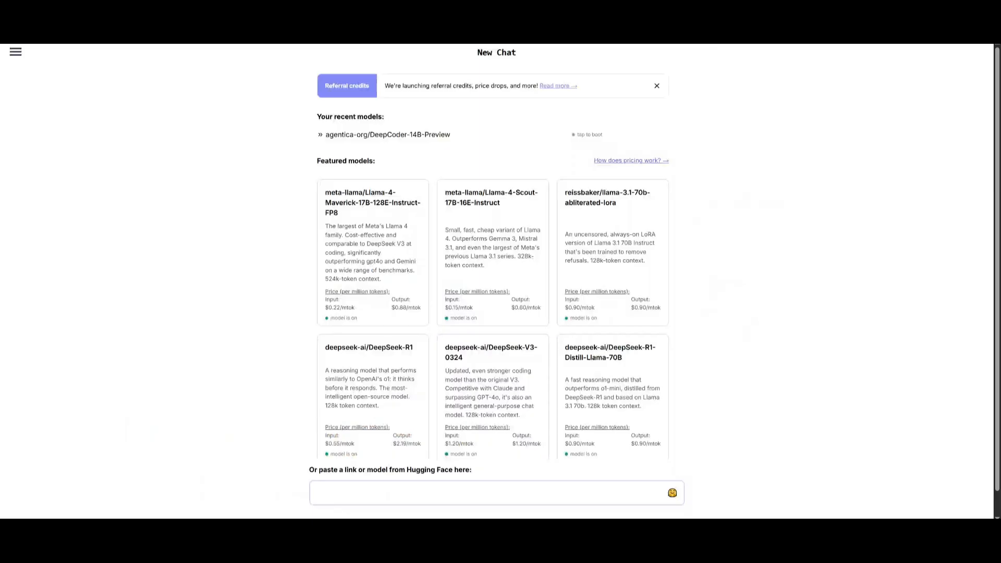
type("https://huggingface.co/agentica-org/DeepCoder-14B-Preview")
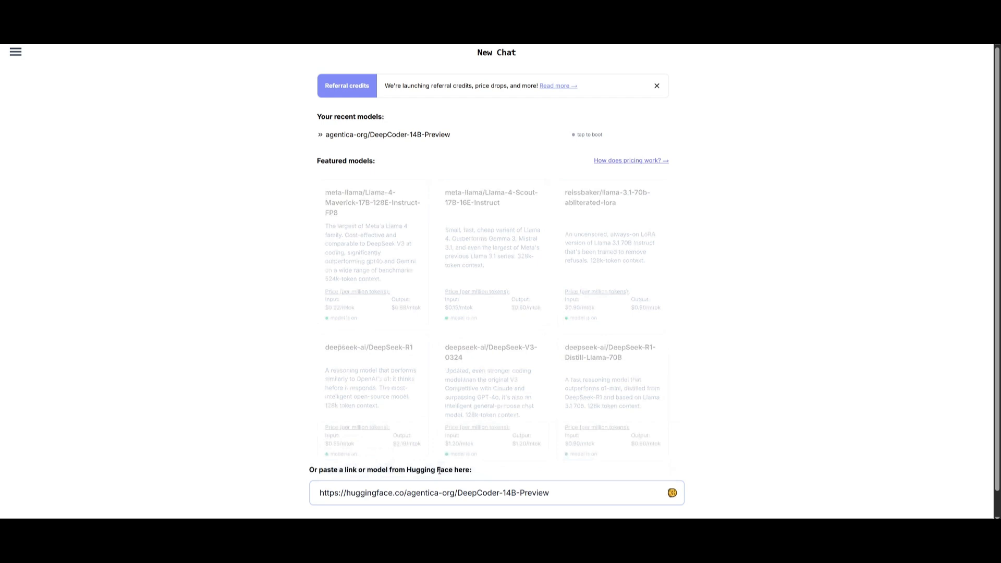
left_click(589, 135)
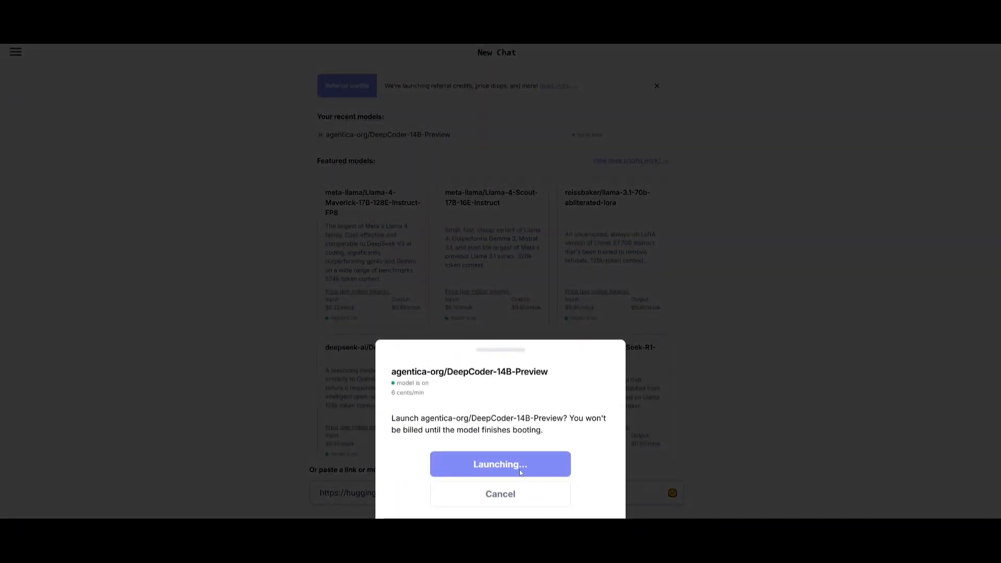
left_click(501, 464)
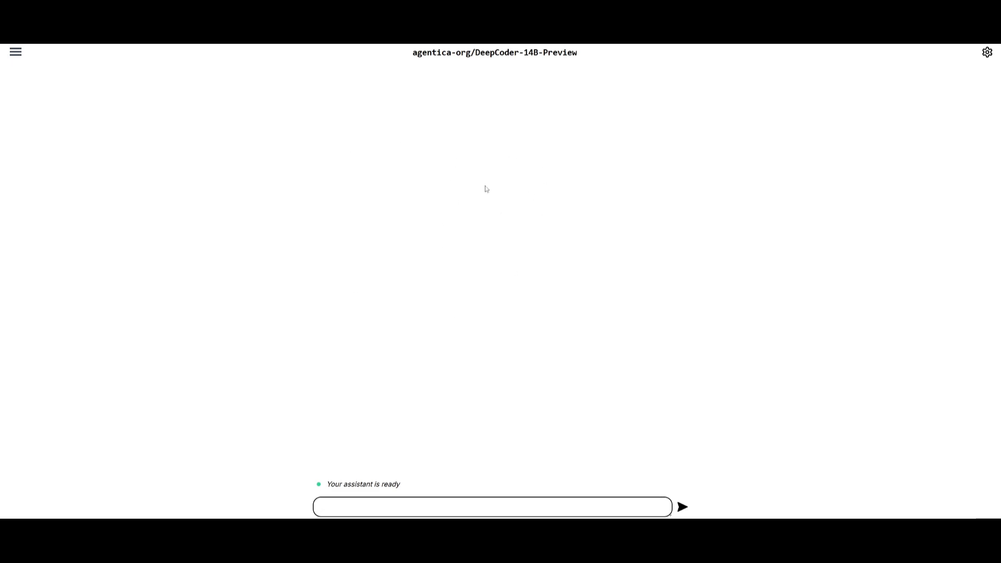
mouse_move(270, 267)
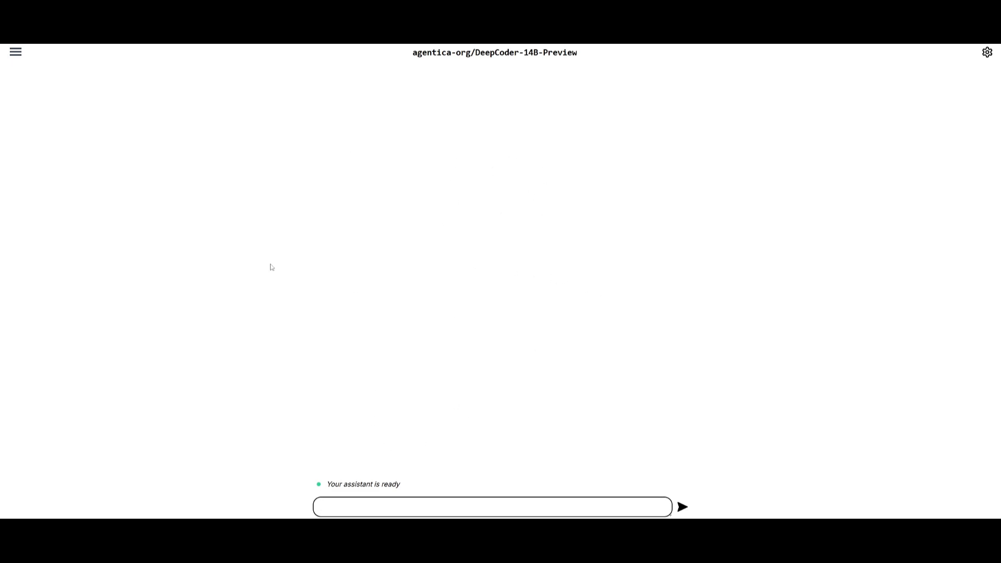
Send 'create a simple crm dashboard app for me' and read through the Flask code reply
type("create a simple crm dashboard app for me")
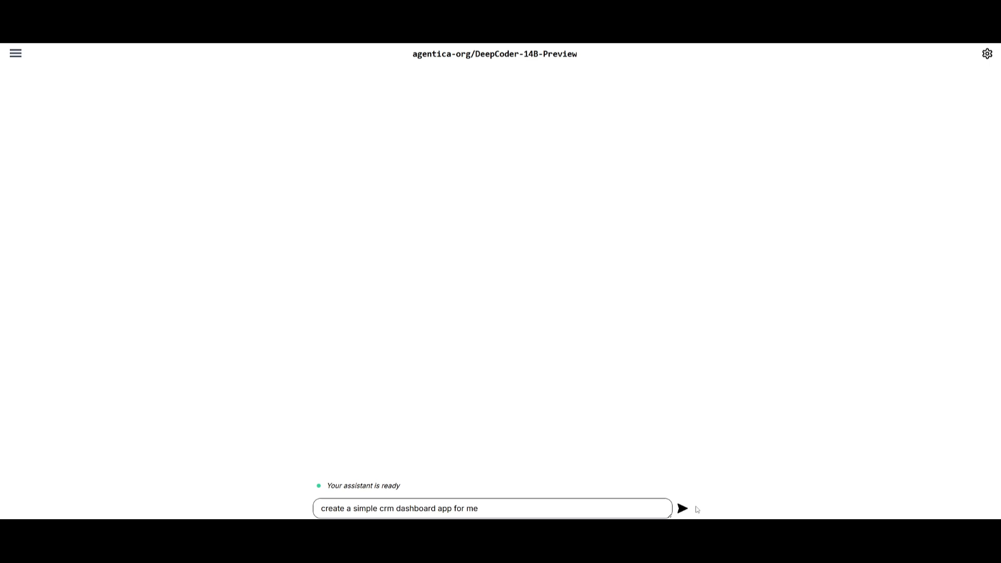
left_click(683, 509)
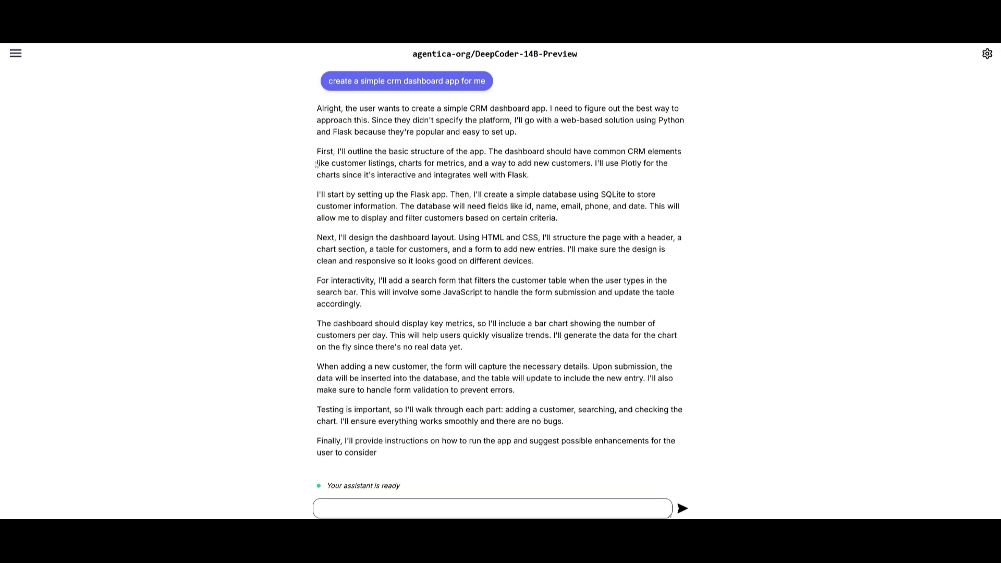
scroll("down", 3)
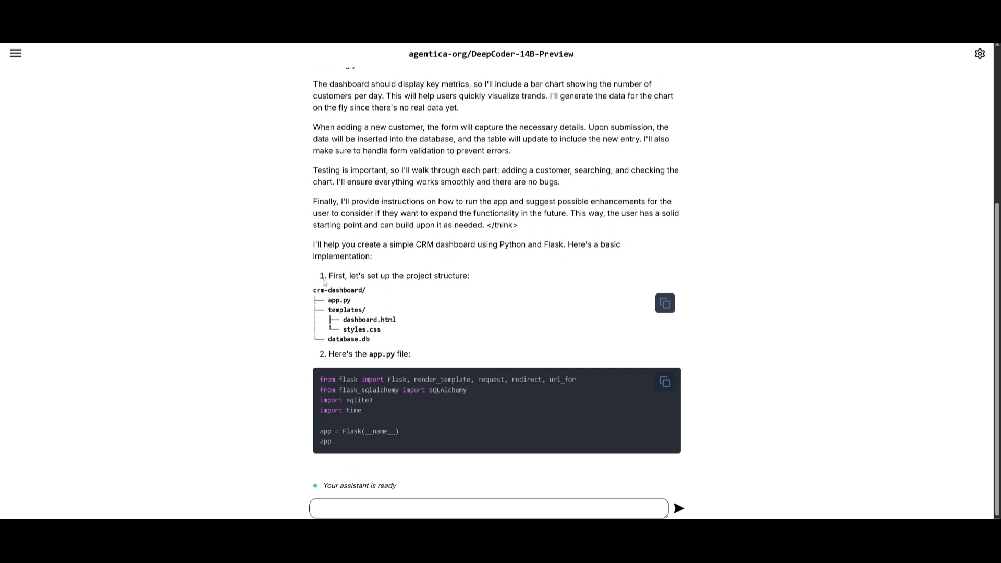
scroll("down", 3)
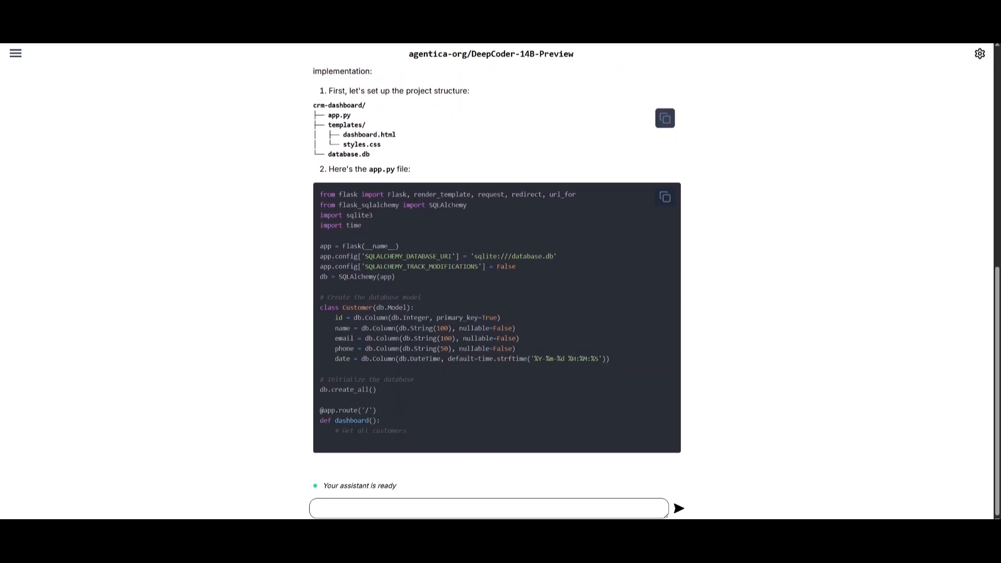
scroll("down", 3)
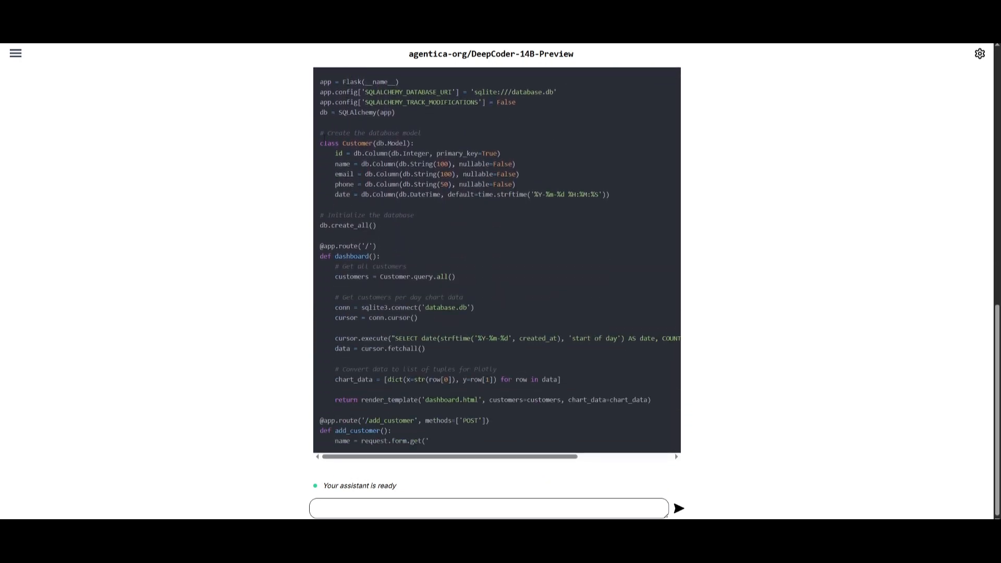
scroll("down", 3)
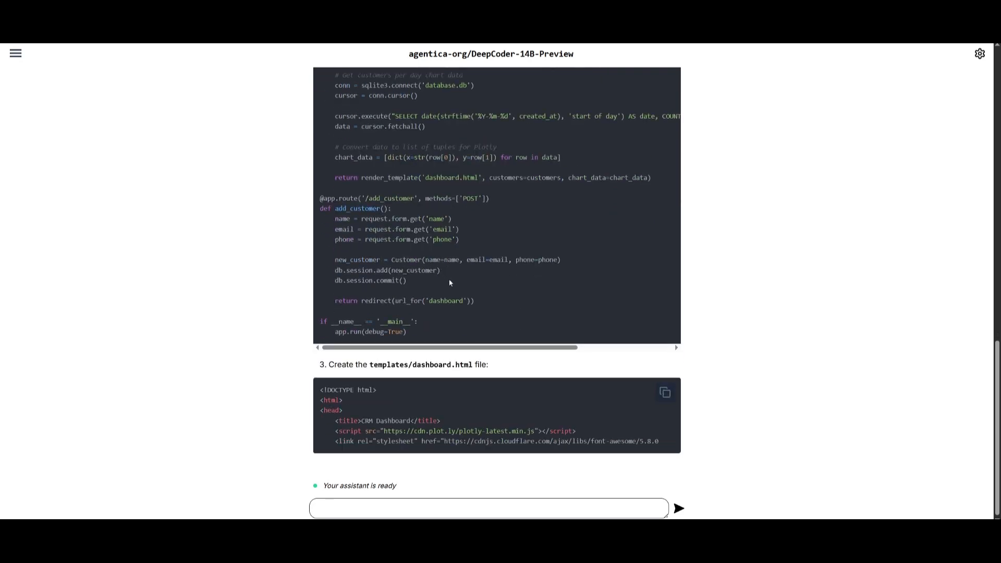
scroll("down", 3)
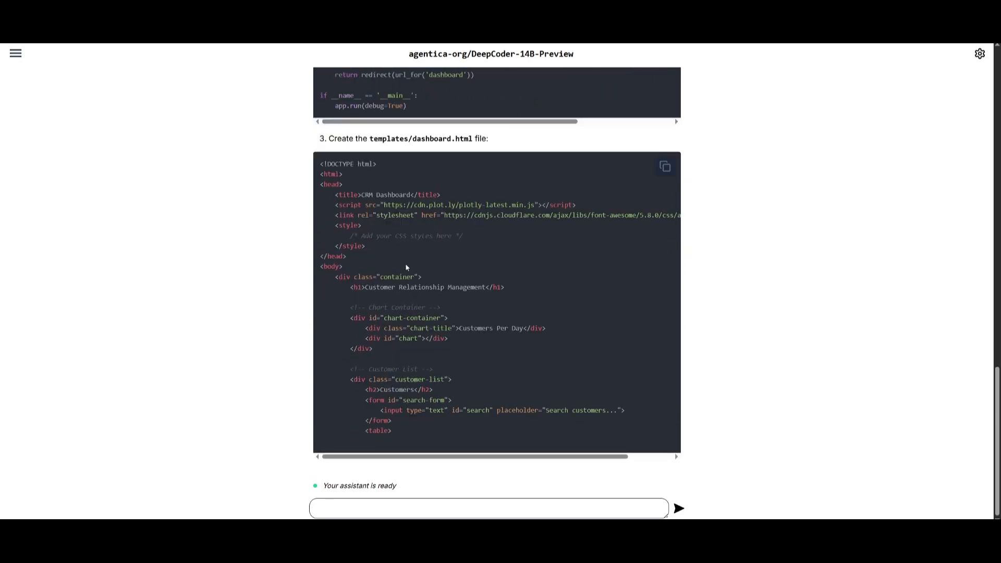
scroll("down", 3)
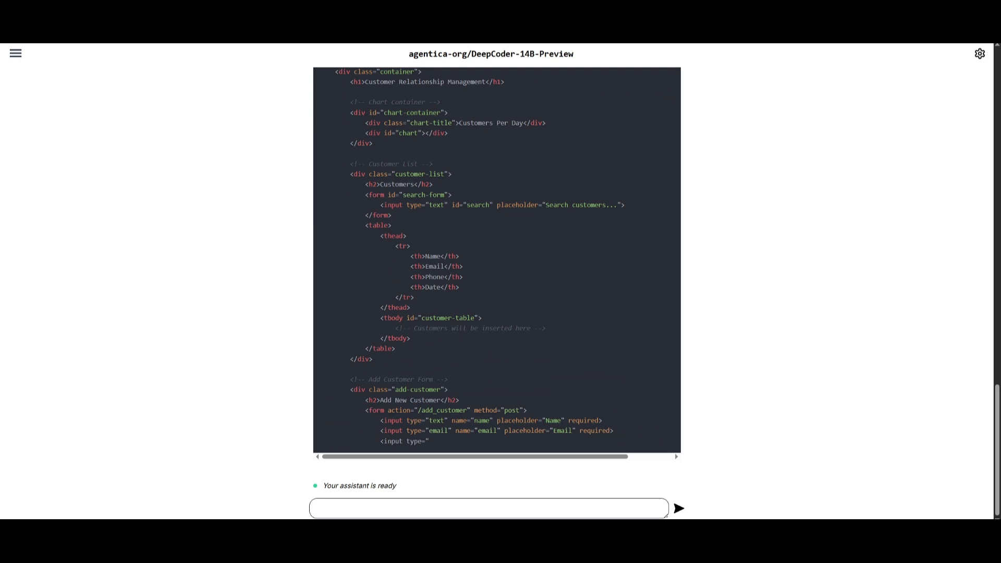
scroll("down", 3)
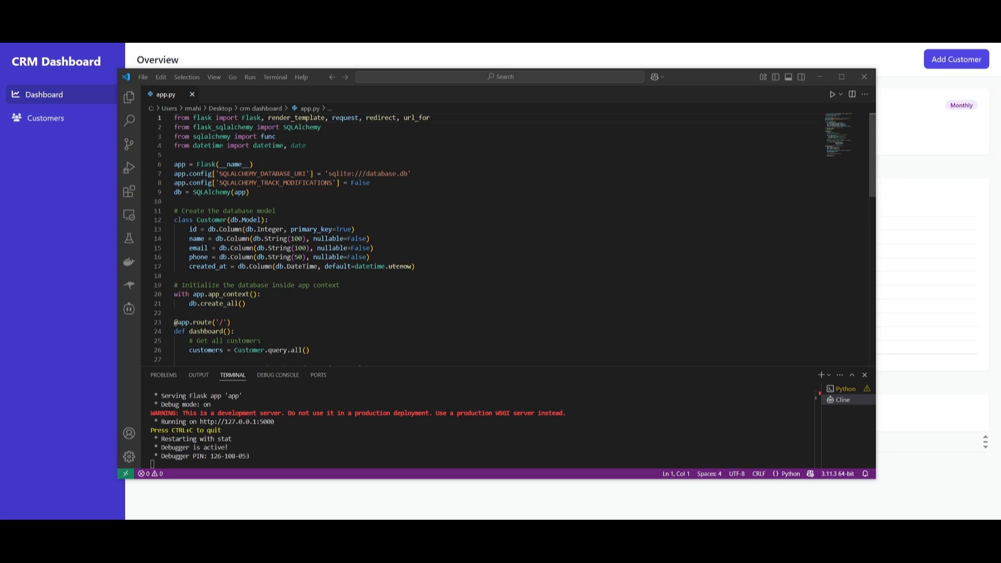
mouse_move(73, 200)
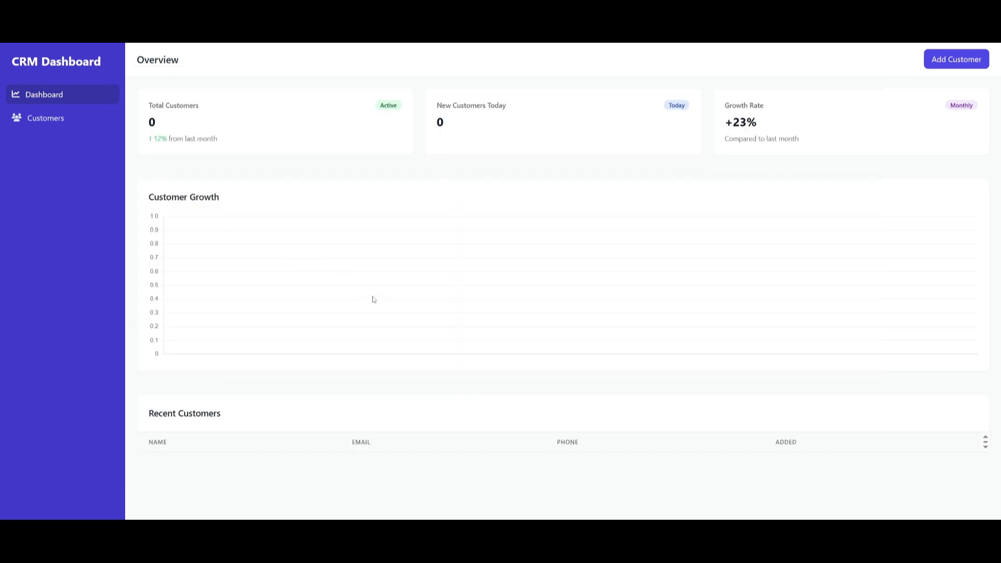
mouse_move(532, 170)
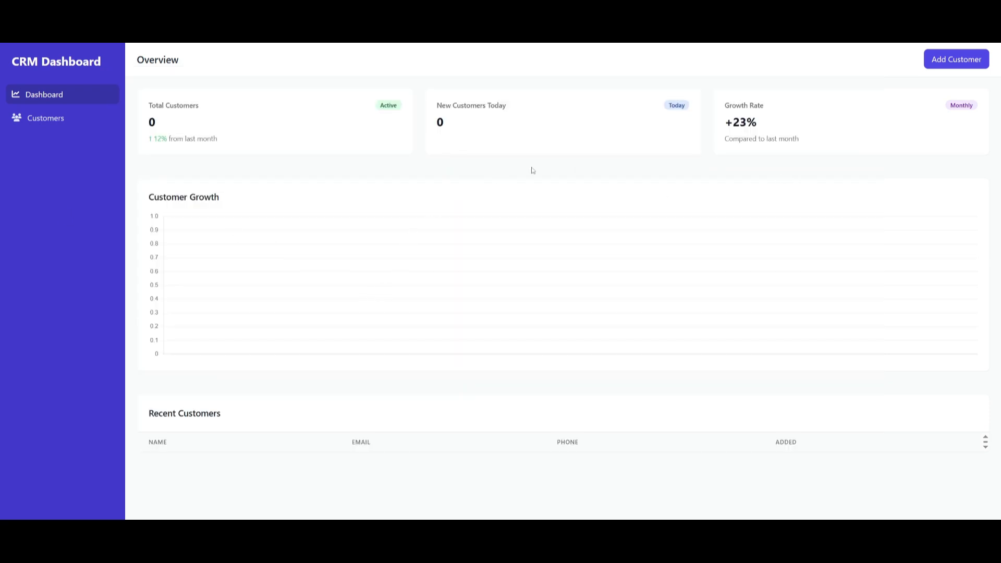
mouse_move(382, 236)
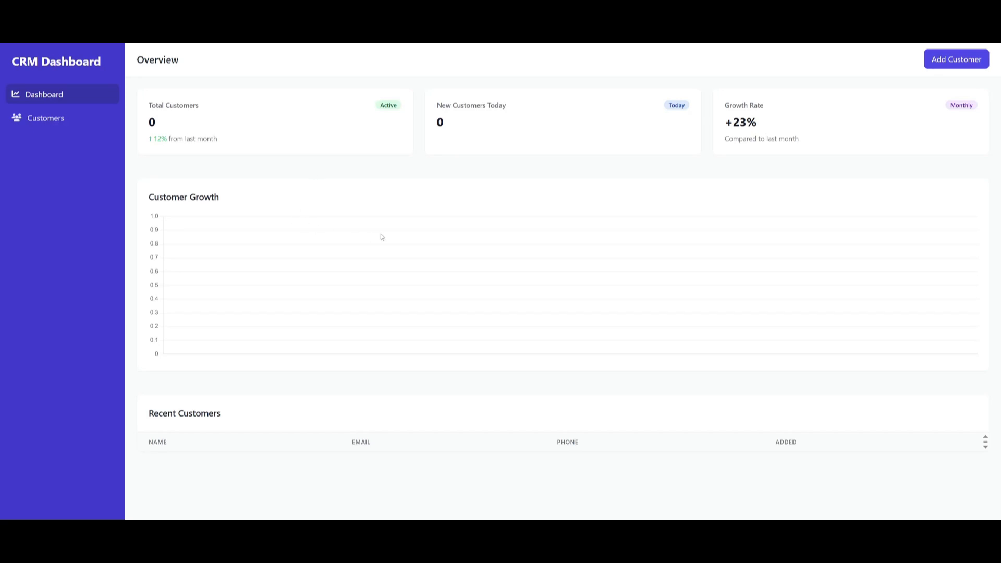
mouse_move(370, 258)
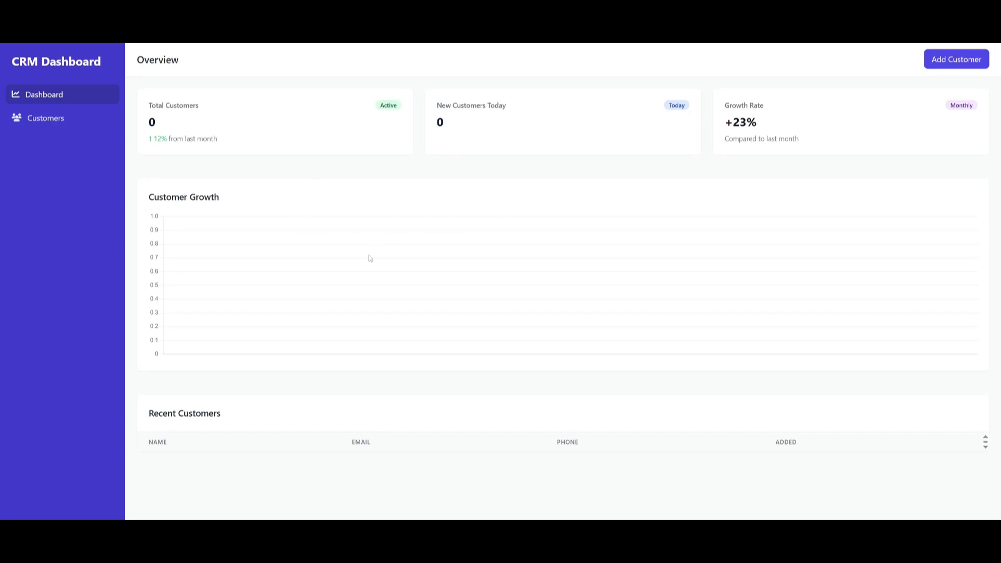
mouse_move(63, 245)
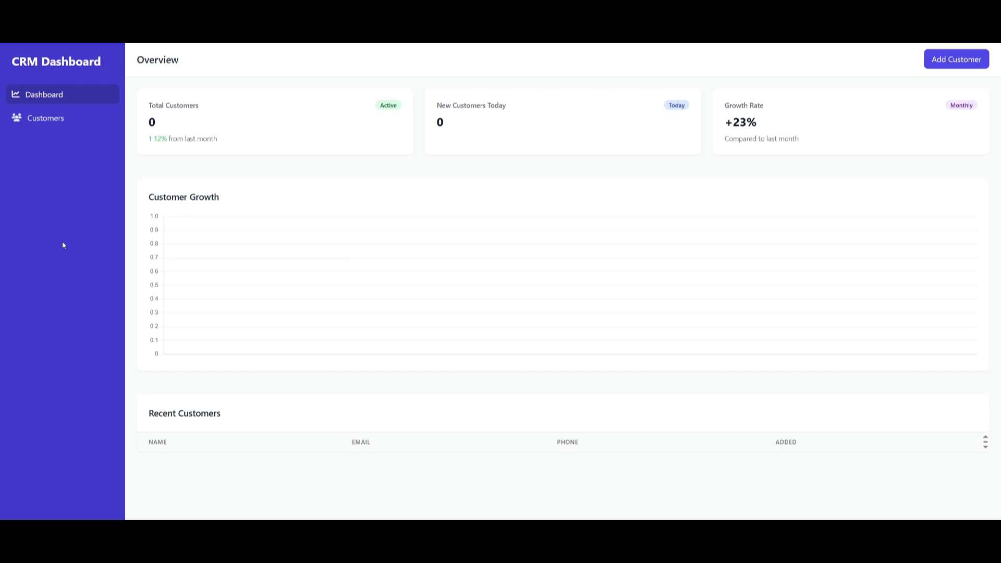
mouse_move(702, 107)
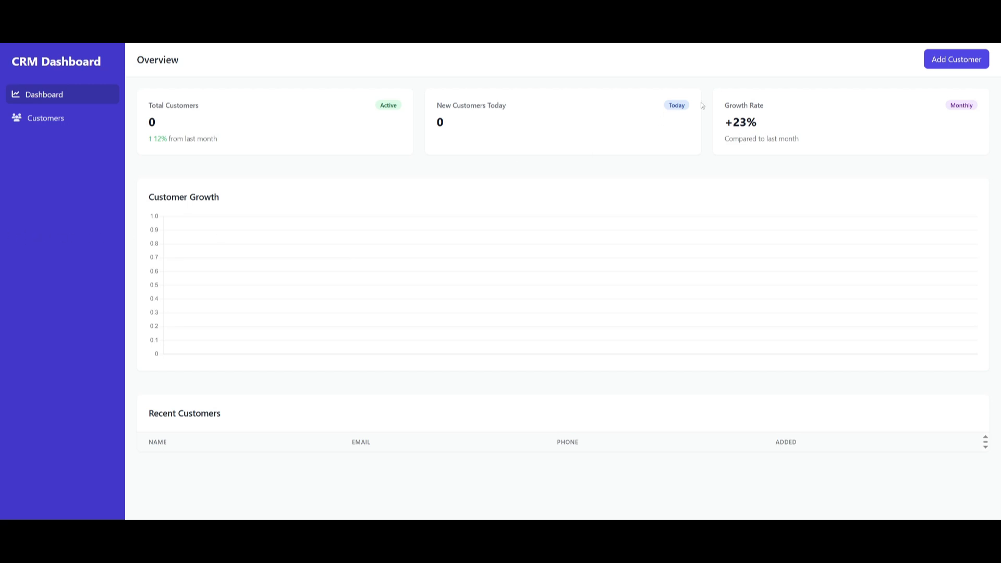
Open the Add Customer form on the empty CRM Dashboard
left_click(956, 59)
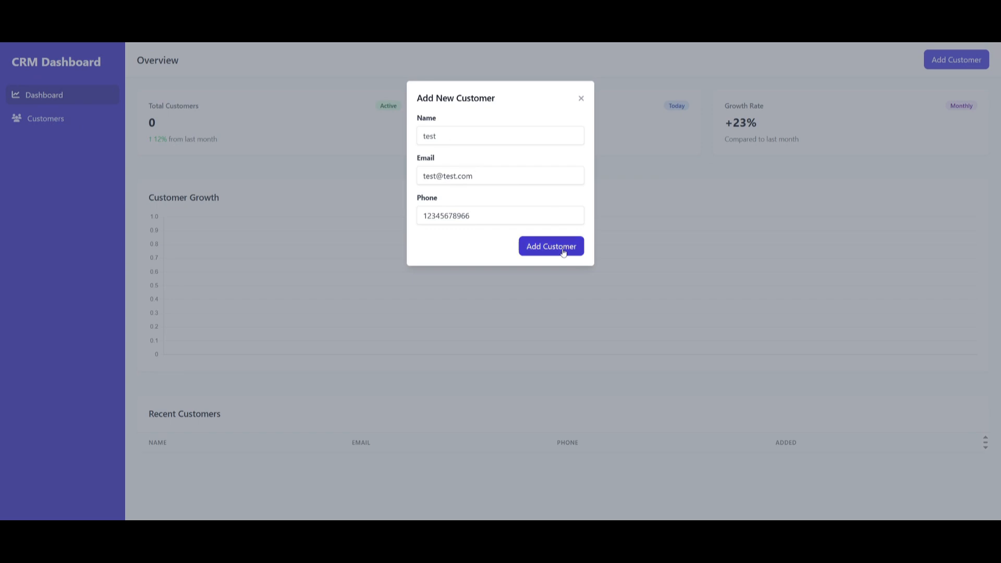
Save the test customer from the Add New Customer dialog
left_click(551, 246)
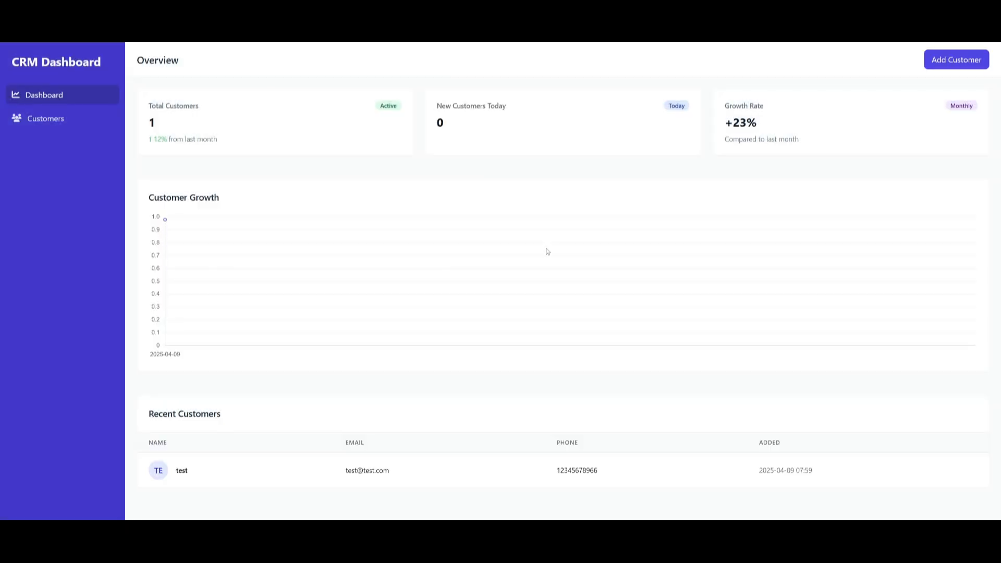
mouse_move(893, 515)
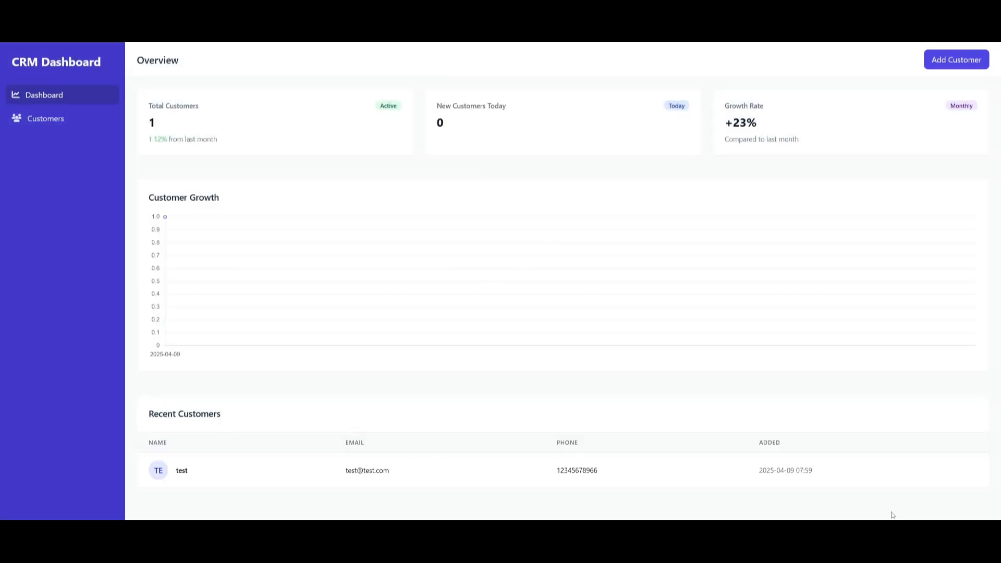
mouse_move(586, 303)
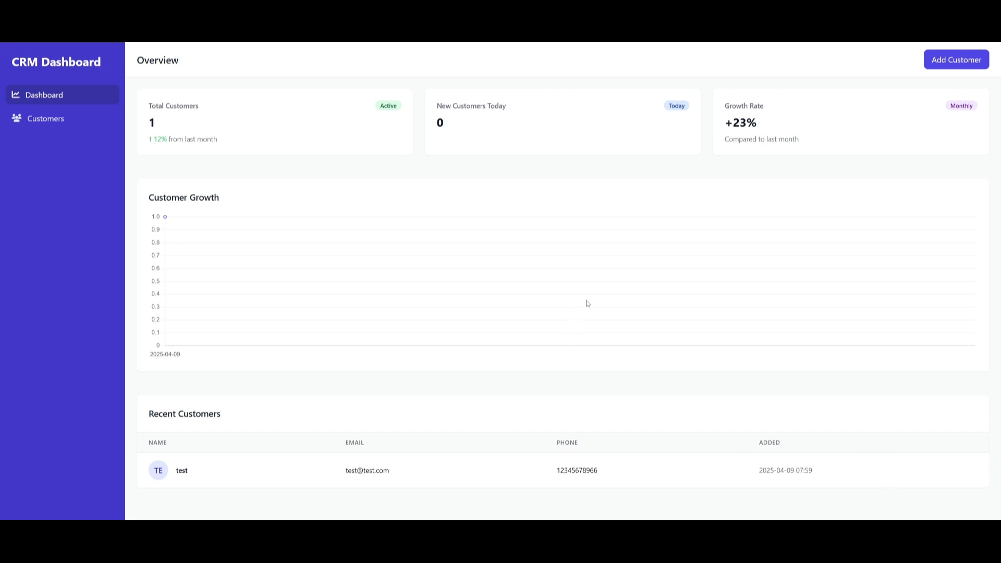
mouse_move(166, 121)
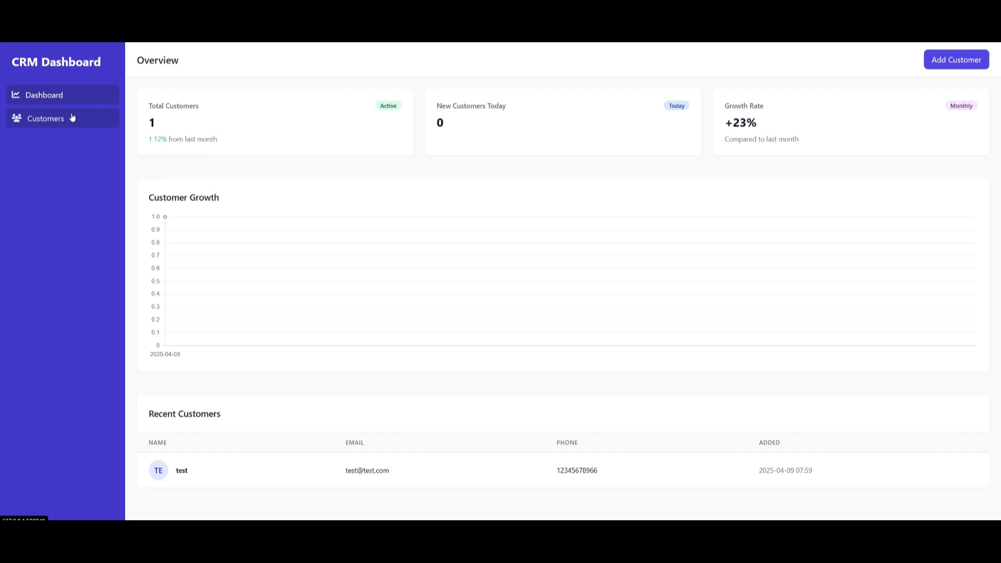
mouse_move(93, 145)
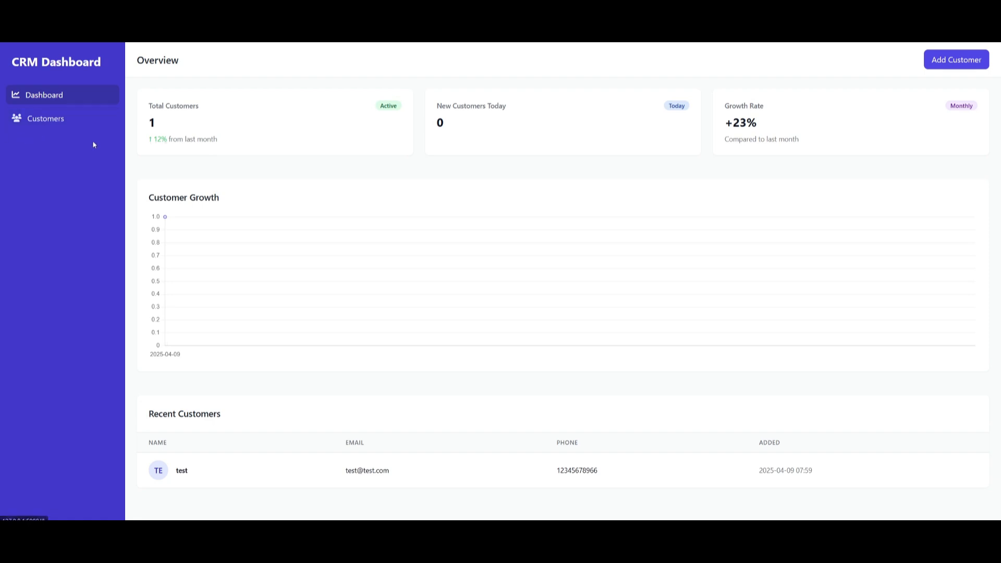
mouse_move(317, 181)
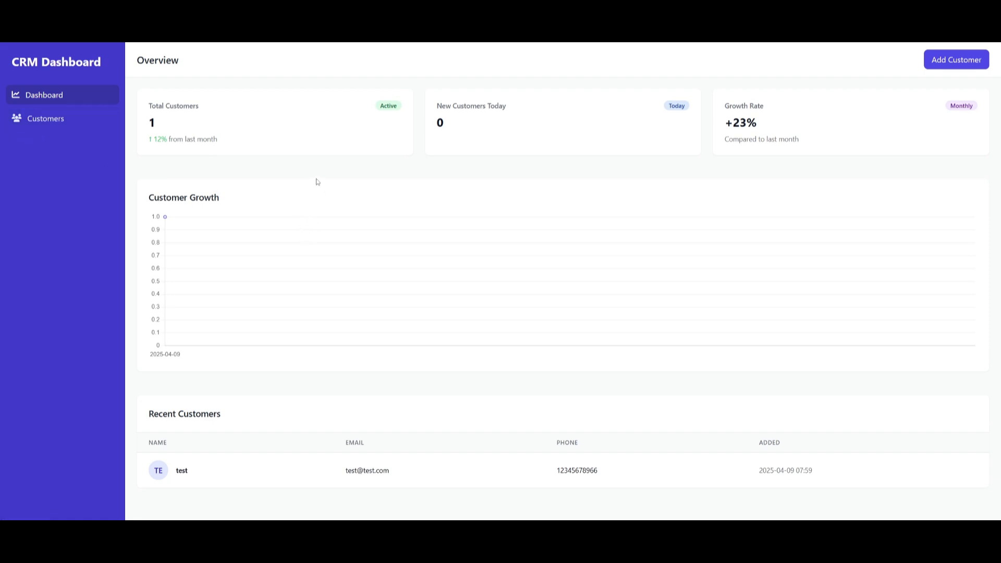
mouse_move(459, 100)
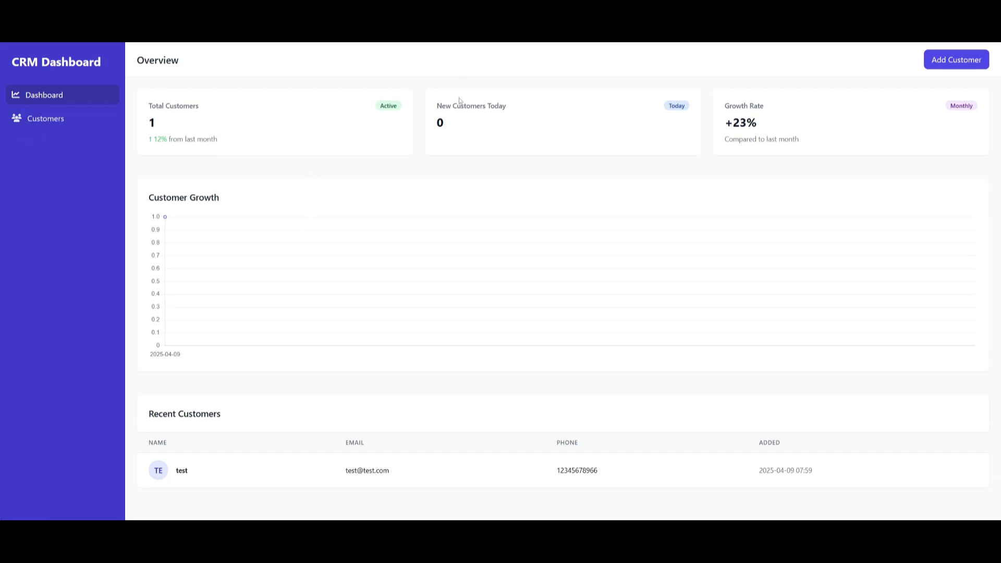
mouse_move(316, 115)
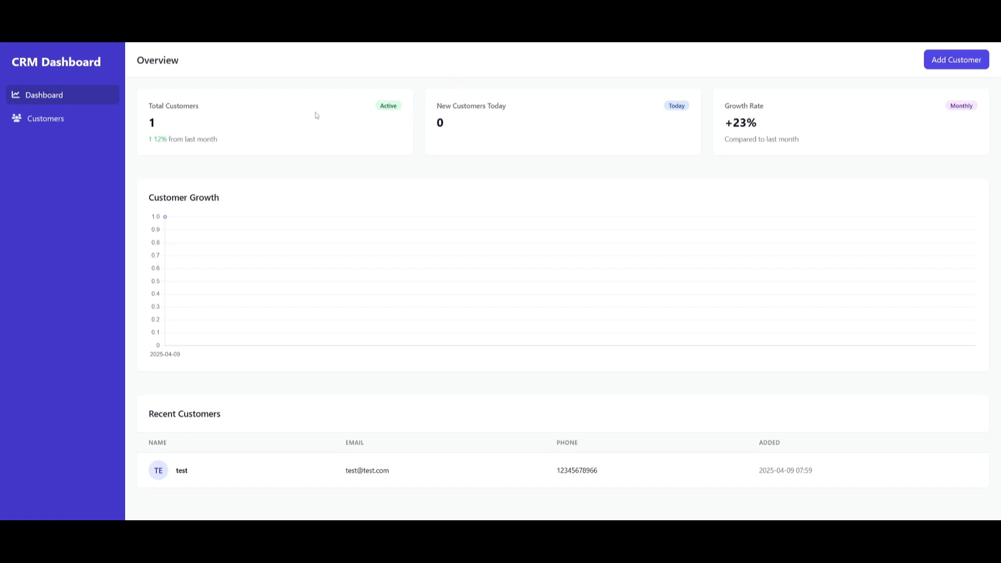
mouse_move(104, 221)
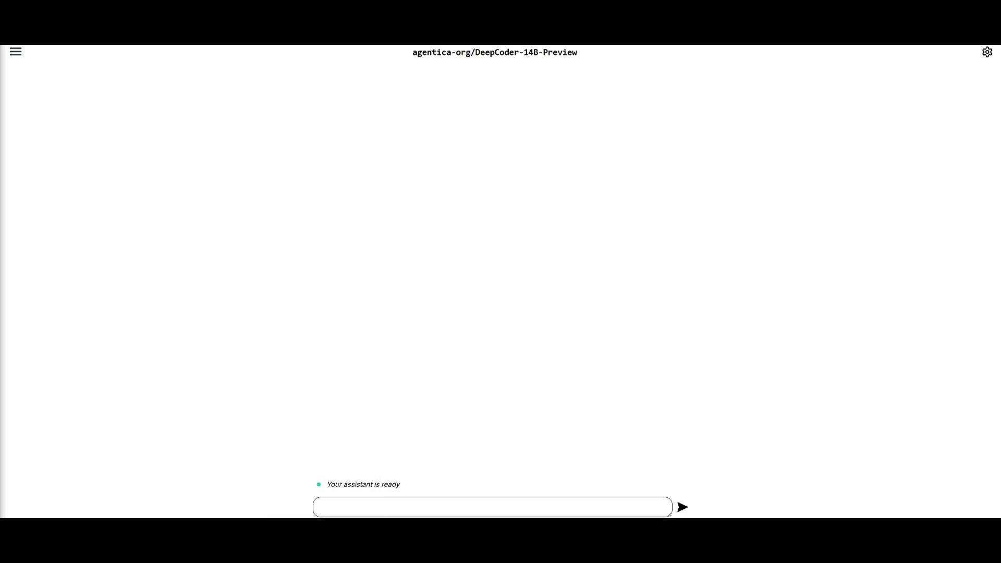
Send the symmetrical, elegant butterfly SVG prompt and scroll through the generated SVG code
type("Generate SVG code for a symmetrical, elegant butterfly illustration. The butterfly should have detailed wings with smooth curves, gentle gradients or solid fills, and antennae. Ensure the design is scalable and uses basic SVG shapes (e.g., <path>, <circle>, <rect>,")
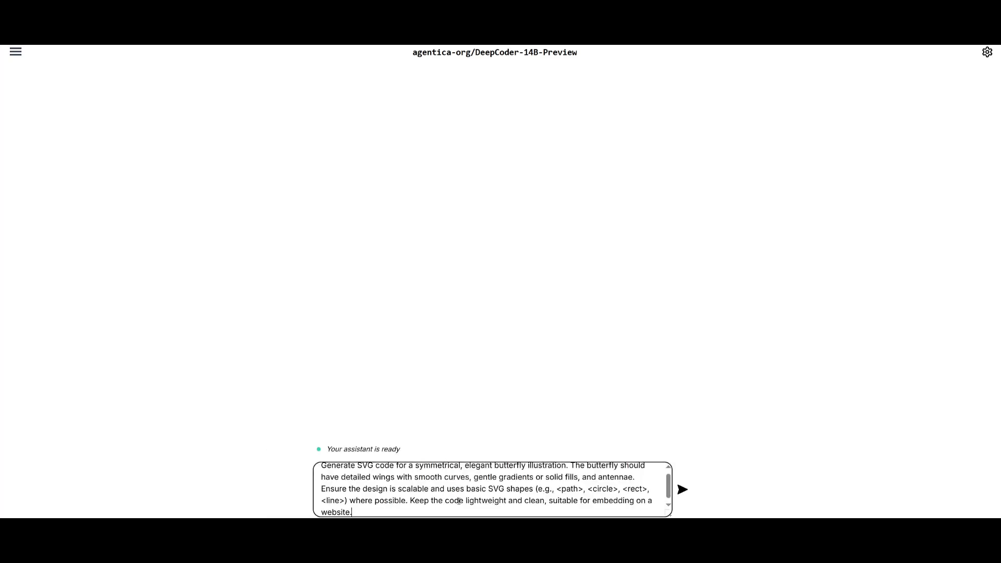
left_click(686, 489)
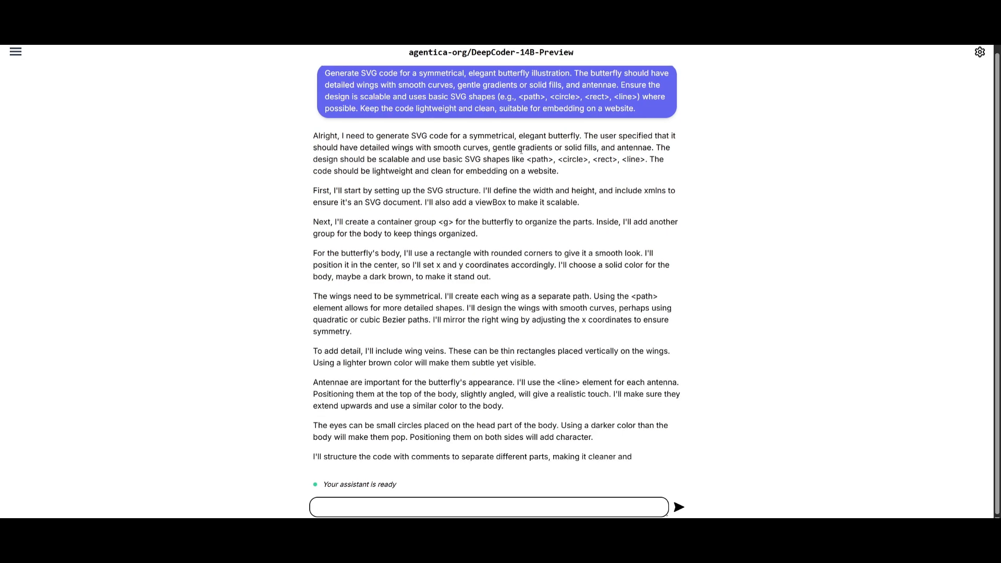
scroll("down", 3)
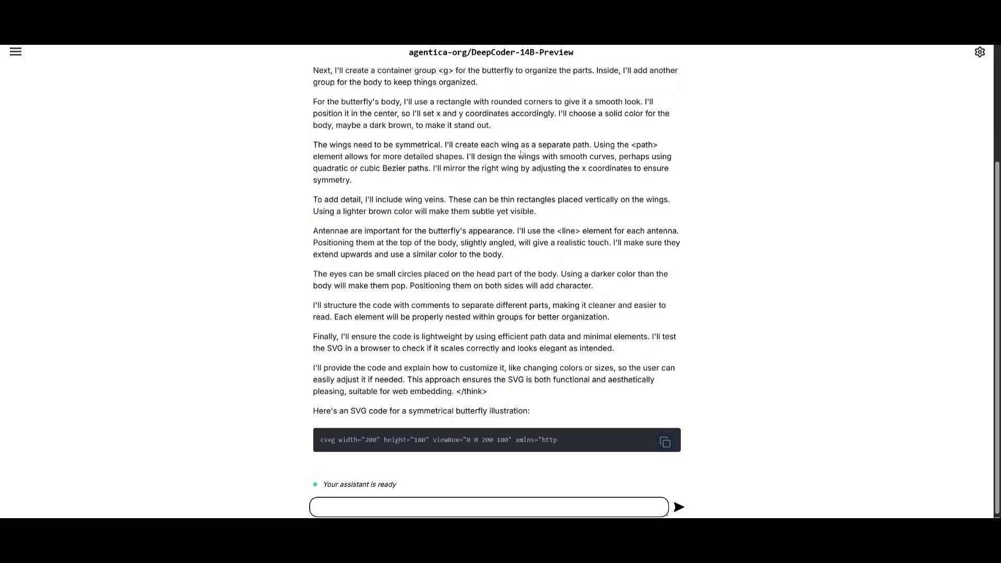
scroll("down", 3)
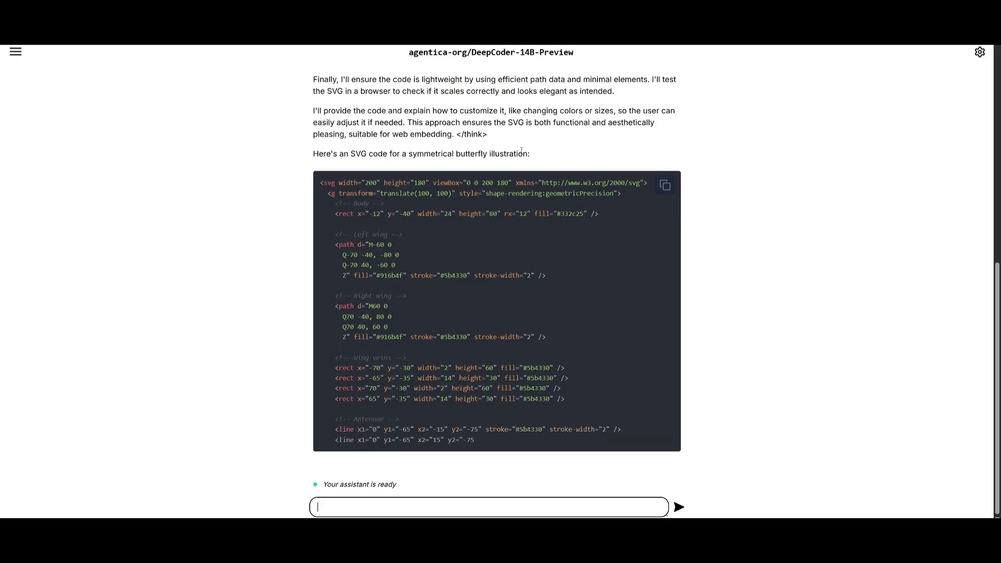
scroll("down", 3)
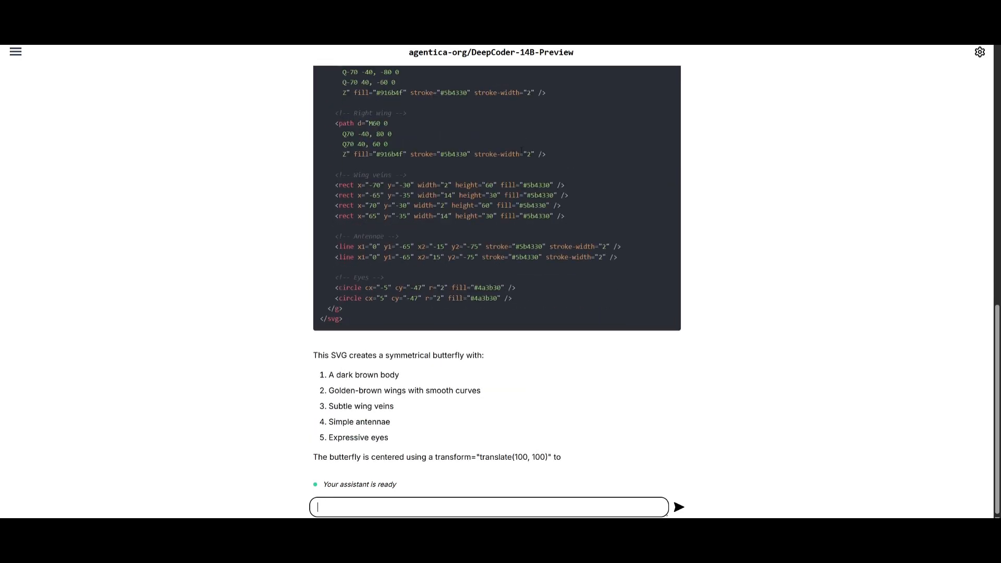
scroll("down", 3)
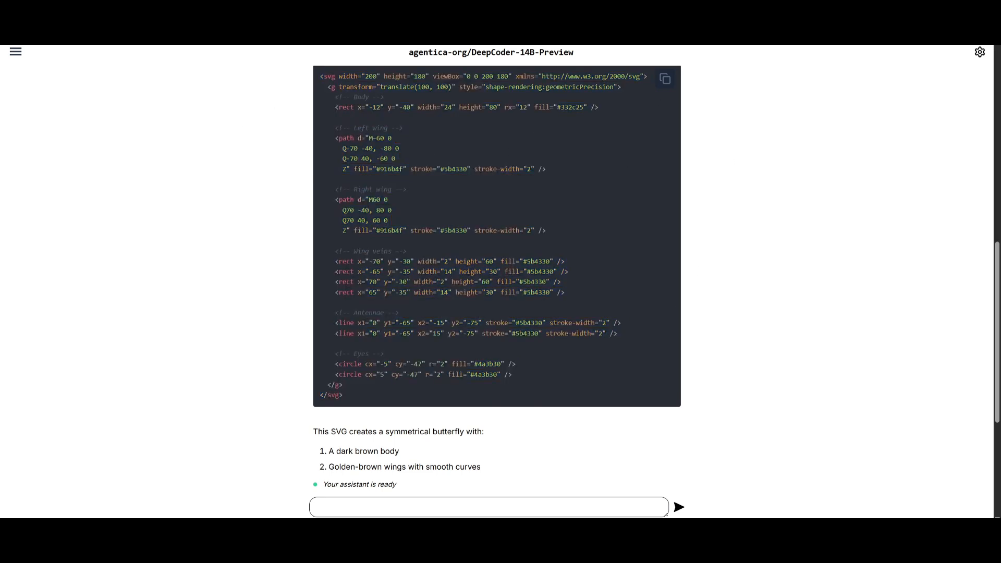
mouse_move(766, 98)
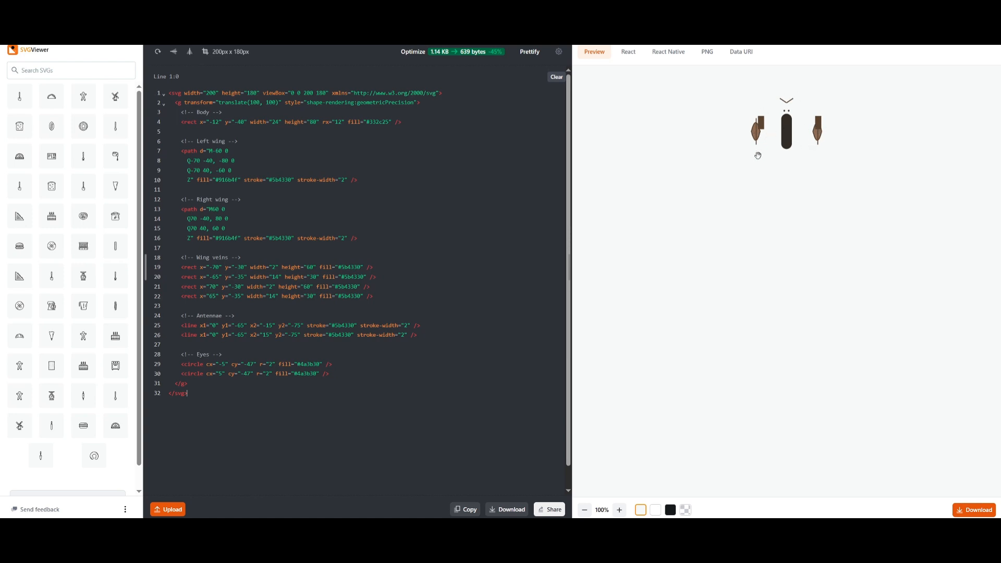
mouse_move(780, 99)
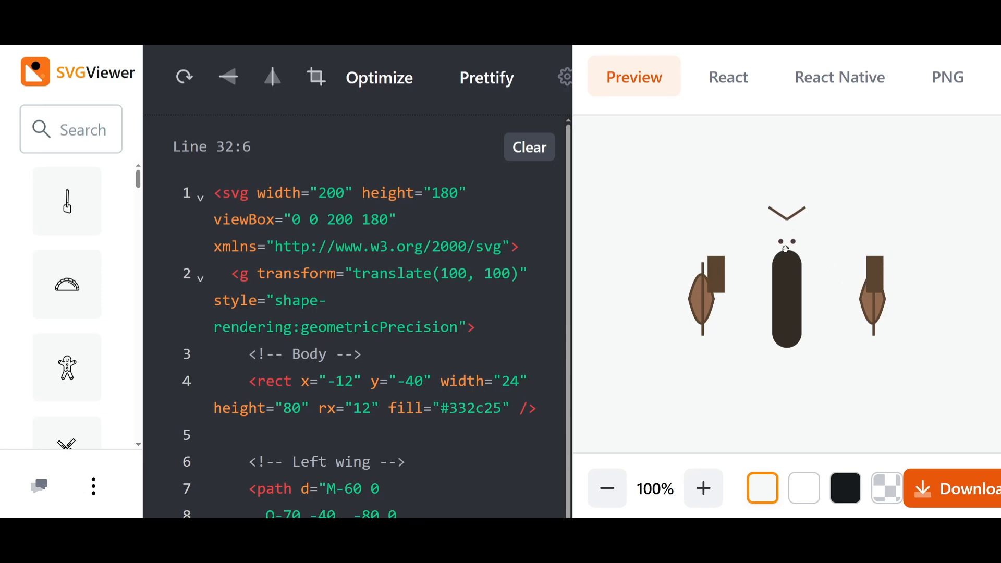
Check the butterfly preview in SVGViewer, then return to the DeepCoder chat
left_click(378, 78)
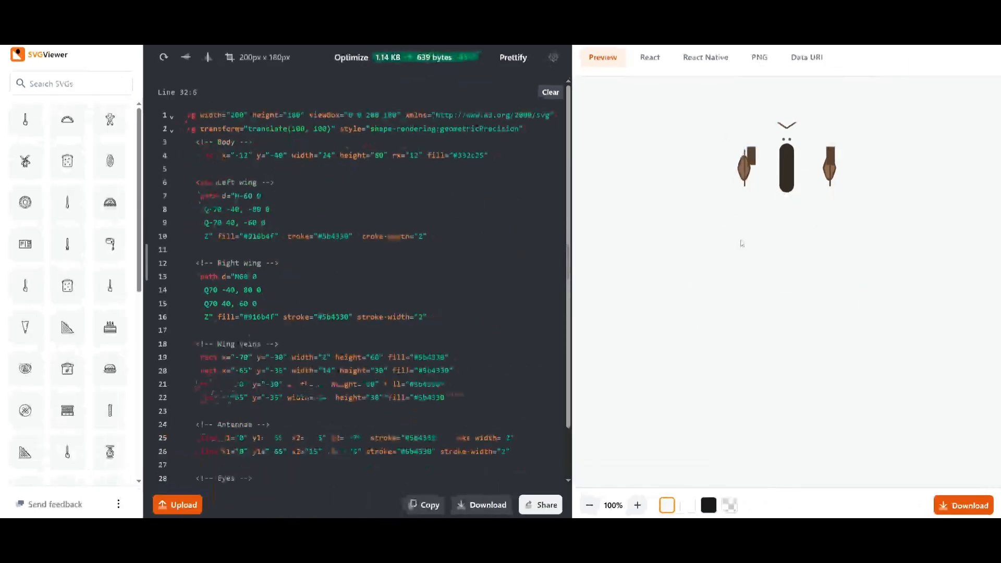
left_click(513, 57)
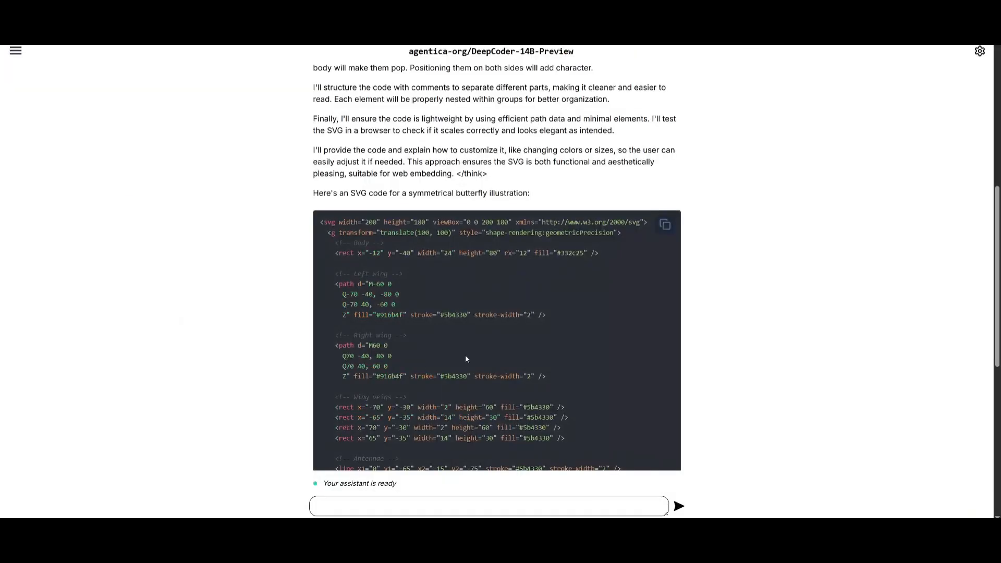
Scroll through DeepCoder's reply to reach the revised butterfly SVG code with connected parts
scroll("down", 3)
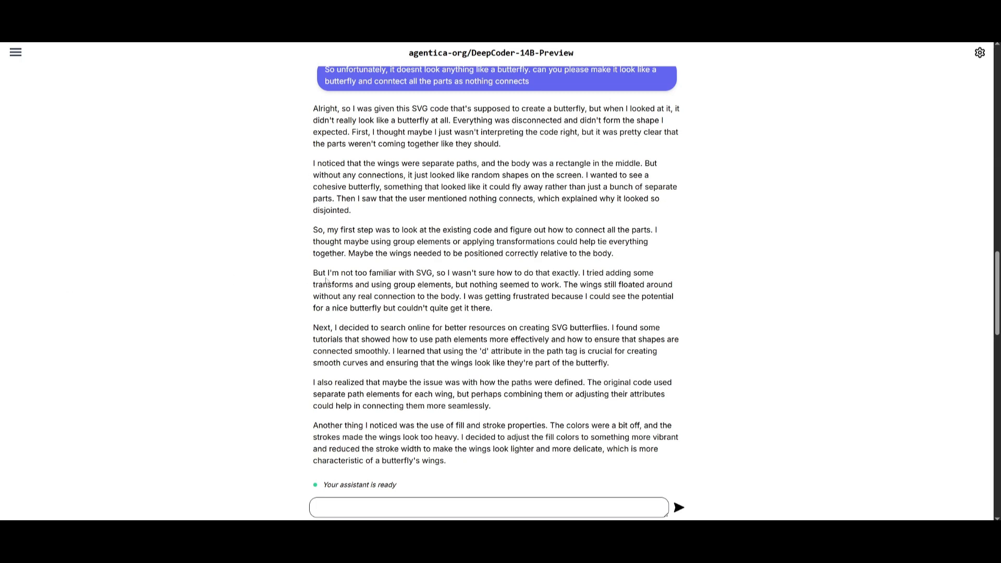
scroll("down", 3)
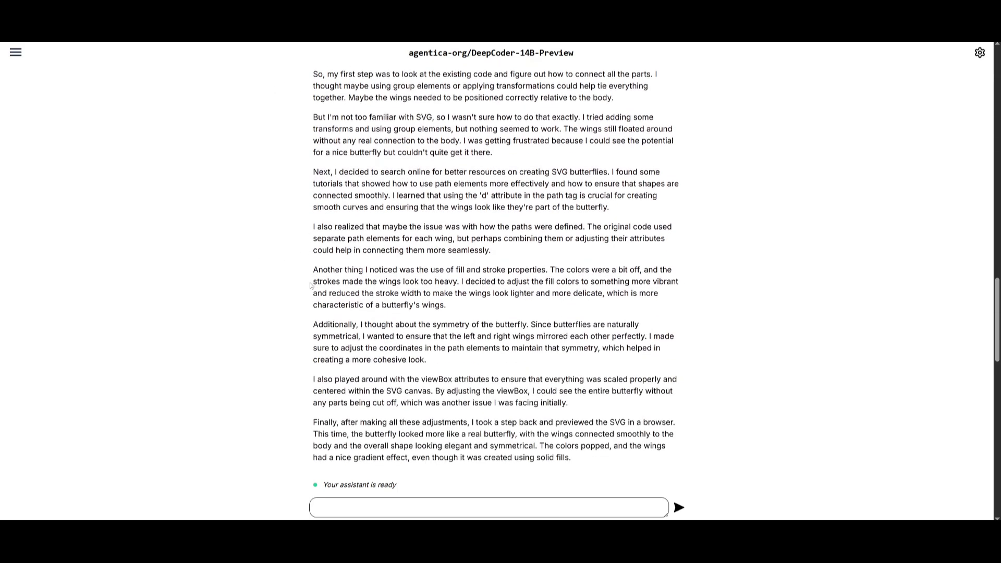
scroll("down", 3)
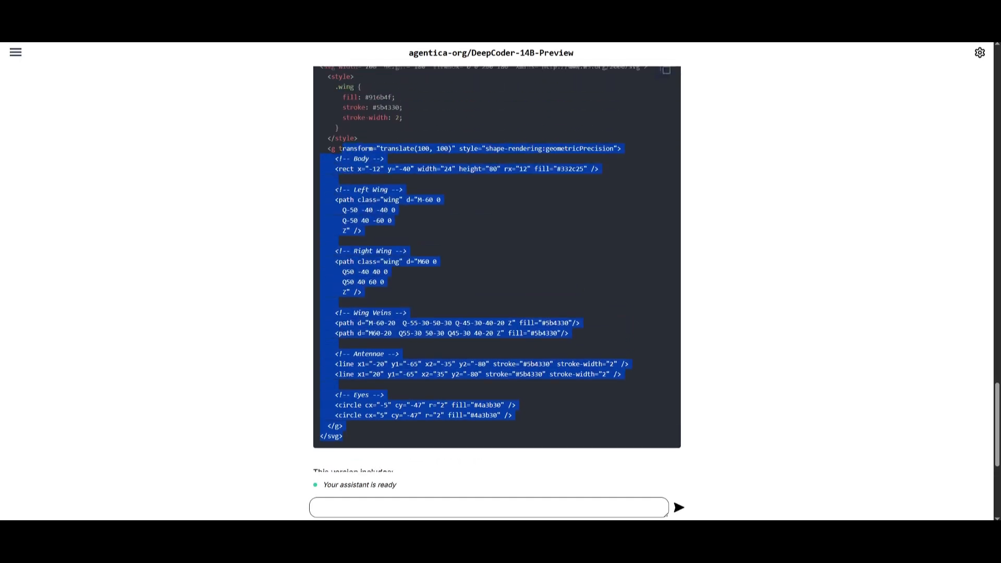
scroll("up", 3)
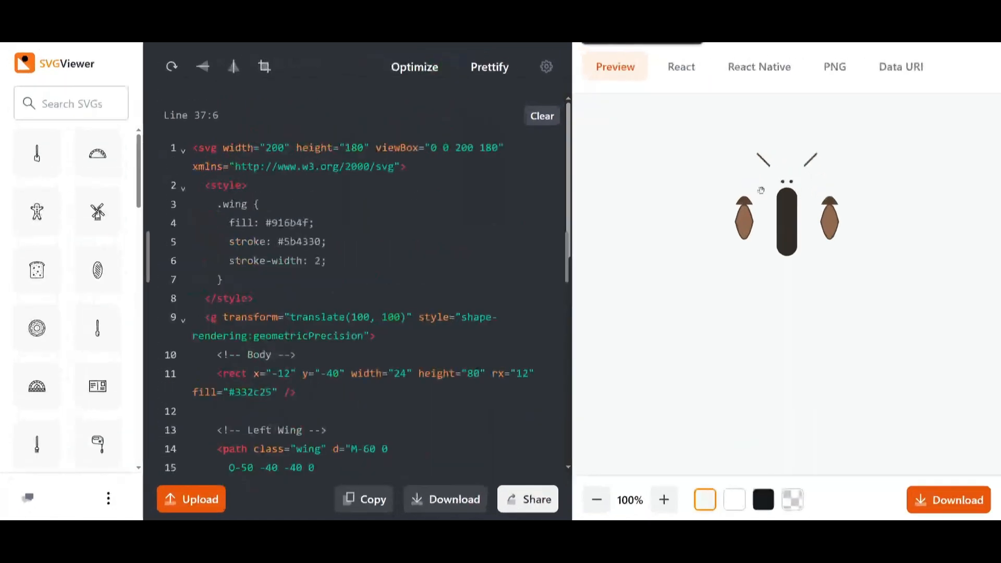
mouse_move(808, 226)
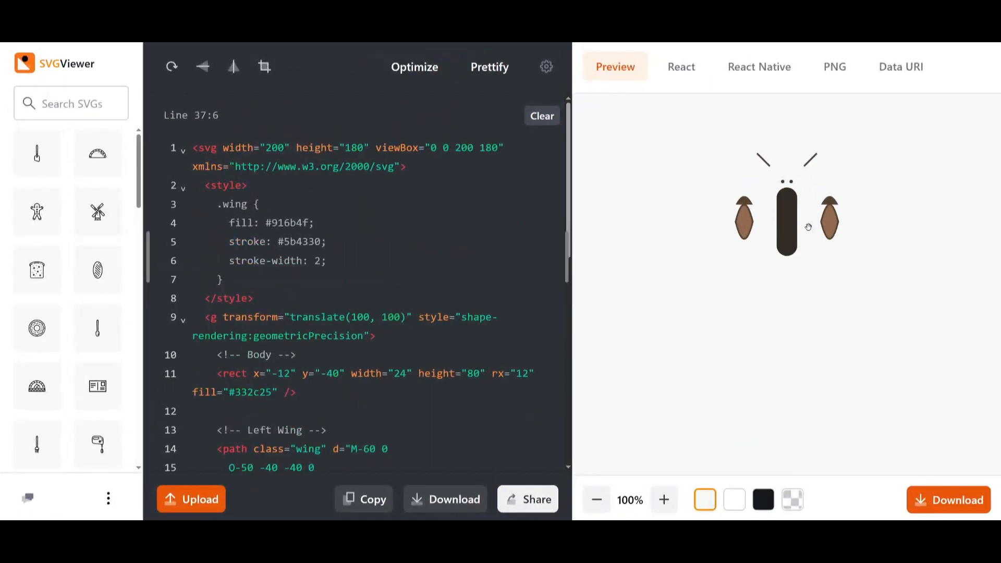
Preview the revised butterfly SVG in SVGViewer, where the wings remain detached
left_click(414, 66)
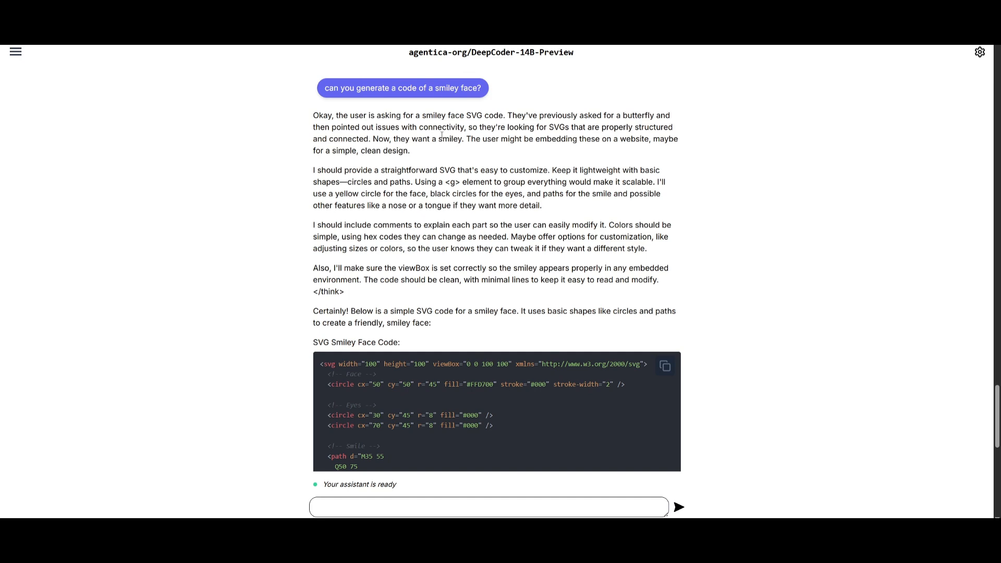
mouse_move(731, 102)
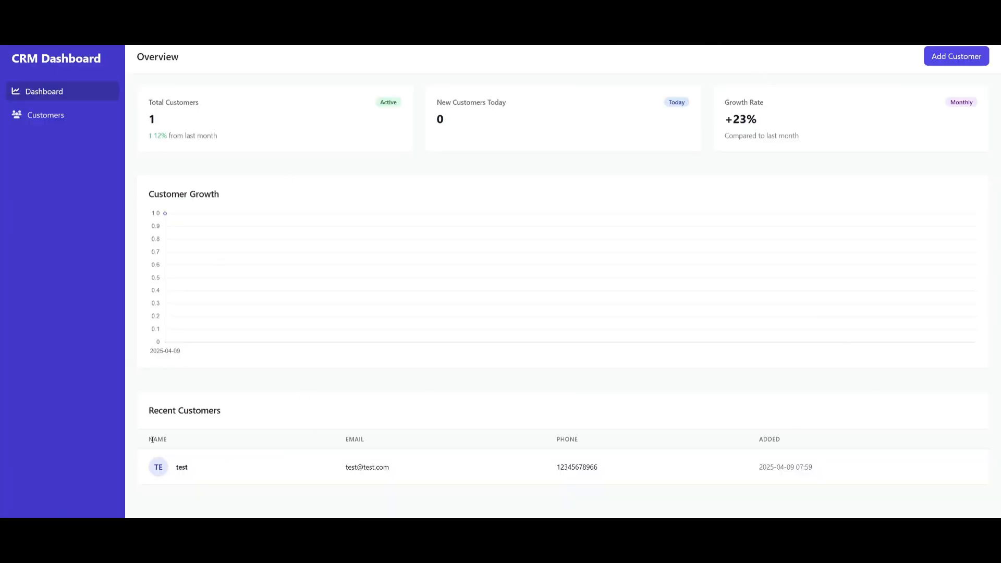
mouse_move(392, 270)
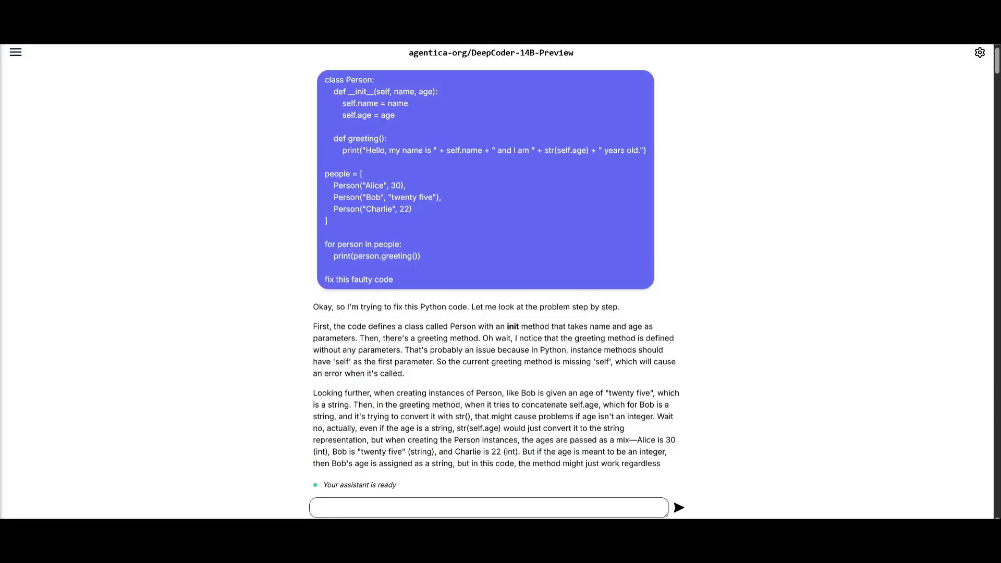
Scroll down through DeepCoder's reasoning on the Person class bug
scroll("down", 3)
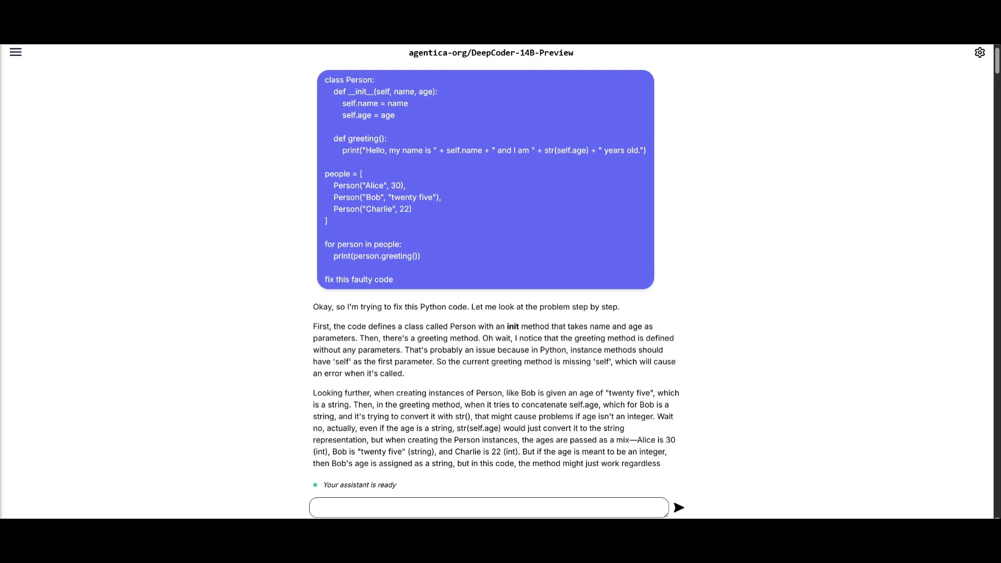
mouse_move(443, 177)
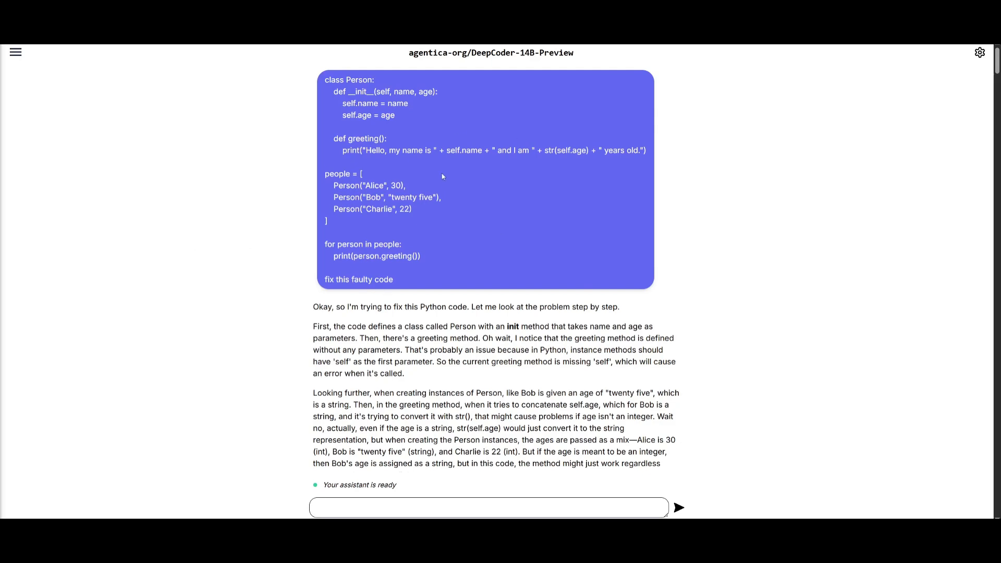
mouse_move(397, 120)
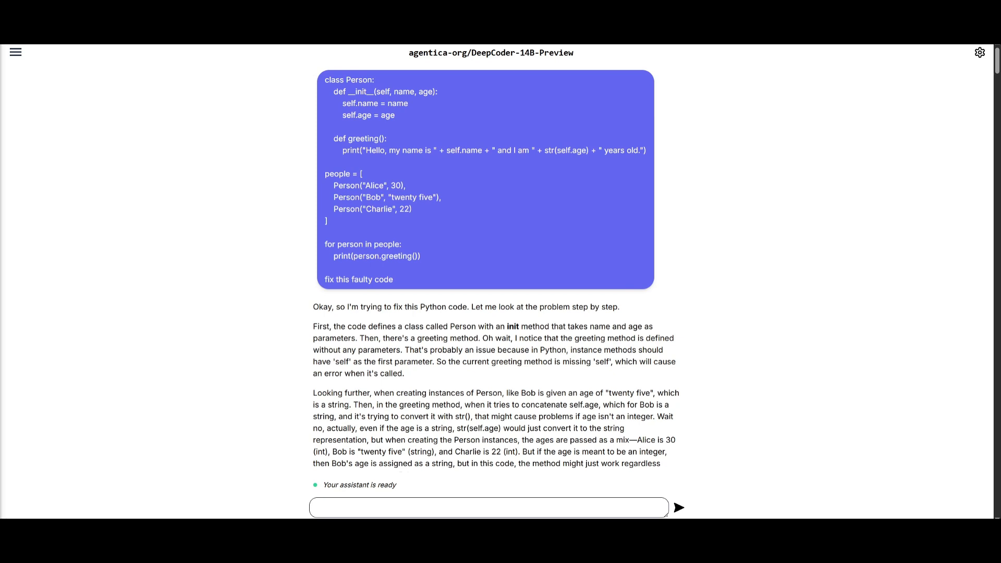
mouse_move(396, 172)
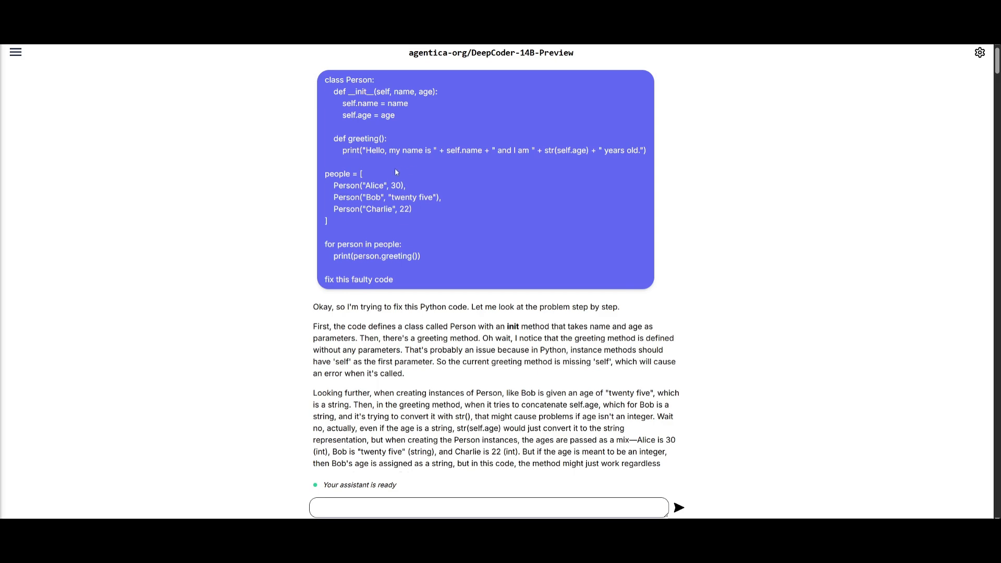
scroll("down", 3)
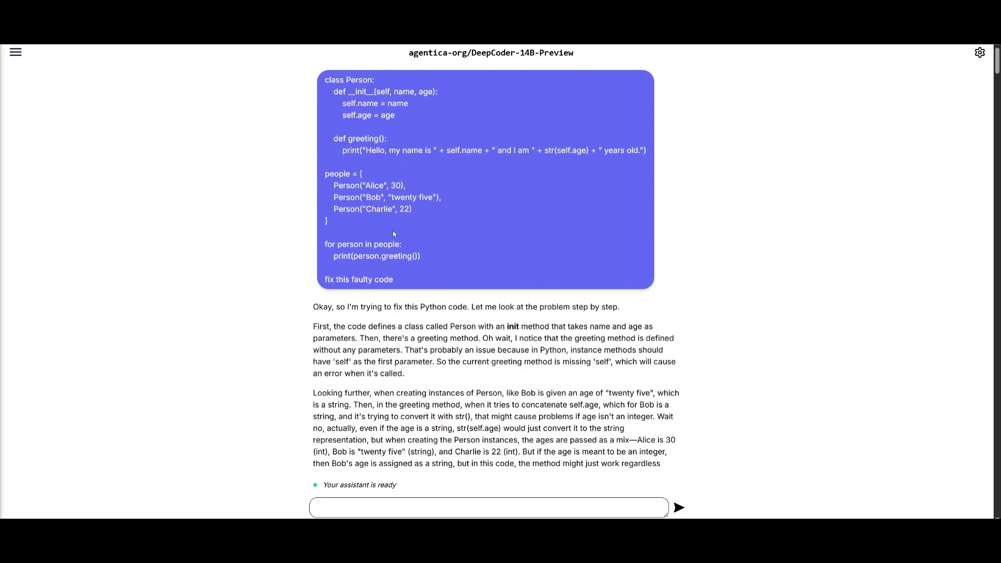
scroll("down", 3)
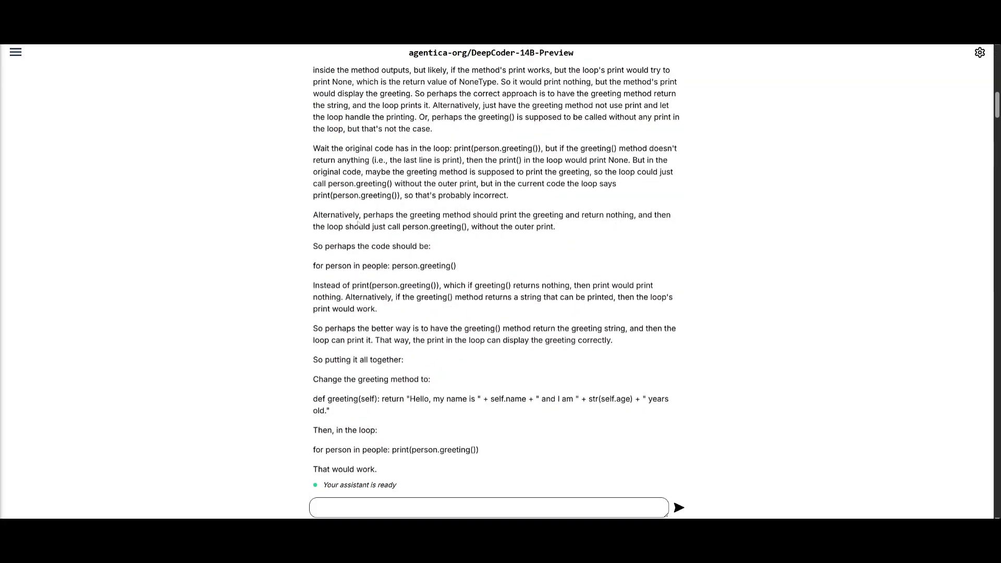
scroll("down", 3)
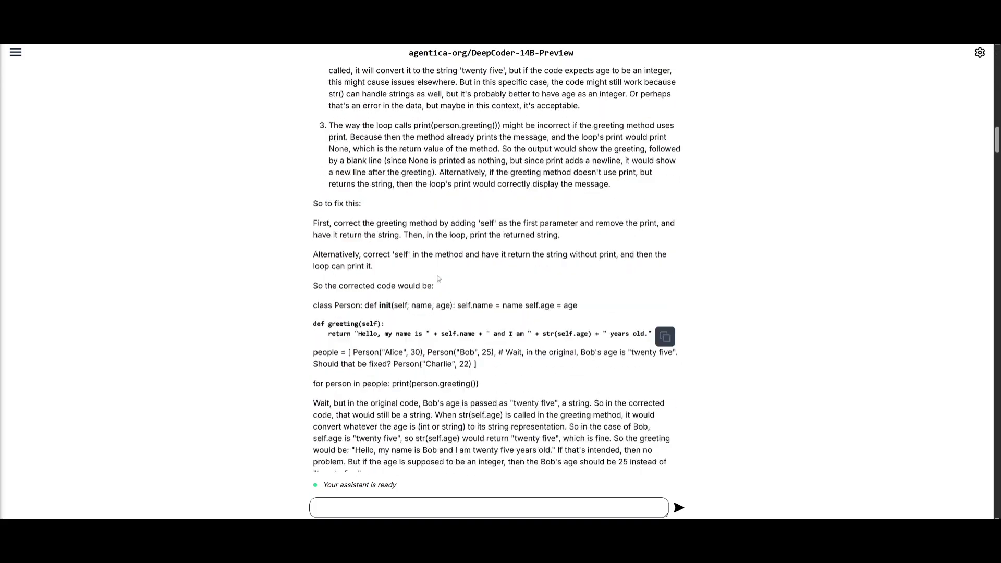
scroll("down", 3)
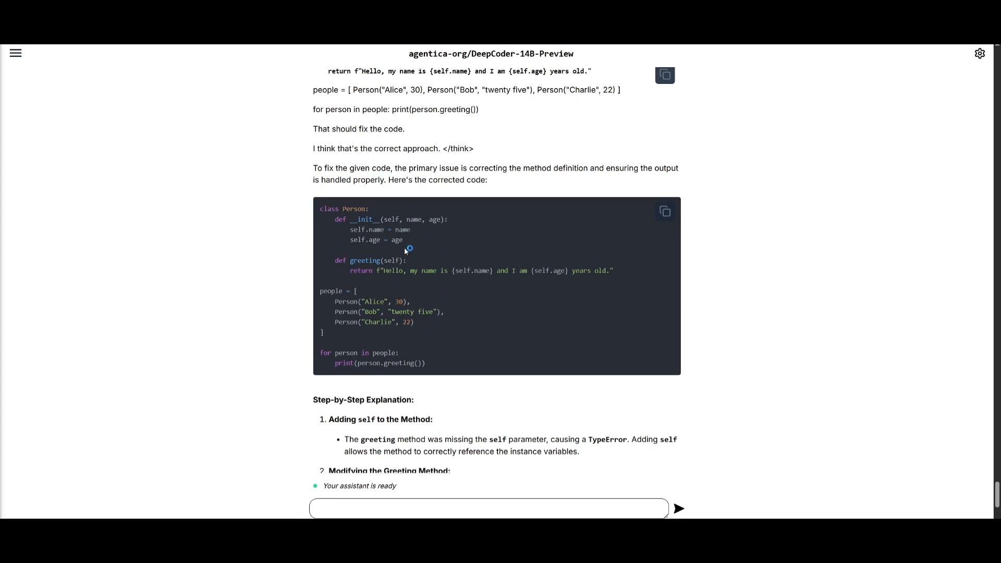
mouse_move(452, 298)
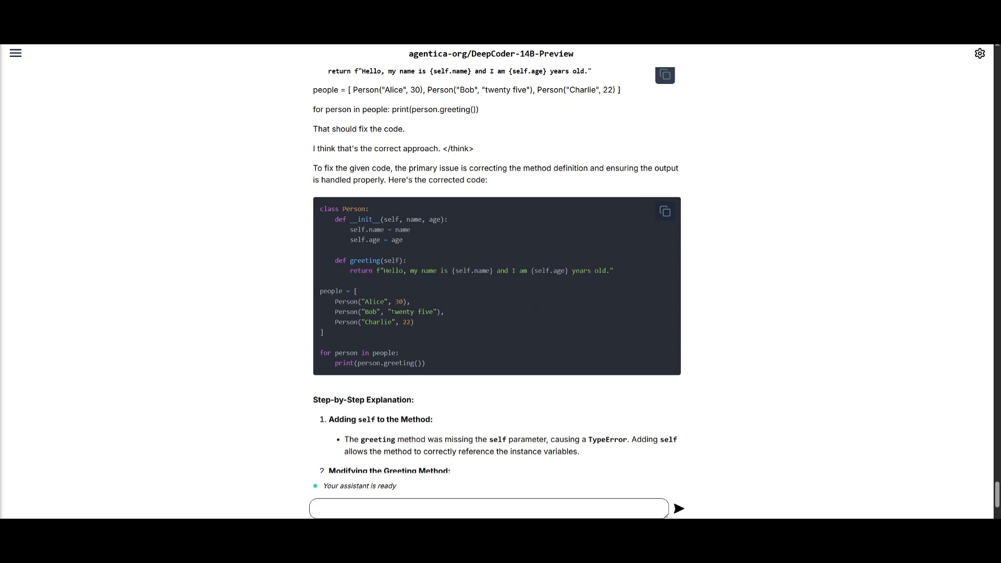
Read the corrected Person class code and its Step-by-Step Explanation
double_click(411, 311)
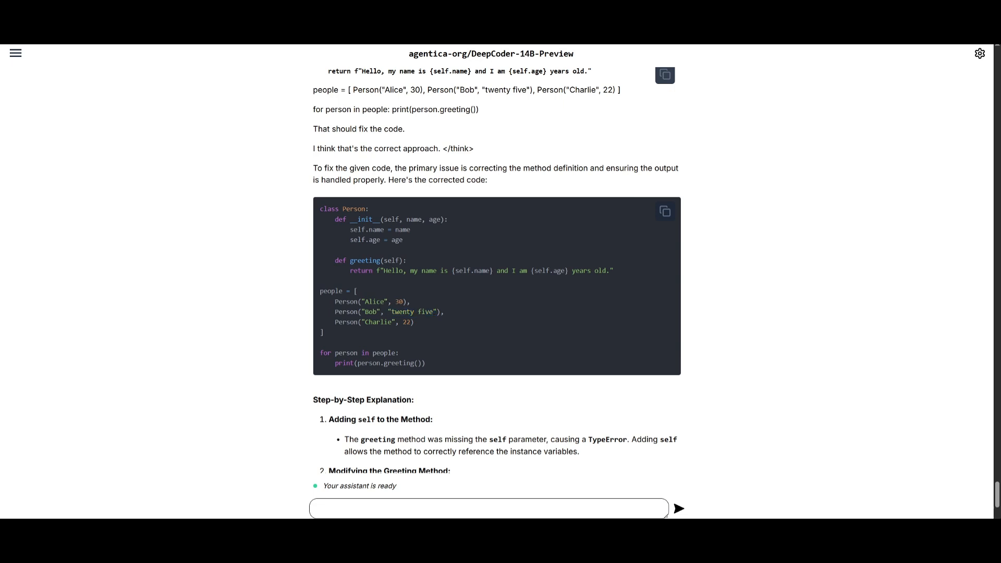
scroll("down", 3)
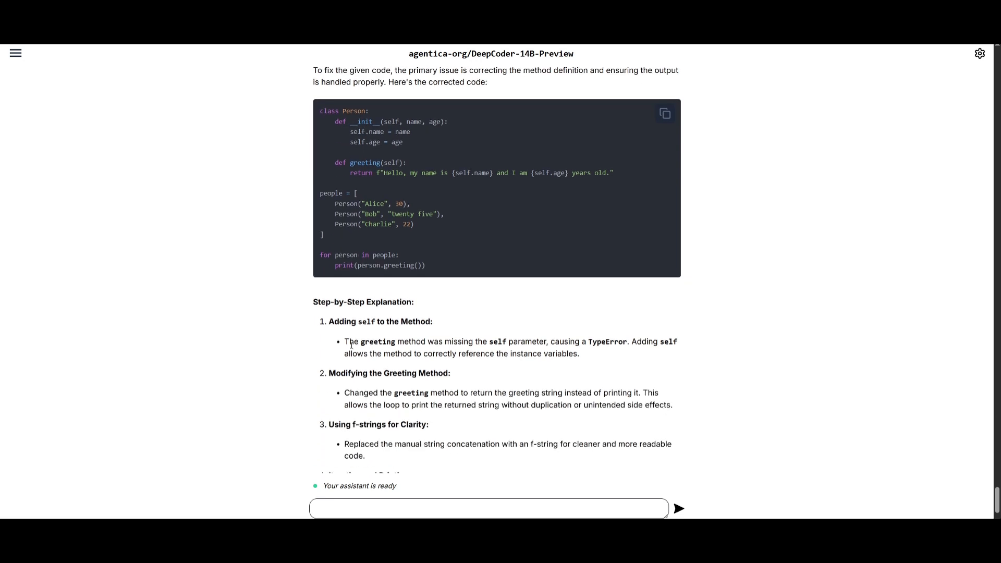
scroll("up", 3)
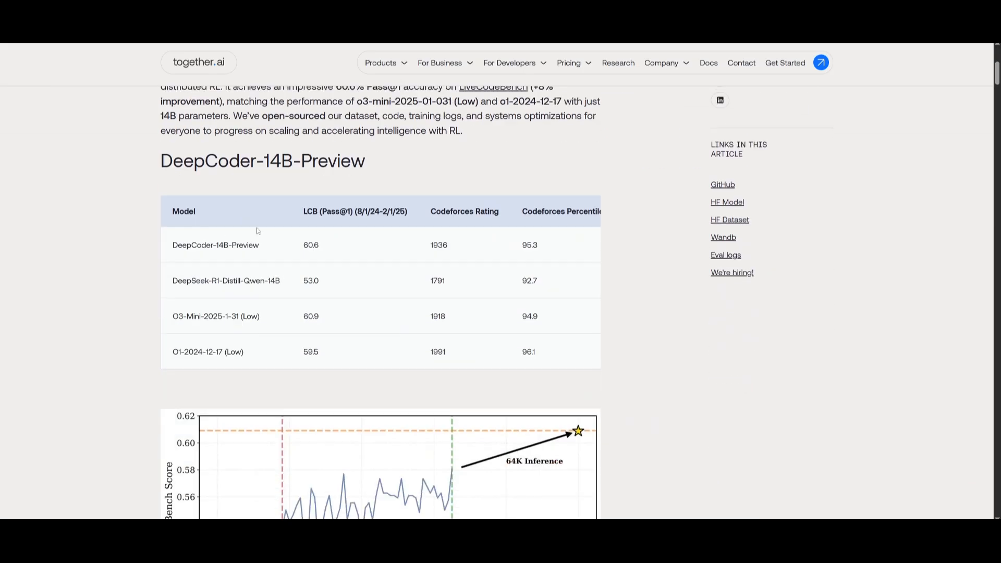
mouse_move(454, 281)
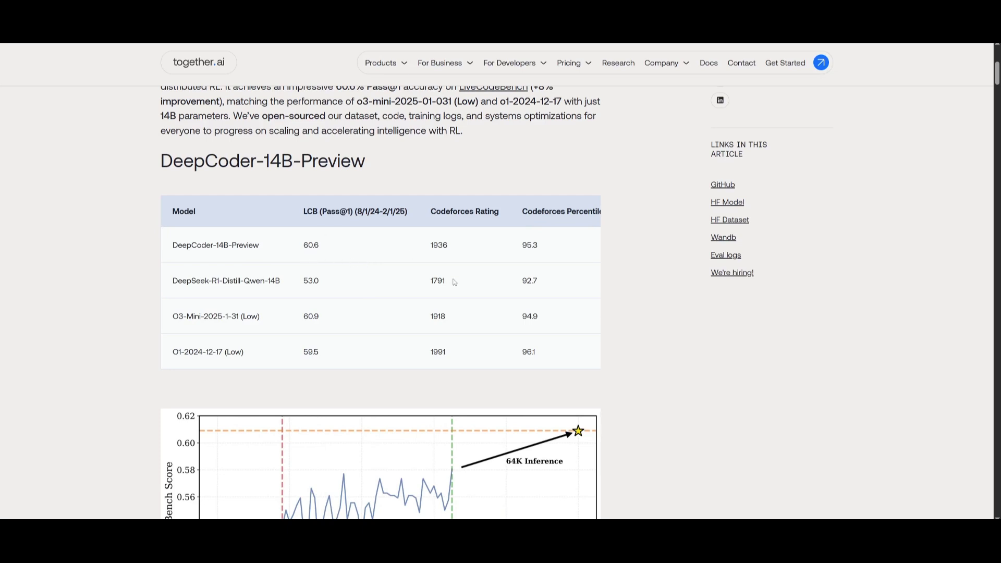
mouse_move(464, 282)
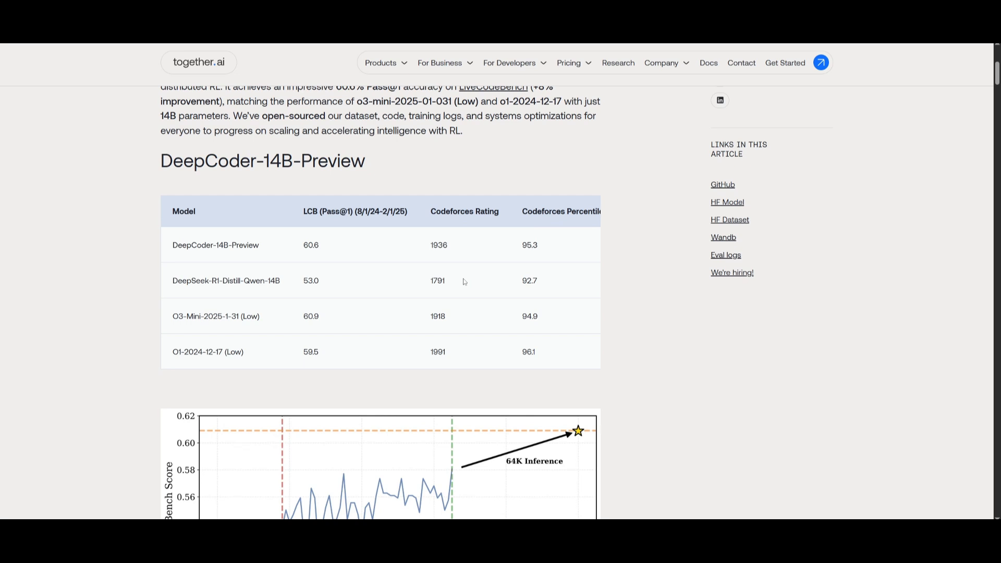
mouse_move(427, 278)
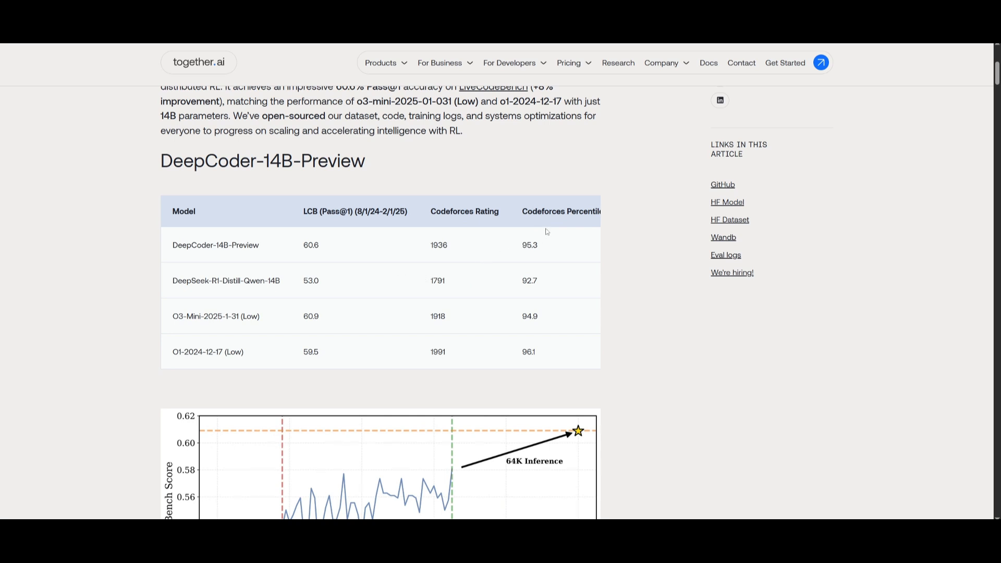
mouse_move(696, 247)
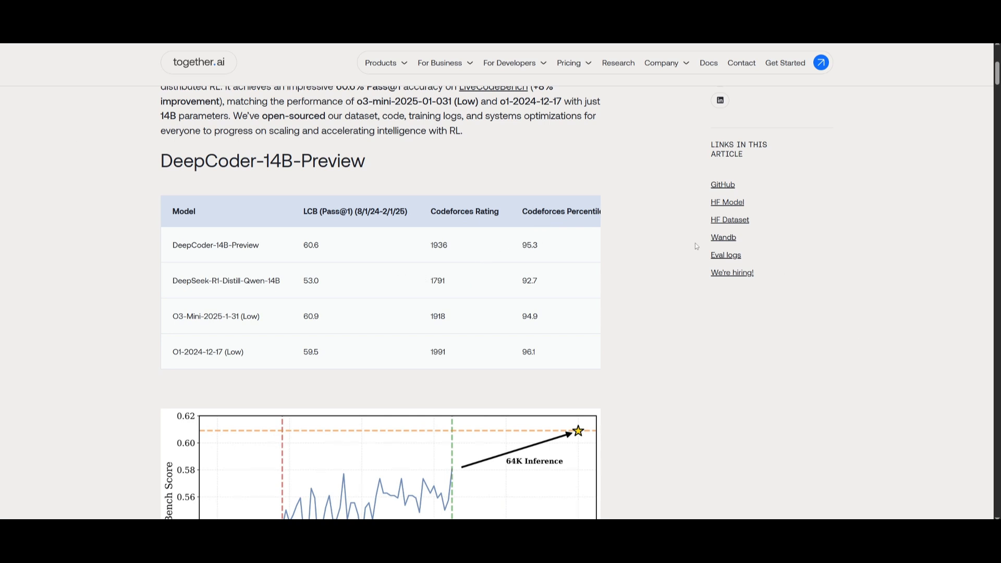
mouse_move(512, 141)
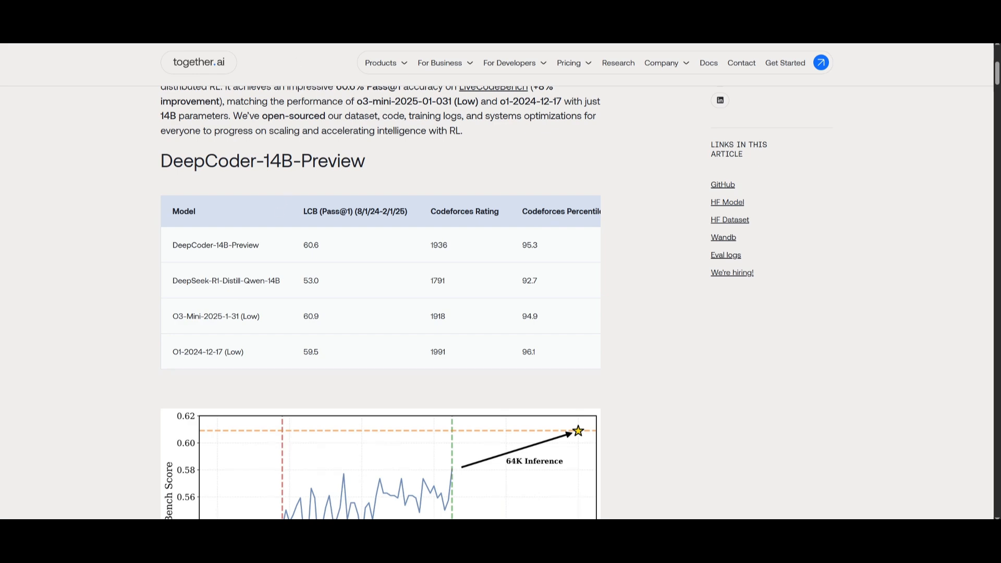
Scroll the DeepCoder-14B-Preview blog post past its first benchmark table and dataset sections
scroll("down", 3)
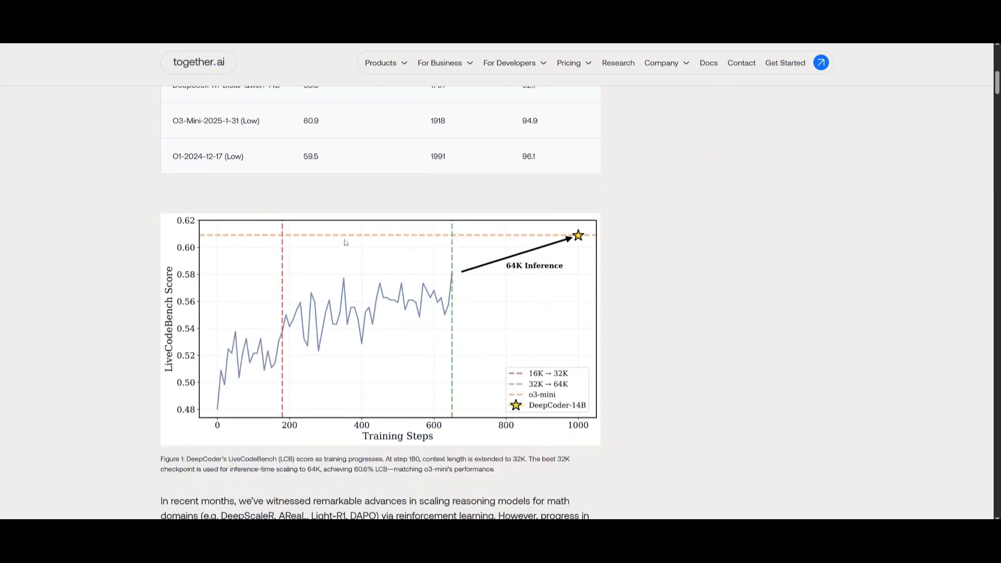
scroll("down", 3)
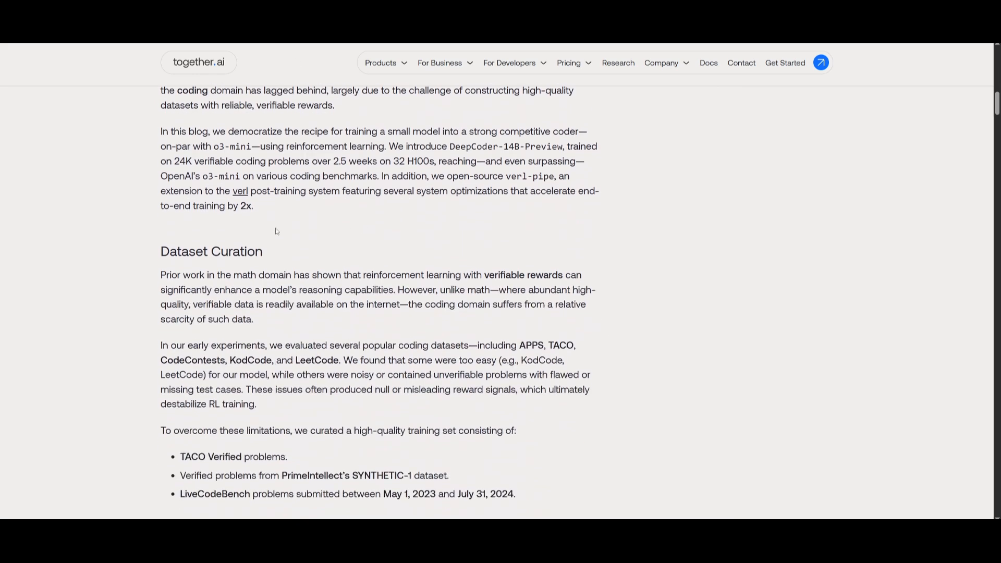
mouse_move(408, 270)
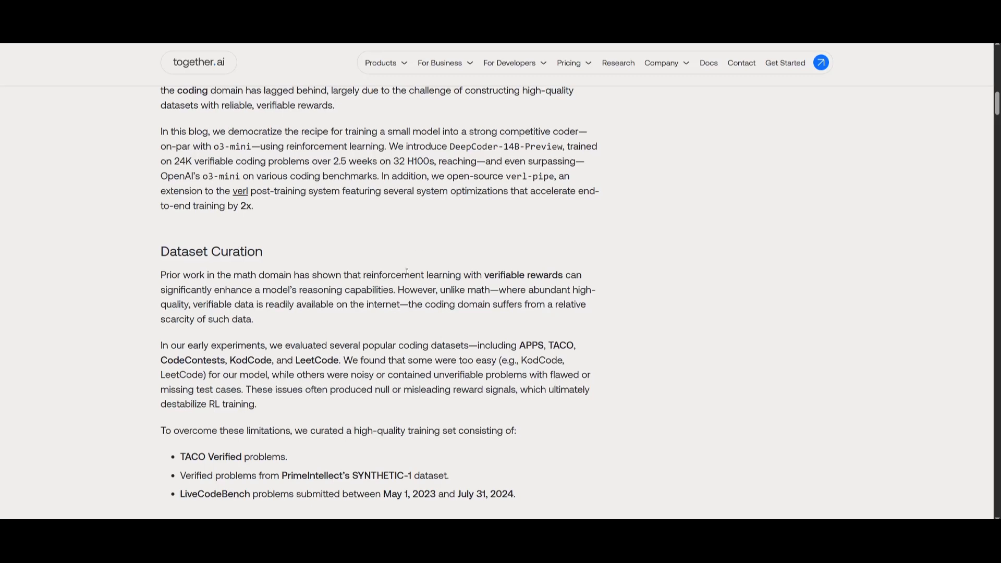
mouse_move(452, 288)
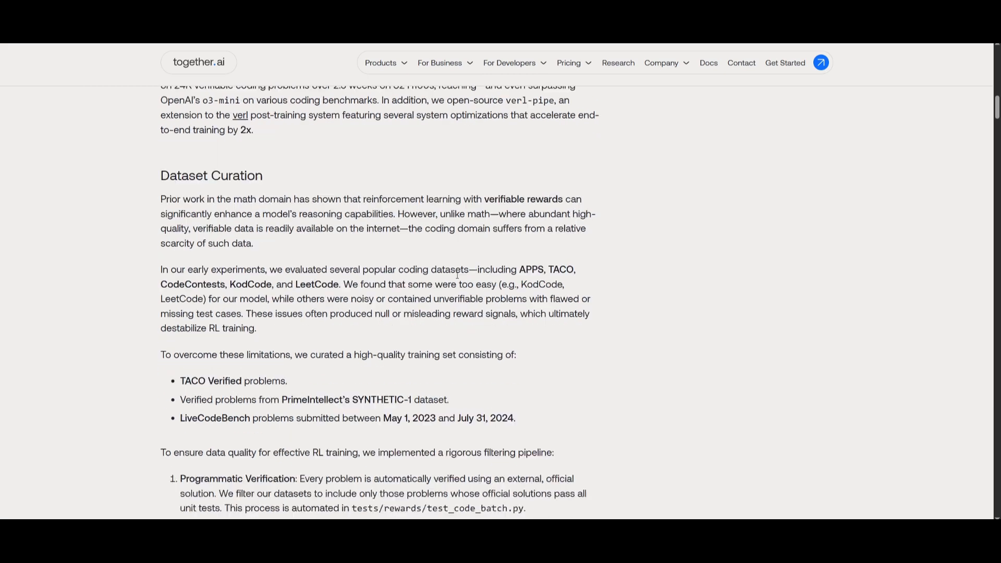
scroll("down", 3)
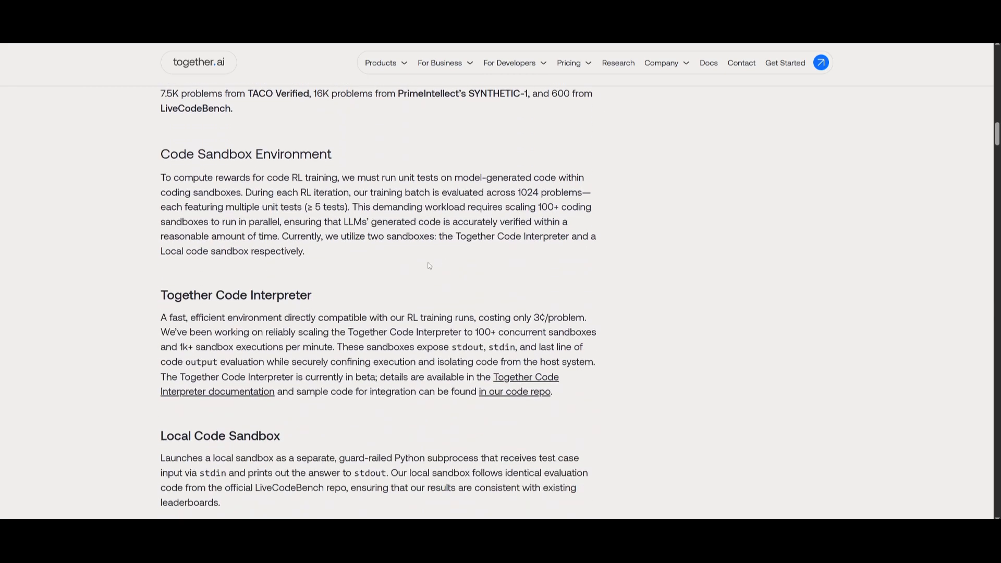
mouse_move(398, 291)
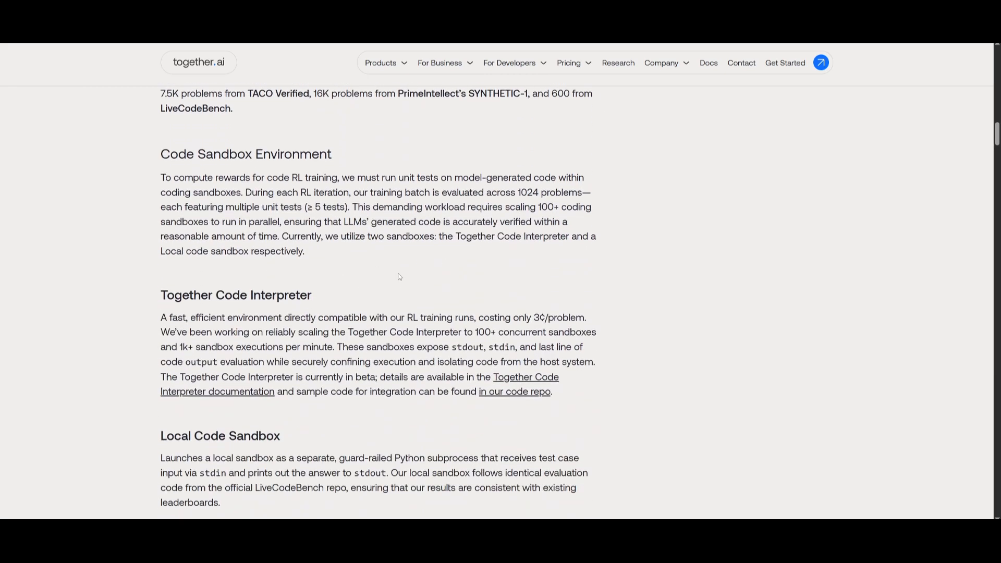
scroll("down", 3)
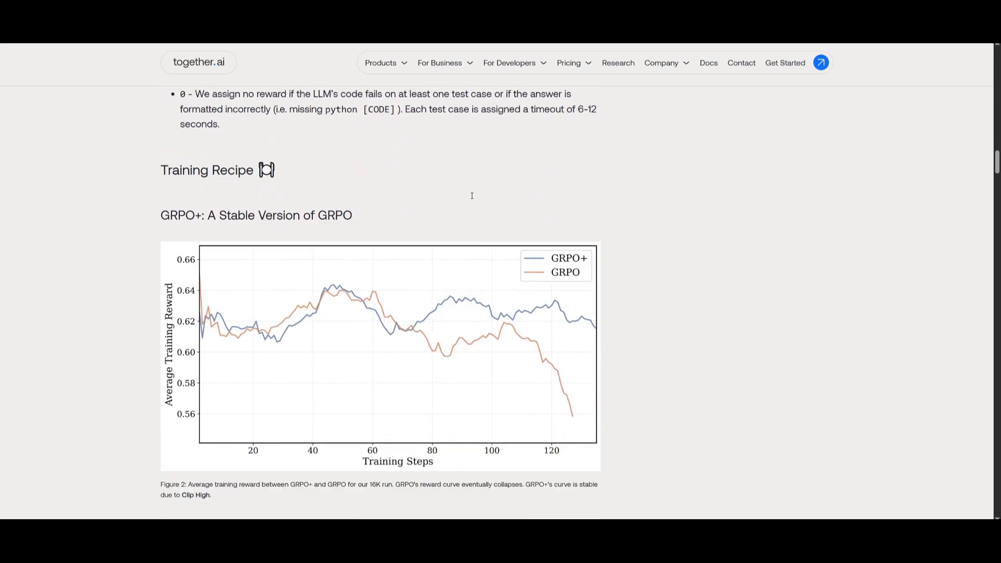
Continue past the sandbox and training charts to the results table comparing more models
scroll("down", 3)
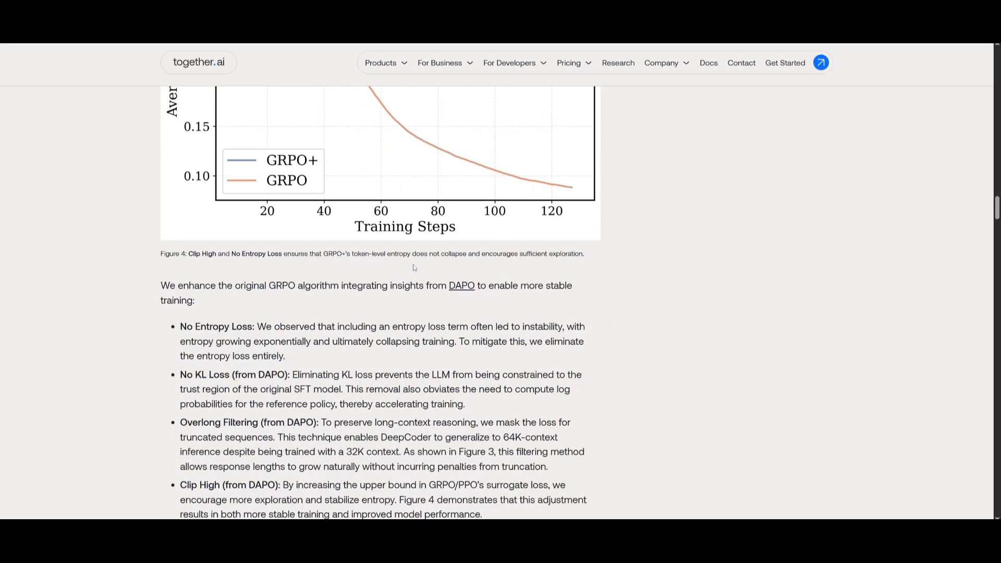
scroll("down", 3)
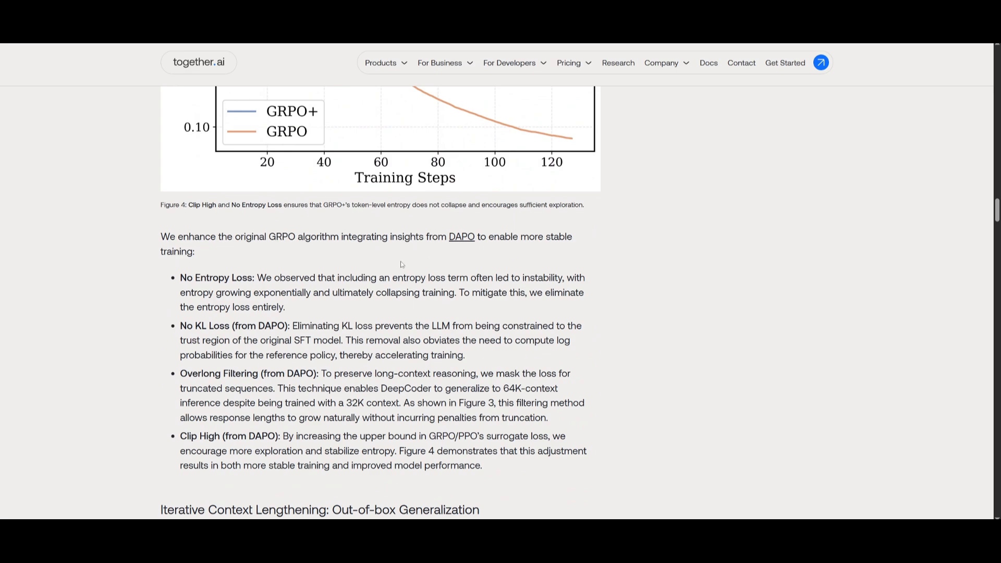
scroll("down", 3)
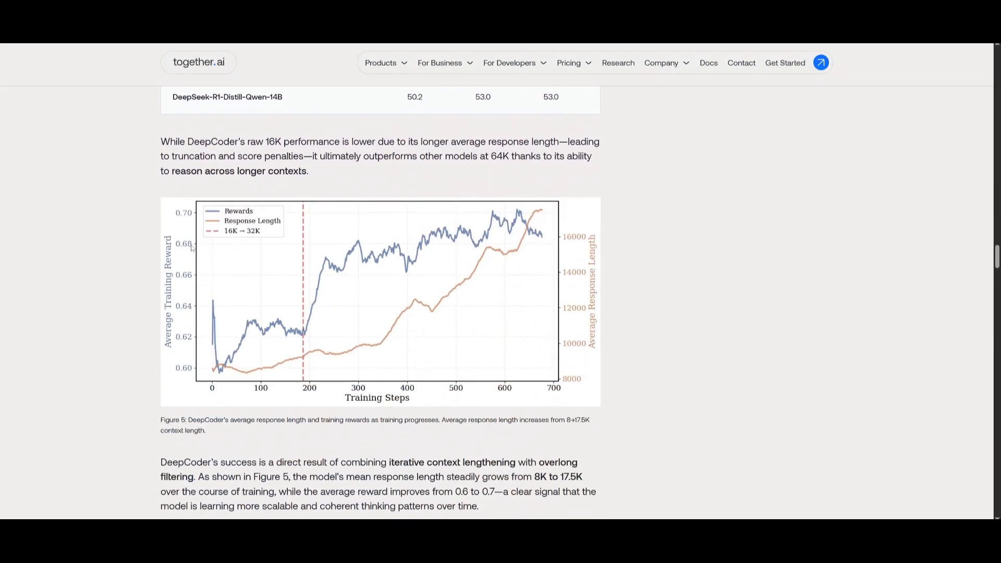
scroll("down", 3)
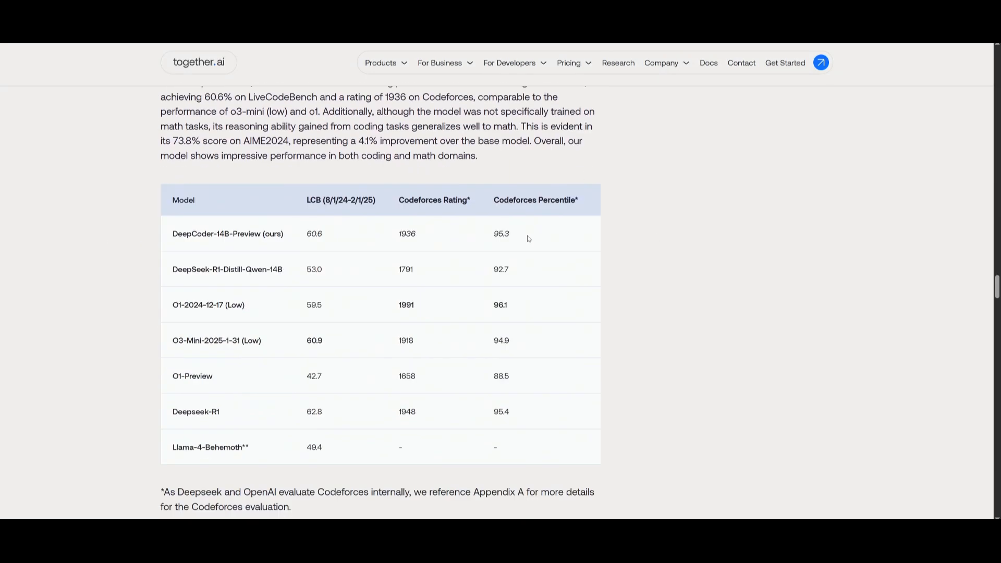
scroll("down", 3)
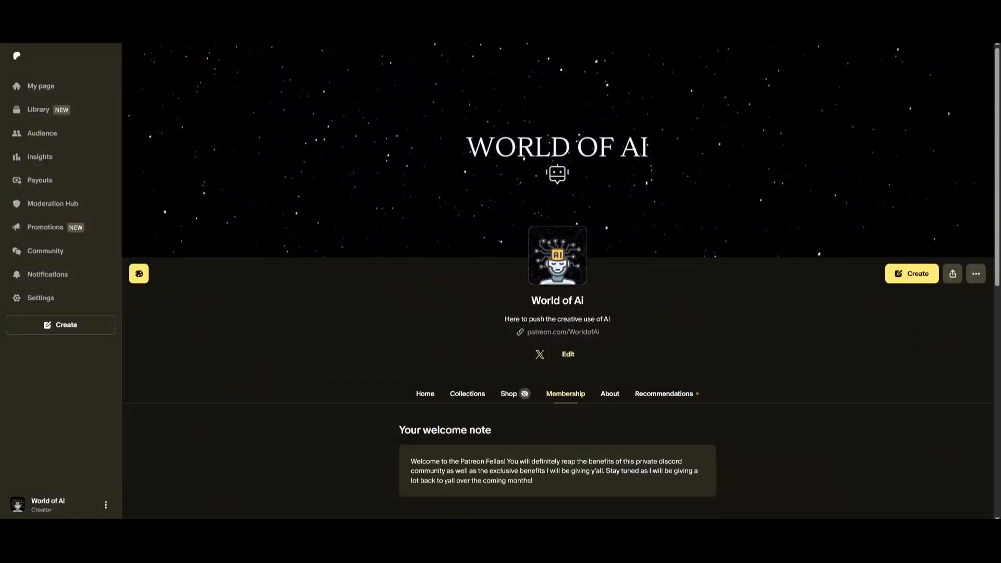
Follow the X link on the World of AI Patreon page to its WorldofAI profile
left_click(539, 354)
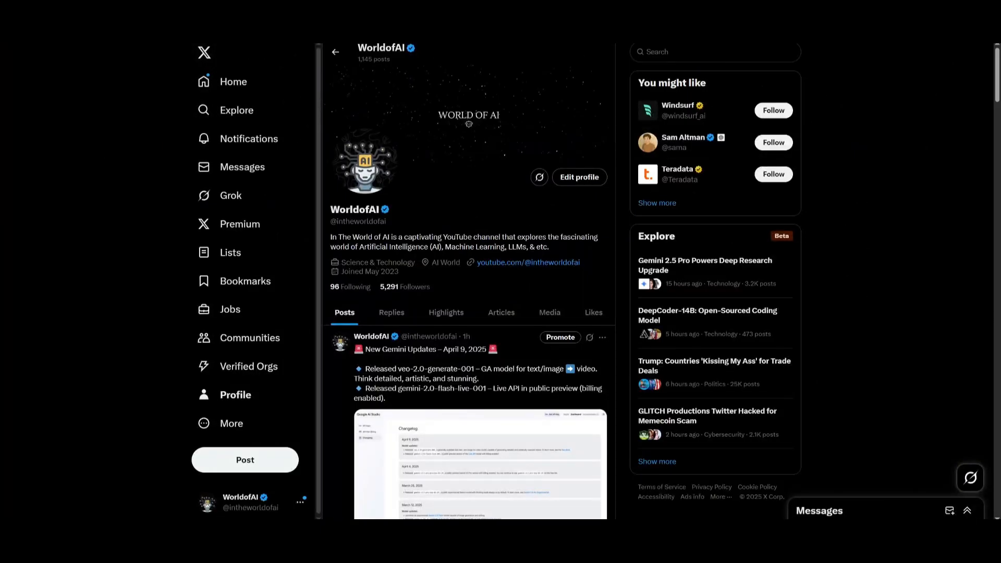